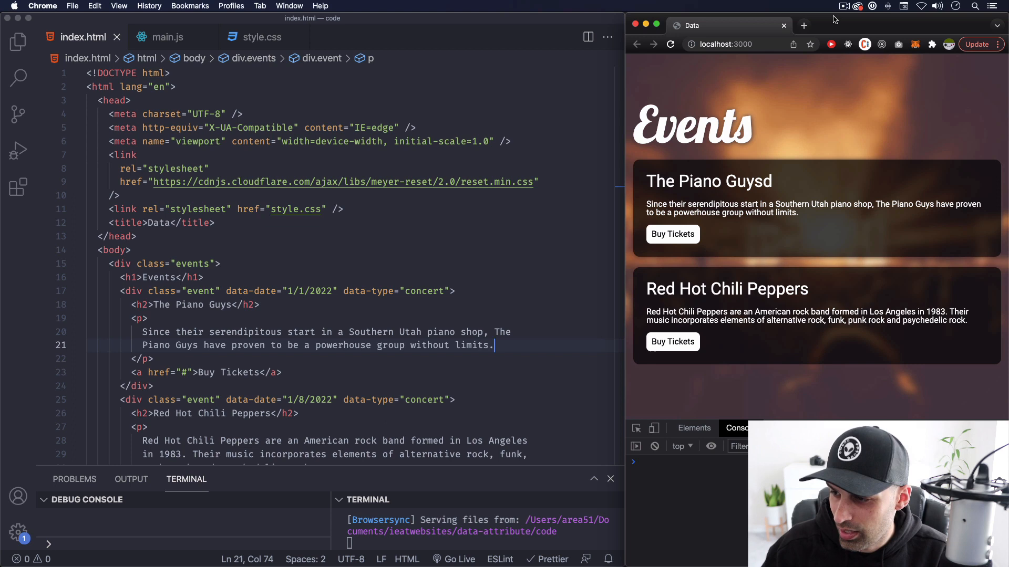
{"action": "mouse_move", "coordinate": [945, 88]}
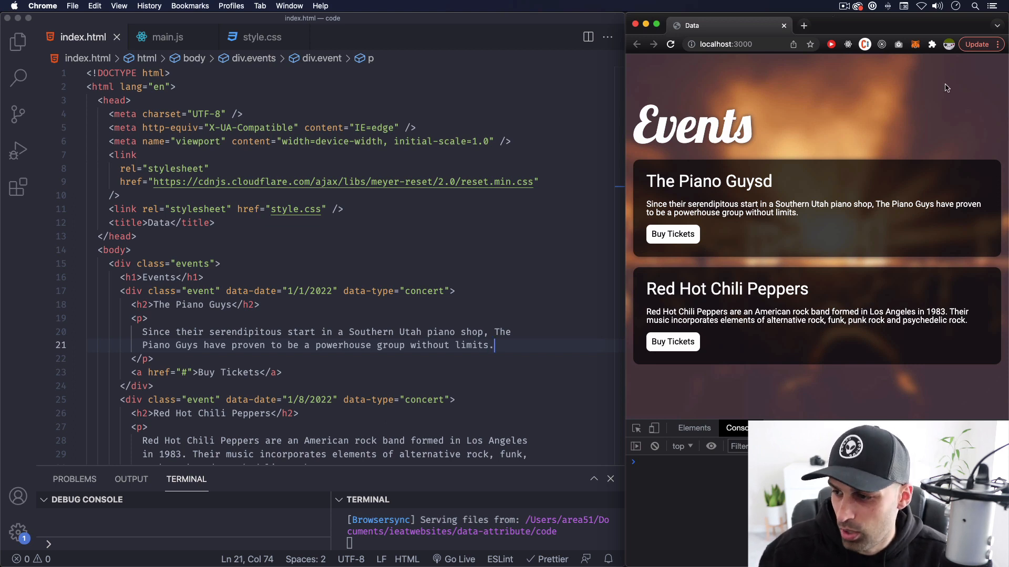
{"action": "mouse_move", "coordinate": [748, 163]}
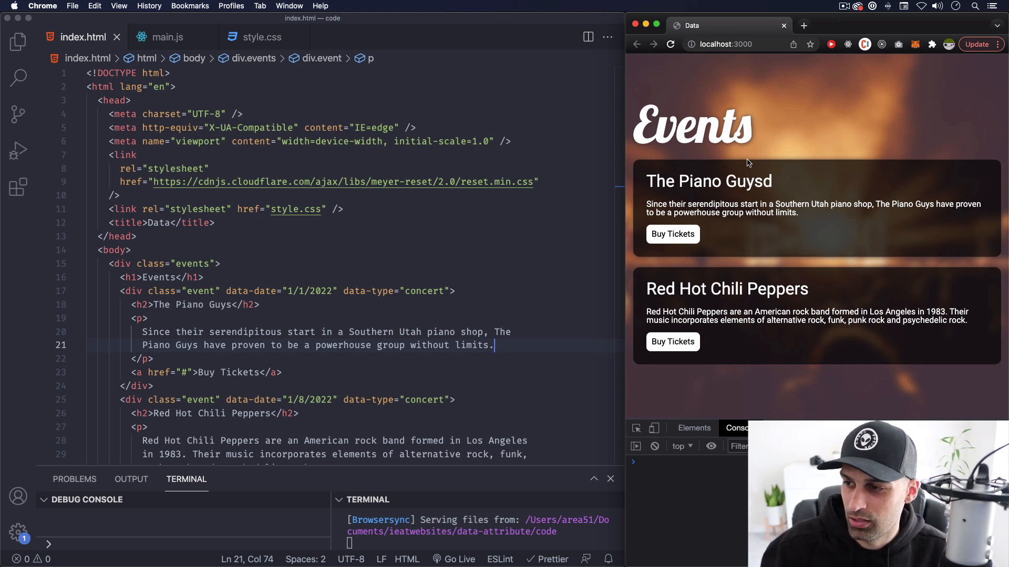
{"action": "mouse_move", "coordinate": [775, 198]}
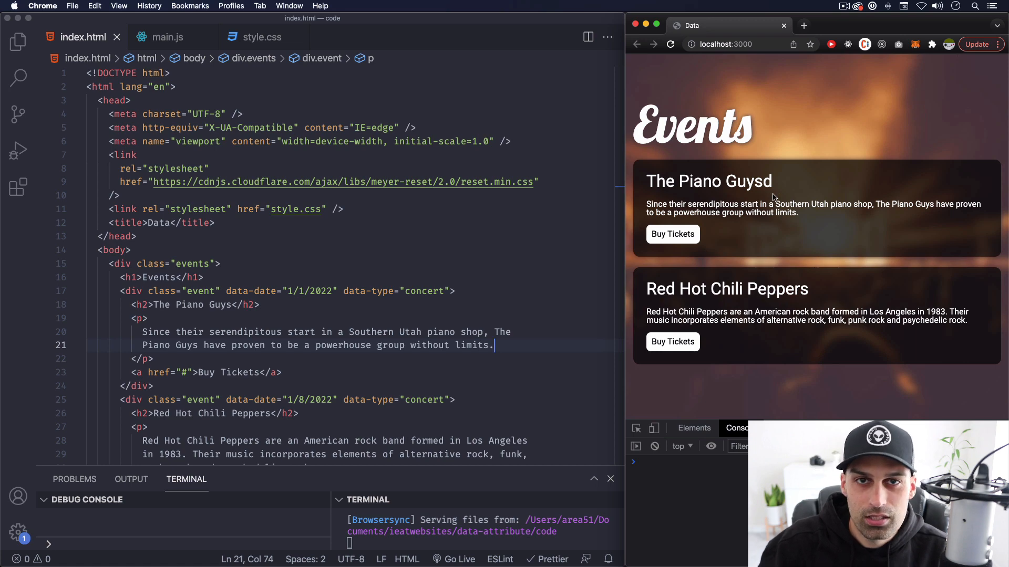
{"action": "mouse_move", "coordinate": [765, 159]}
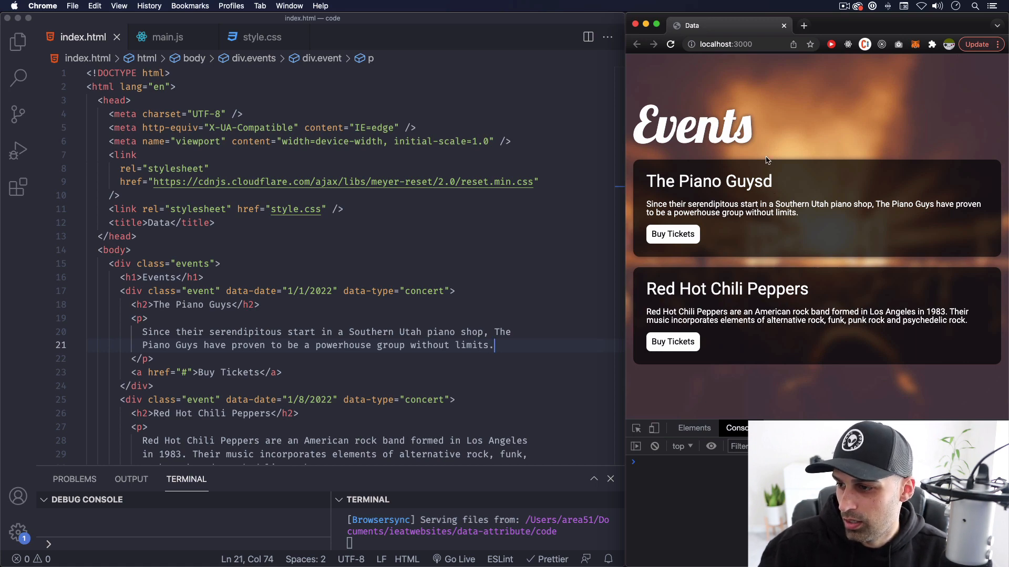
- Review the two events' data attributes and date values in index.html
{"action": "left_click", "coordinate": [132, 250]}
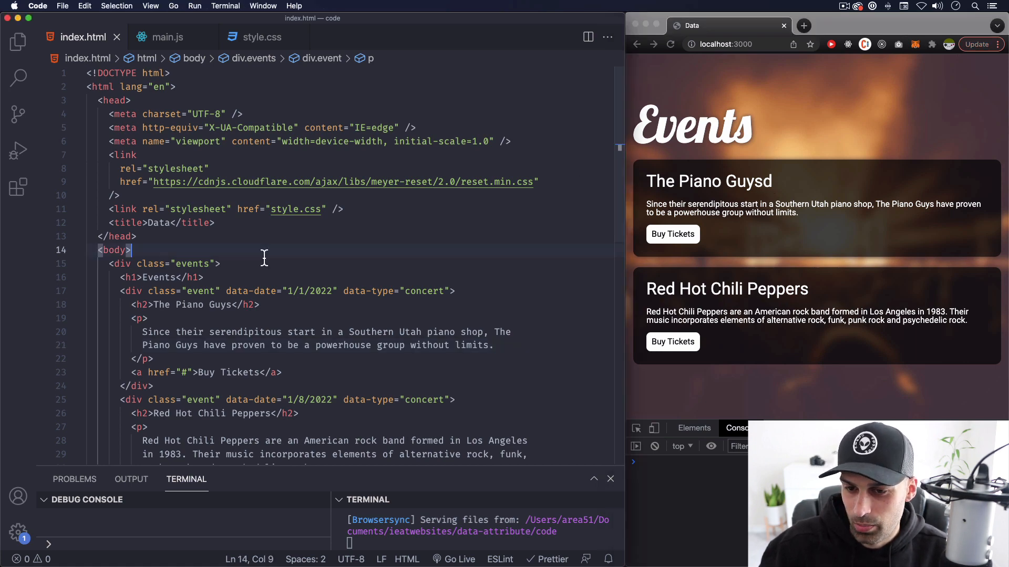
{"action": "scroll", "scroll_direction": "down", "scroll_amount": 3}
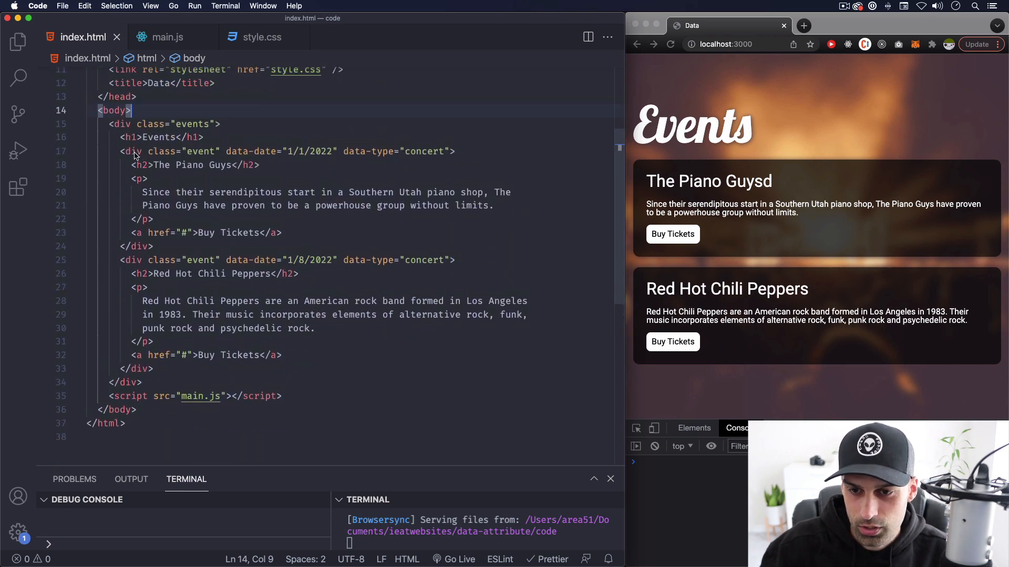
{"action": "left_click", "coordinate": [129, 151]}
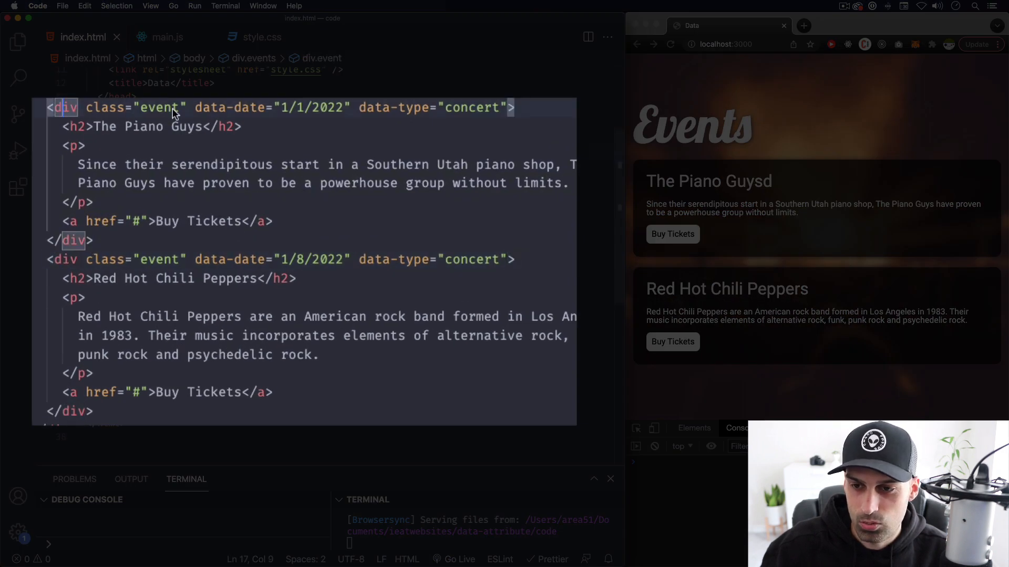
{"action": "double_click", "coordinate": [210, 106]}
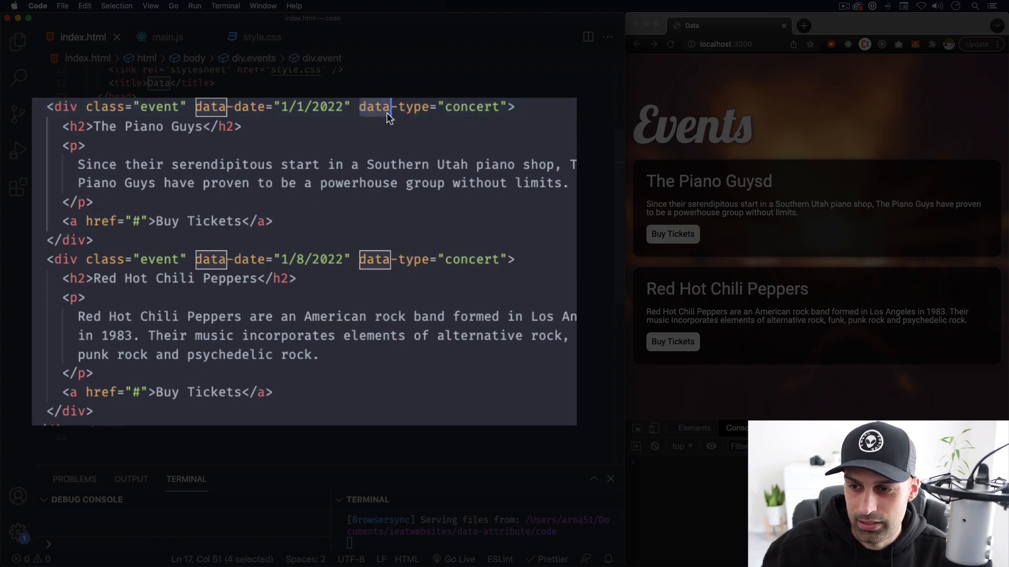
{"action": "mouse_move", "coordinate": [158, 131]}
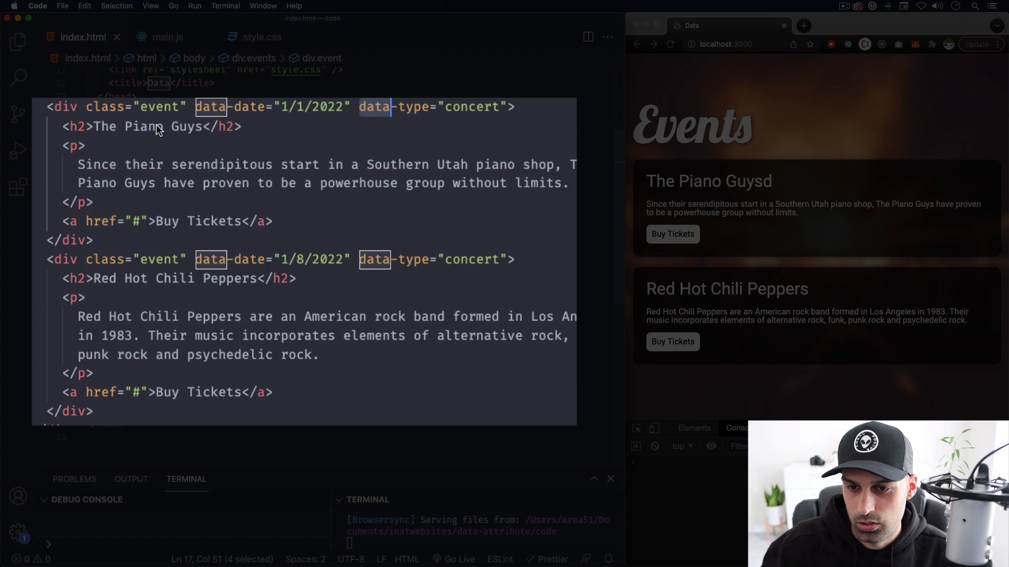
{"action": "left_click", "coordinate": [241, 127]}
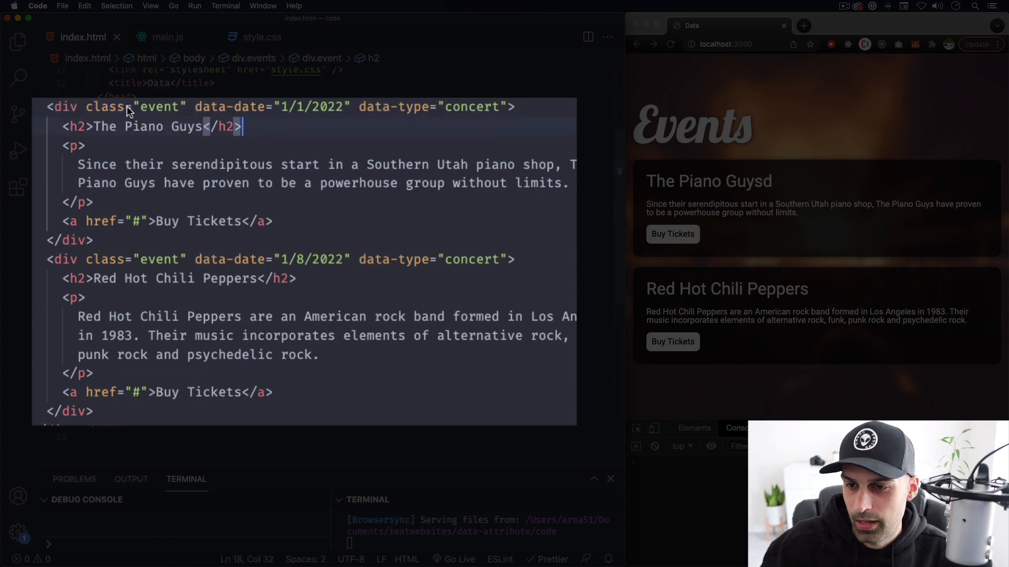
{"action": "mouse_move", "coordinate": [315, 119]}
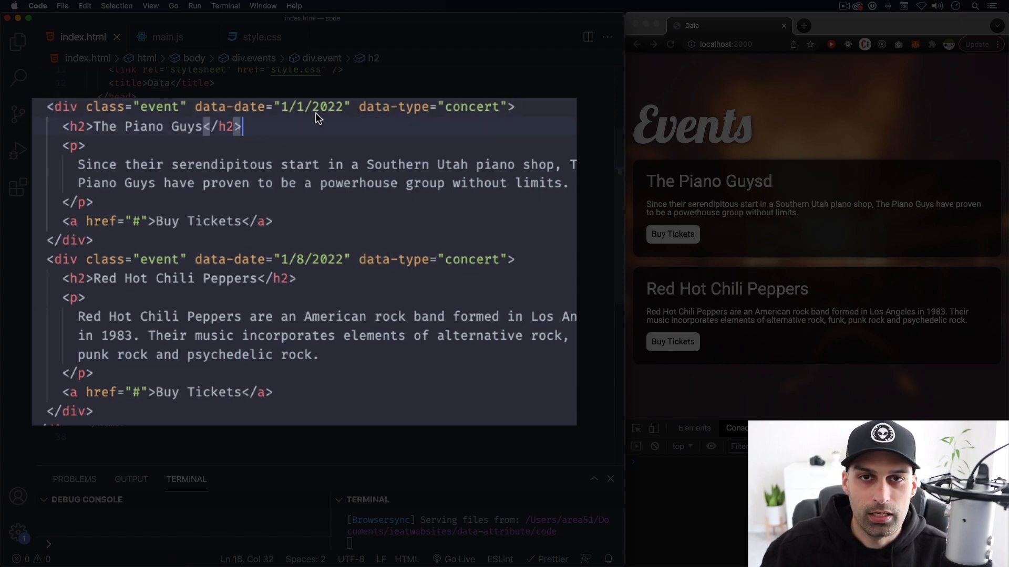
{"action": "mouse_move", "coordinate": [344, 115]}
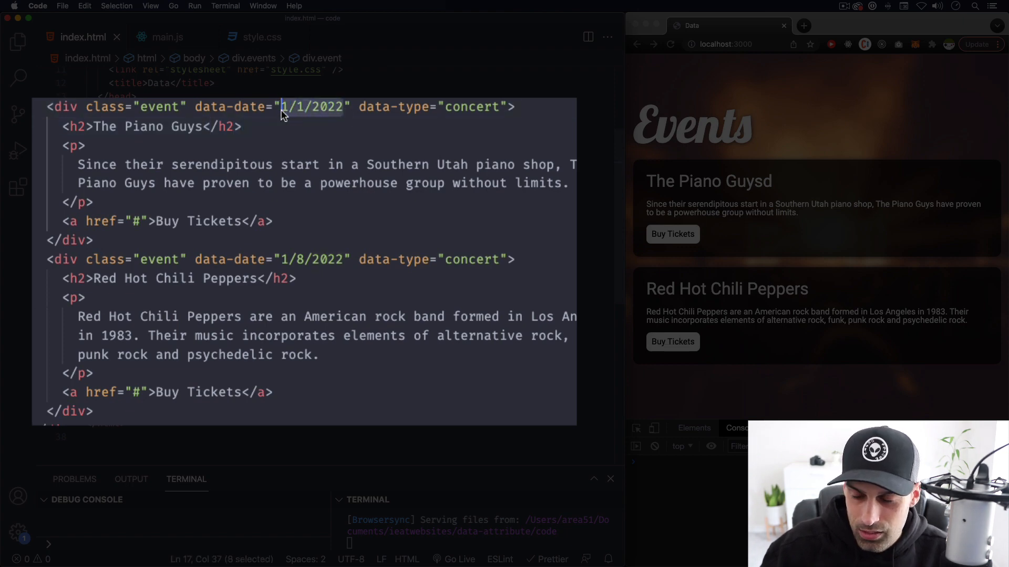
{"action": "mouse_move", "coordinate": [693, 197]}
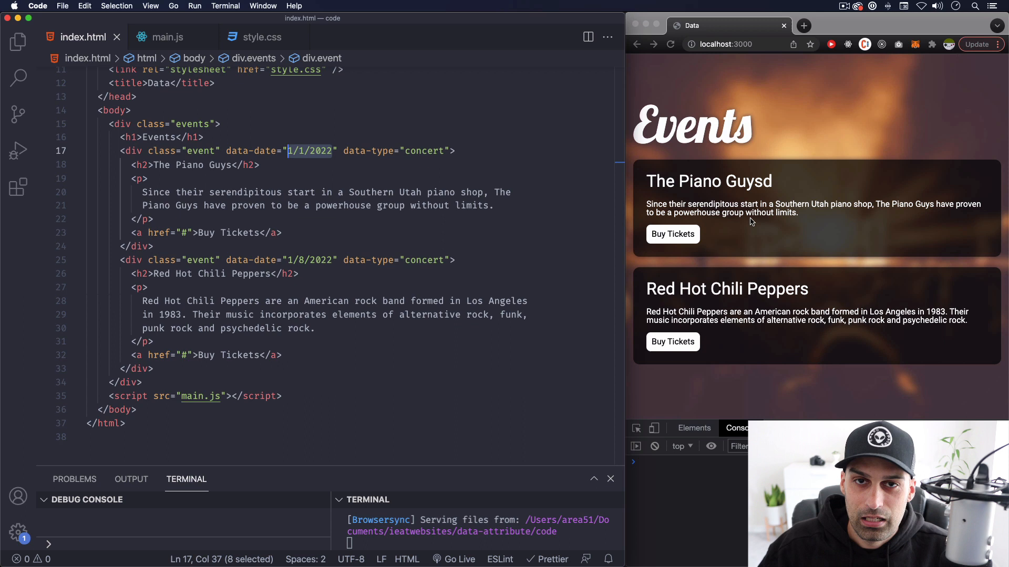
{"action": "mouse_move", "coordinate": [701, 198]}
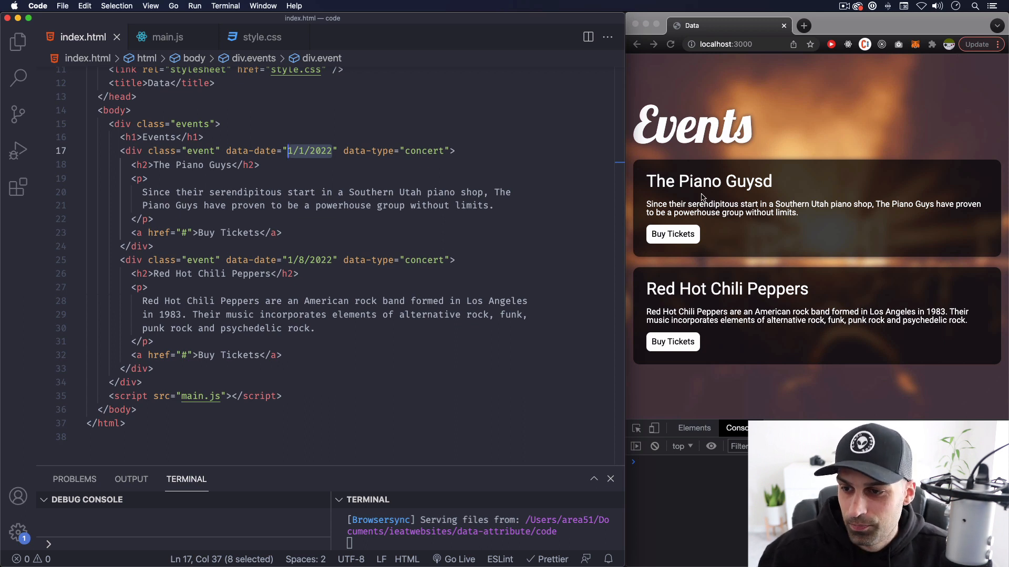
{"action": "left_click", "coordinate": [258, 164]}
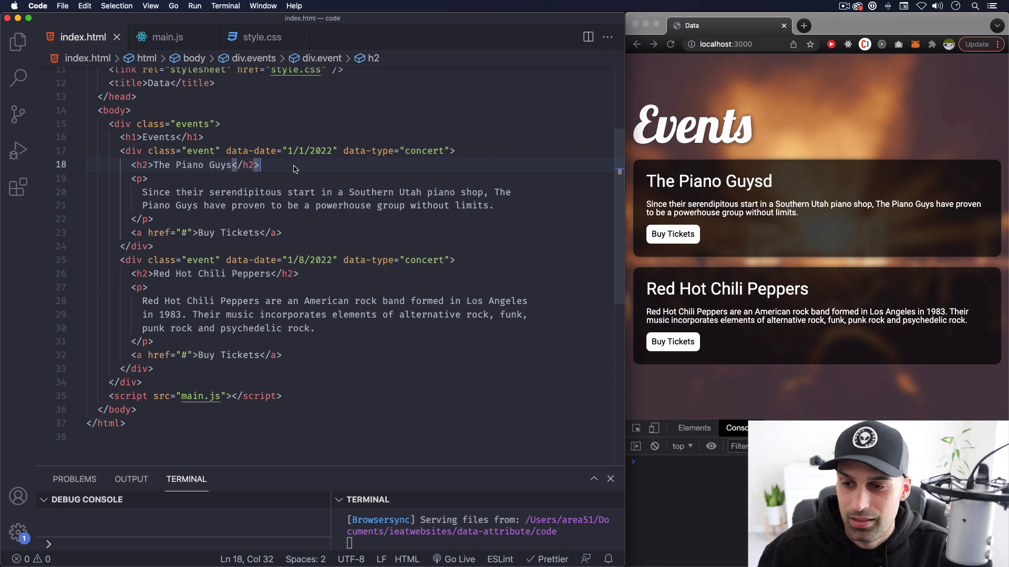
{"action": "mouse_move", "coordinate": [137, 162]}
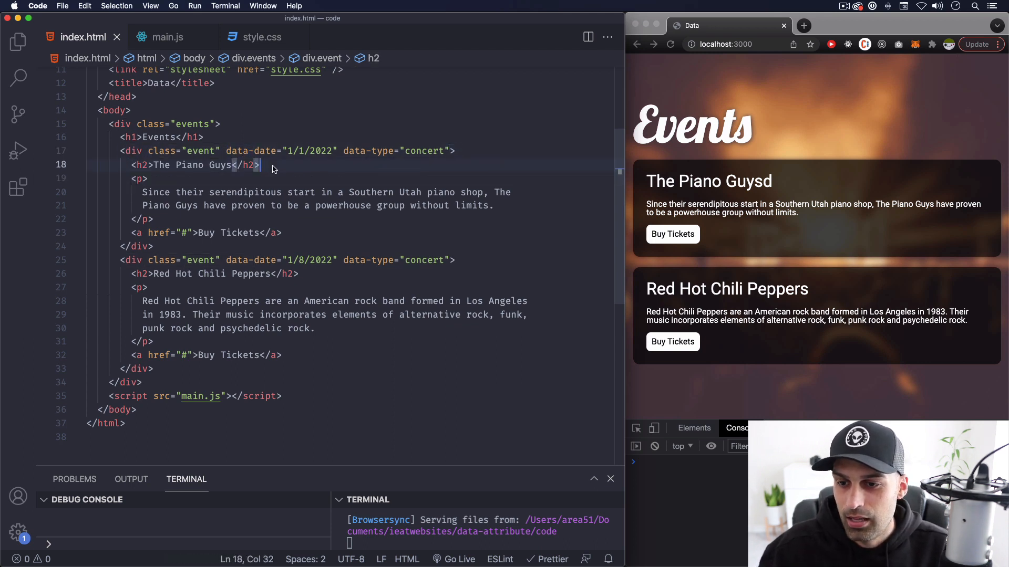
{"action": "mouse_move", "coordinate": [315, 173]}
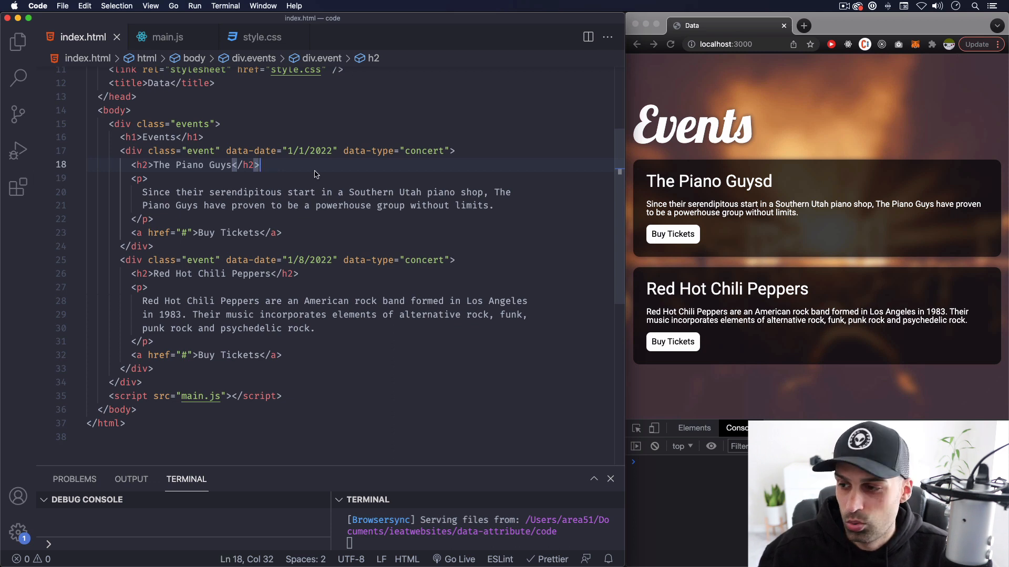
{"action": "mouse_move", "coordinate": [307, 186]}
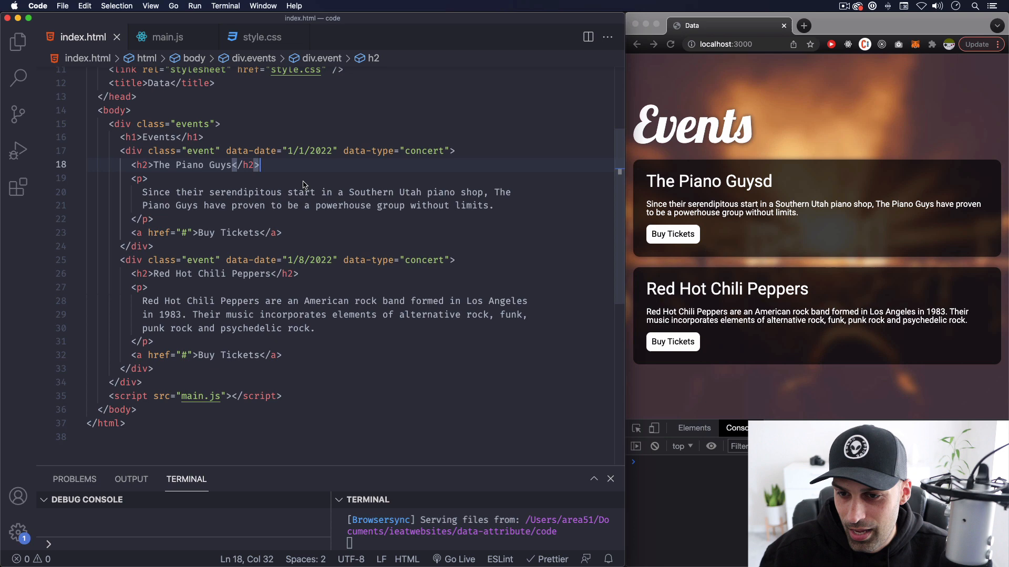
{"action": "scroll", "scroll_direction": "up", "scroll_amount": 3}
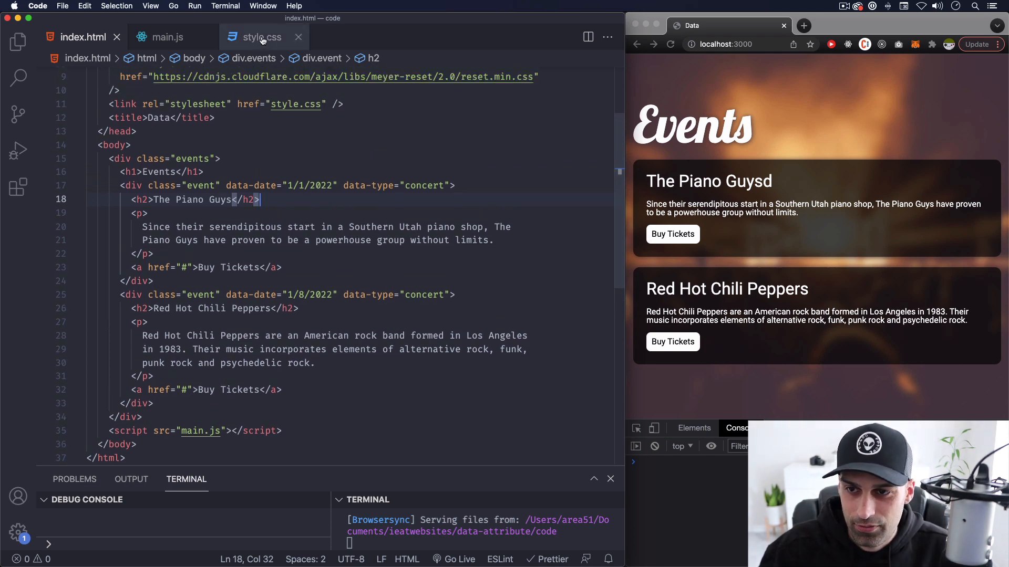
- Move between the style.css, main.js and index.html tabs, ending on the empty main.js
{"action": "left_click", "coordinate": [260, 37]}
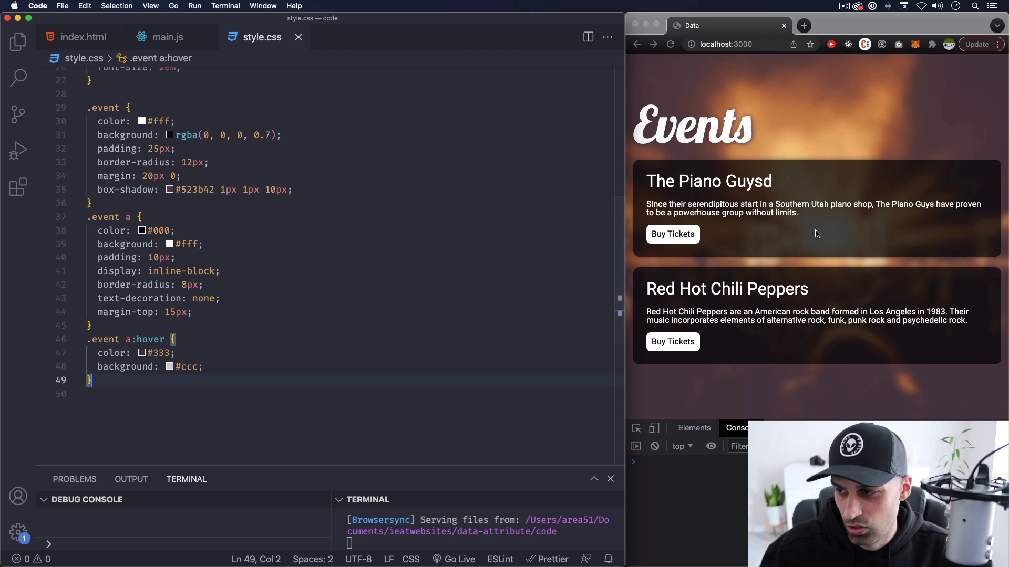
{"action": "left_click", "coordinate": [166, 37]}
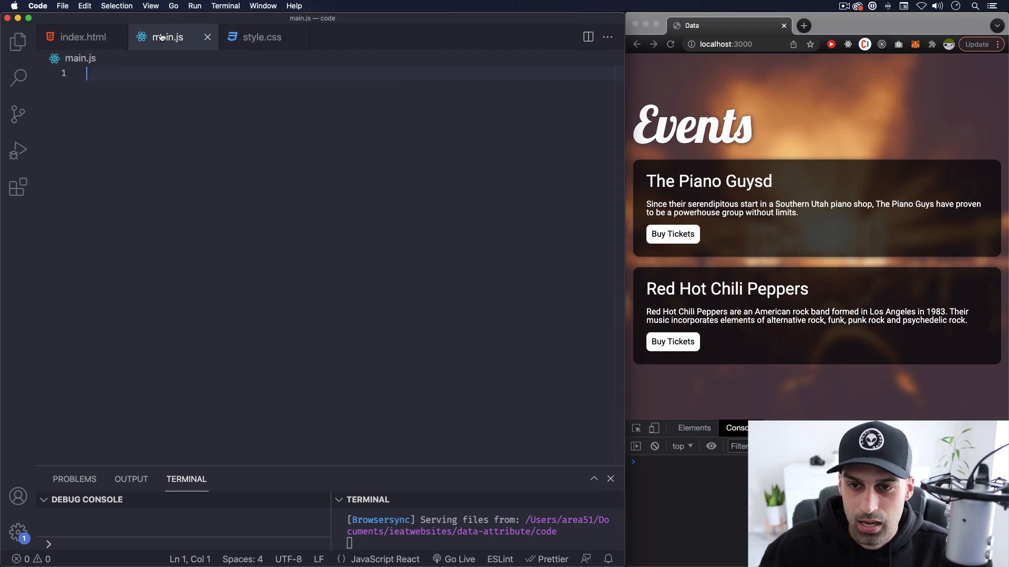
{"action": "mouse_move", "coordinate": [166, 37]}
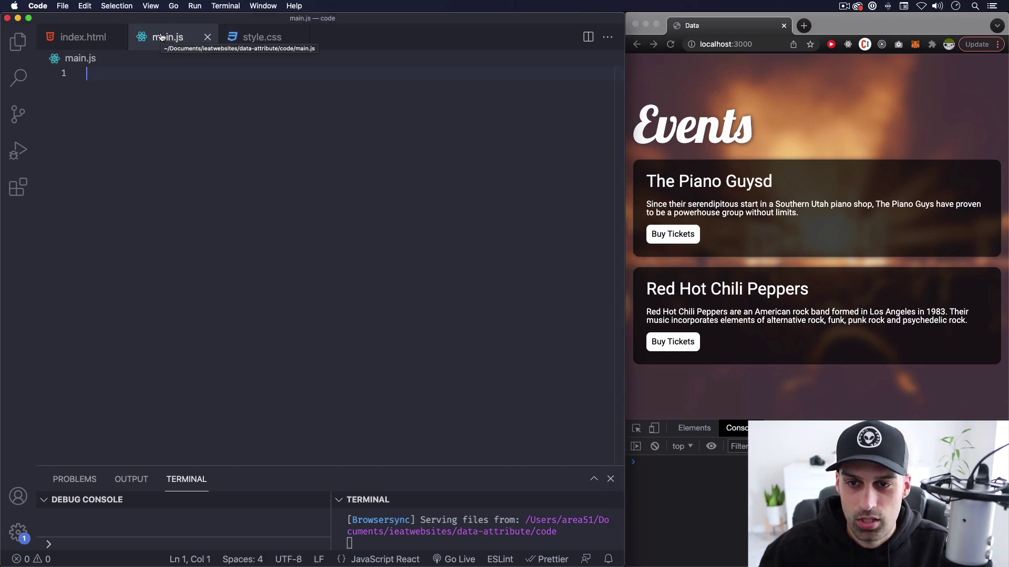
{"action": "left_click", "coordinate": [81, 37]}
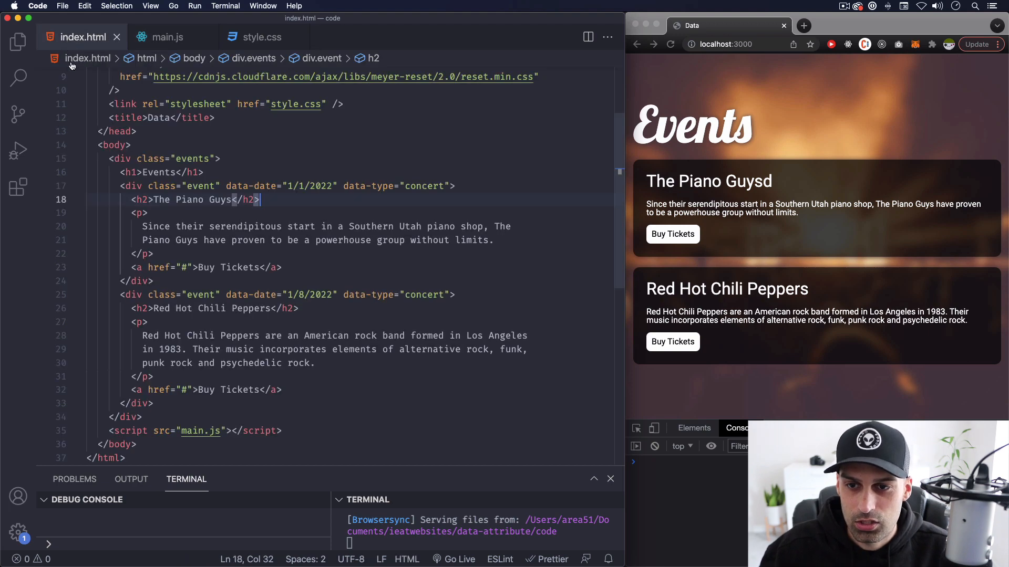
{"action": "scroll", "scroll_direction": "down", "scroll_amount": 3}
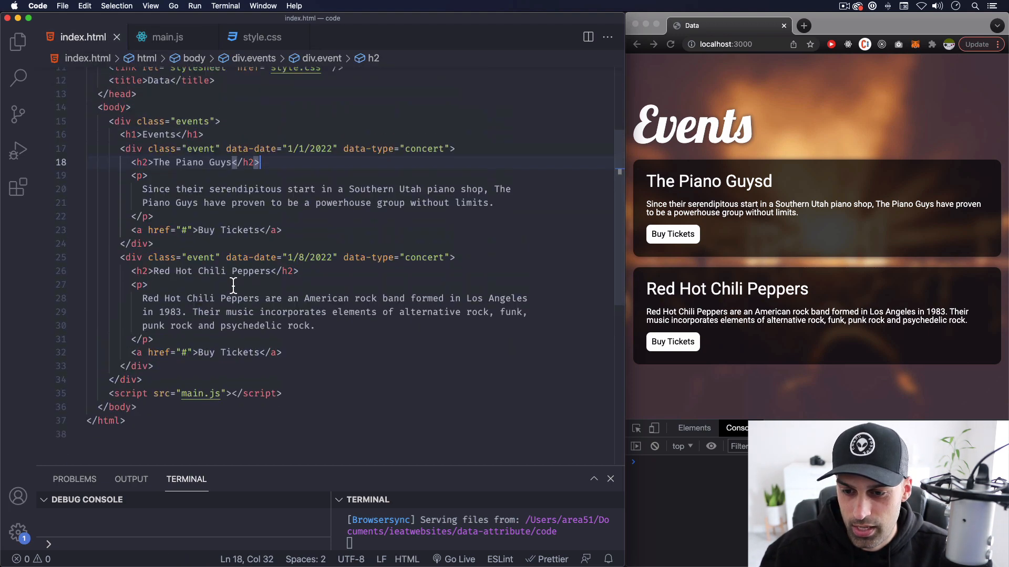
{"action": "left_click", "coordinate": [168, 37]}
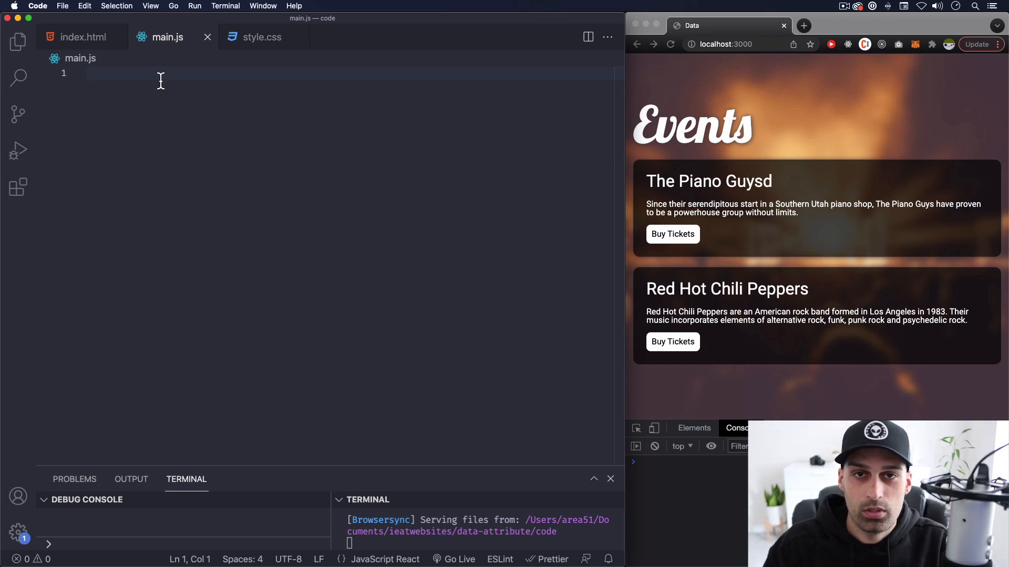
{"action": "mouse_move", "coordinate": [196, 78]}
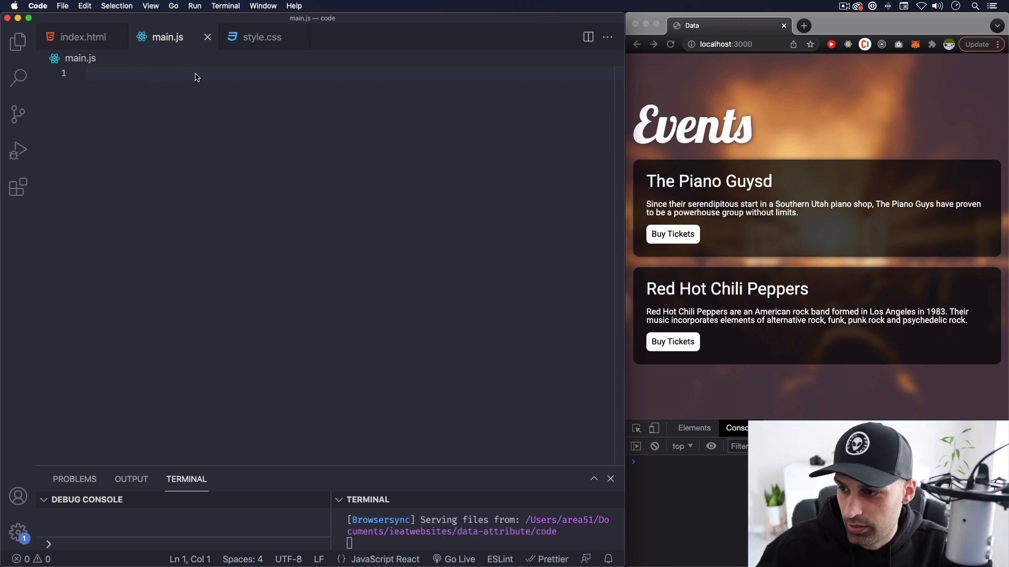
{"action": "mouse_move", "coordinate": [736, 235]}
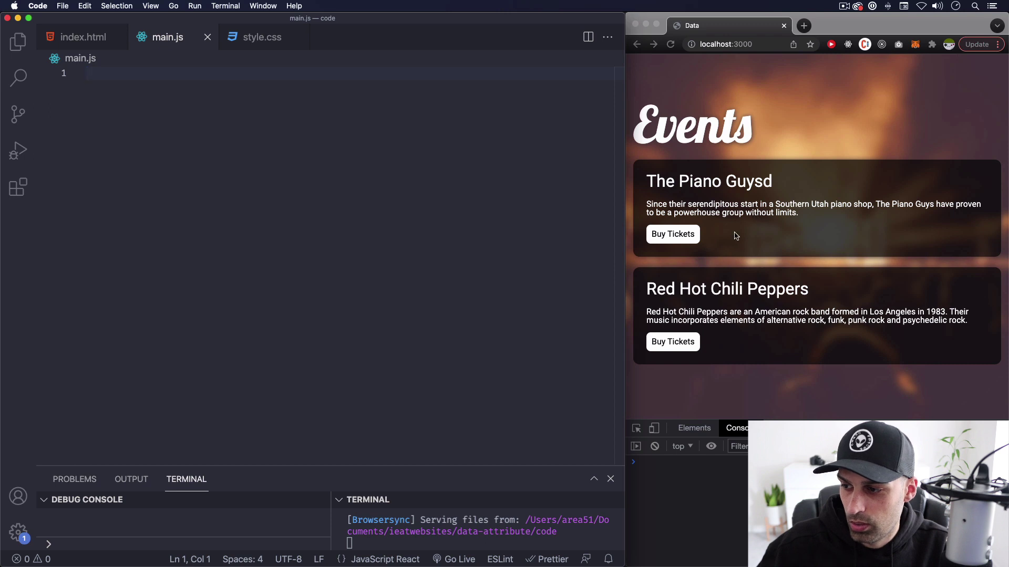
{"action": "mouse_move", "coordinate": [742, 295]}
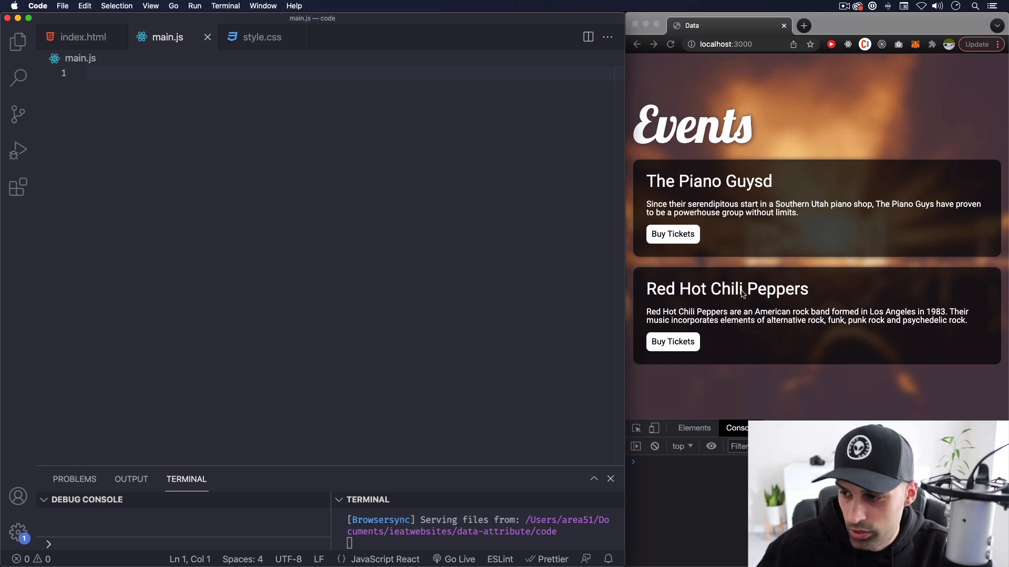
{"action": "mouse_move", "coordinate": [142, 78]}
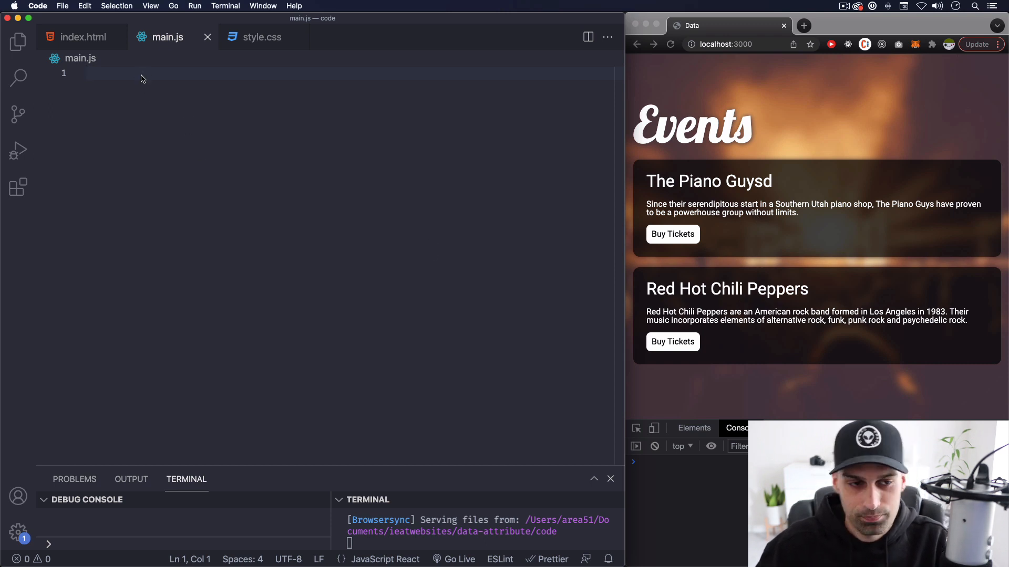
- Write const events = document.querySelectorAll('.event') on line 1 of main.js
{"action": "type", "text": "const"}
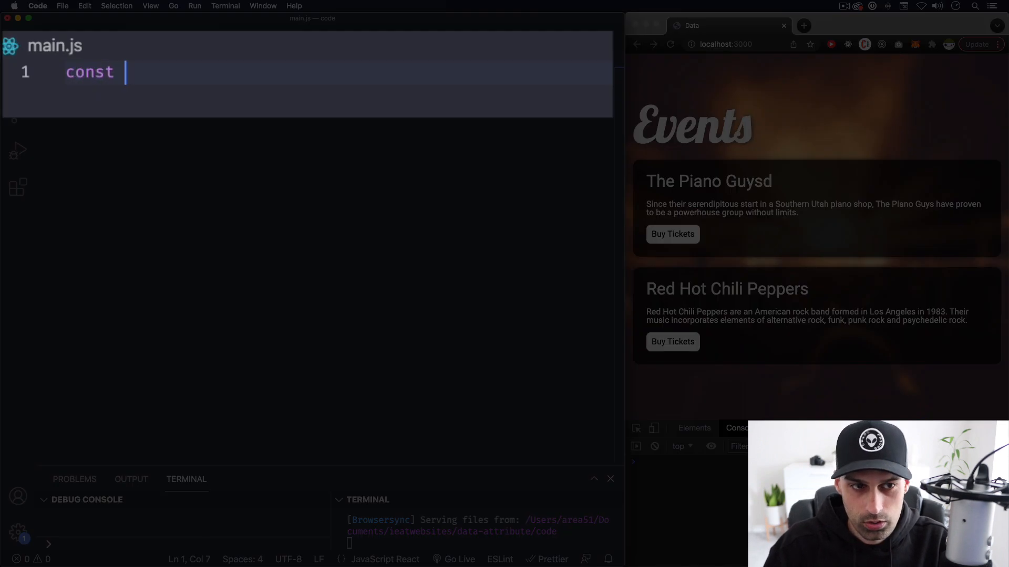
{"action": "type", "text": "events"}
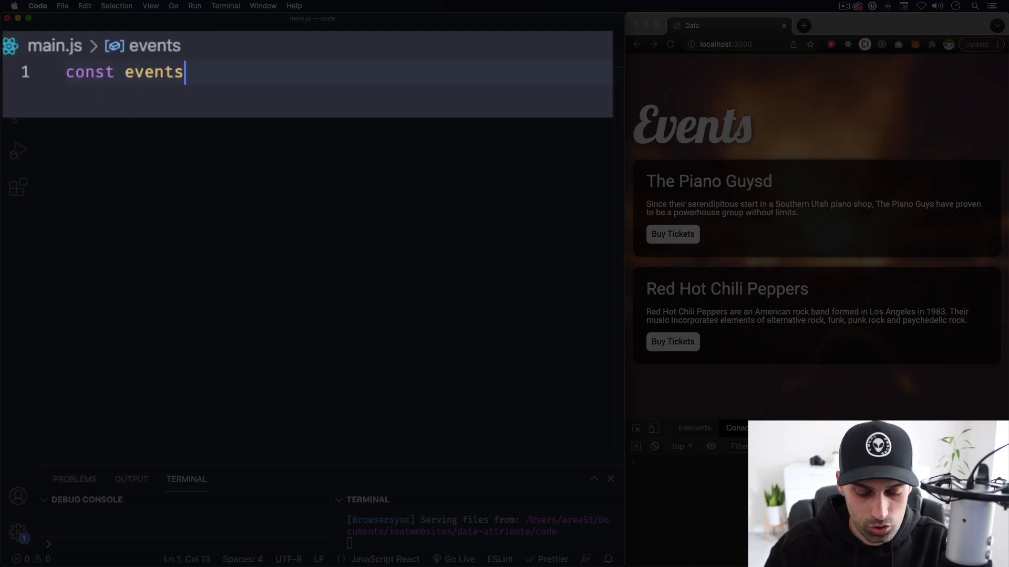
{"action": "type", "text": "= d"}
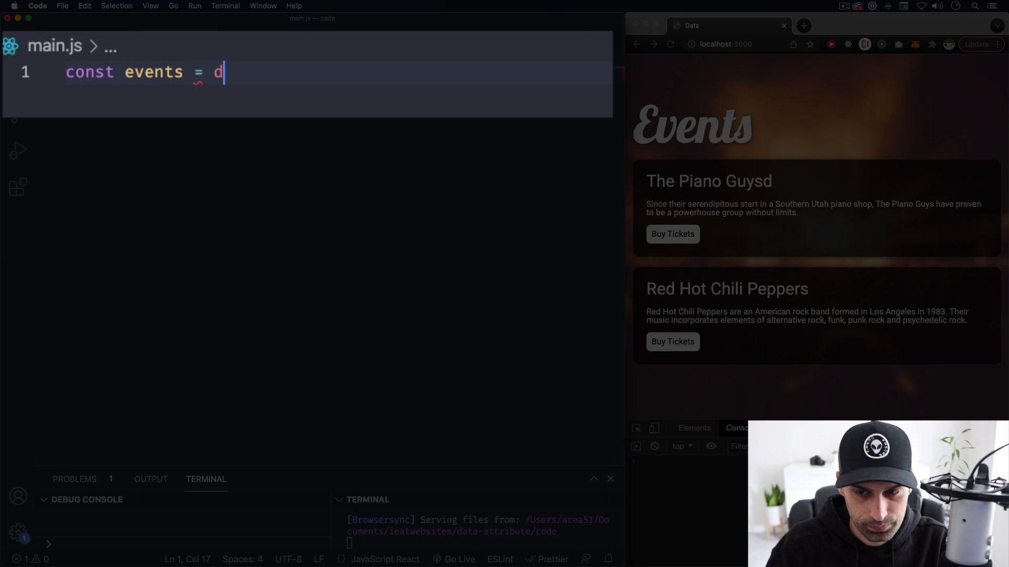
{"action": "type", "text": "ocument"}
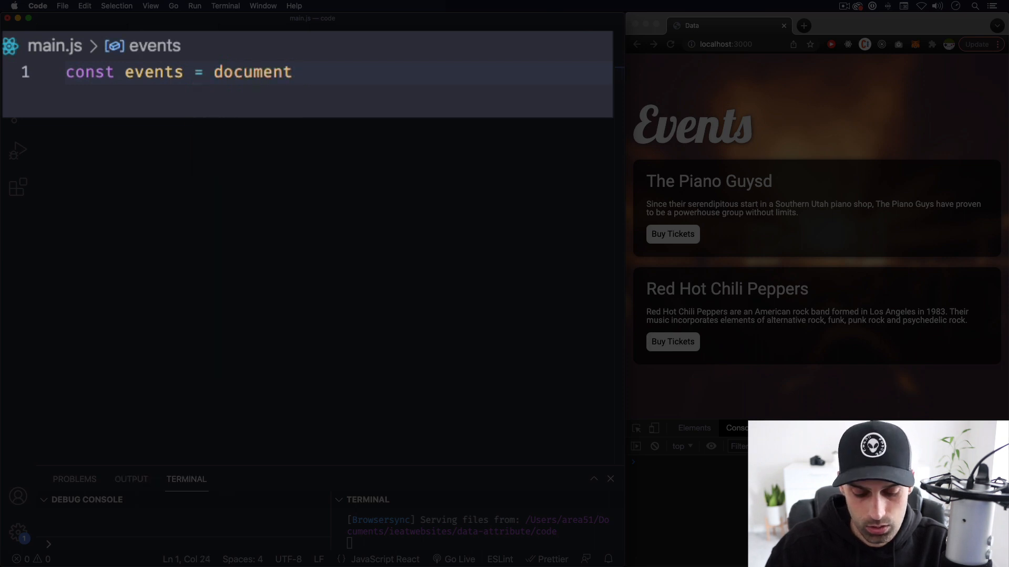
{"action": "type", "text": ".querySelectorAll"}
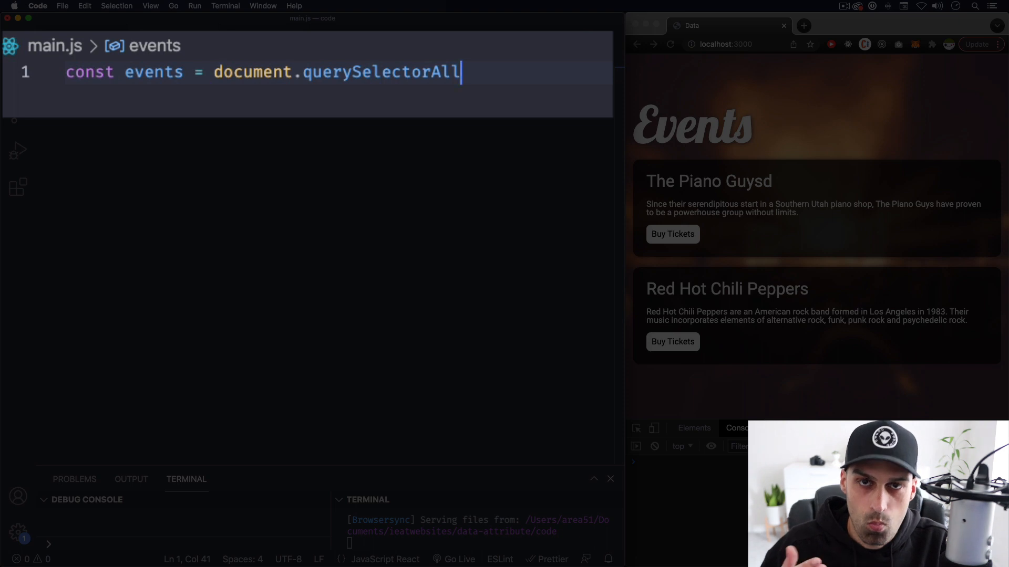
{"action": "type", "text": "()"}
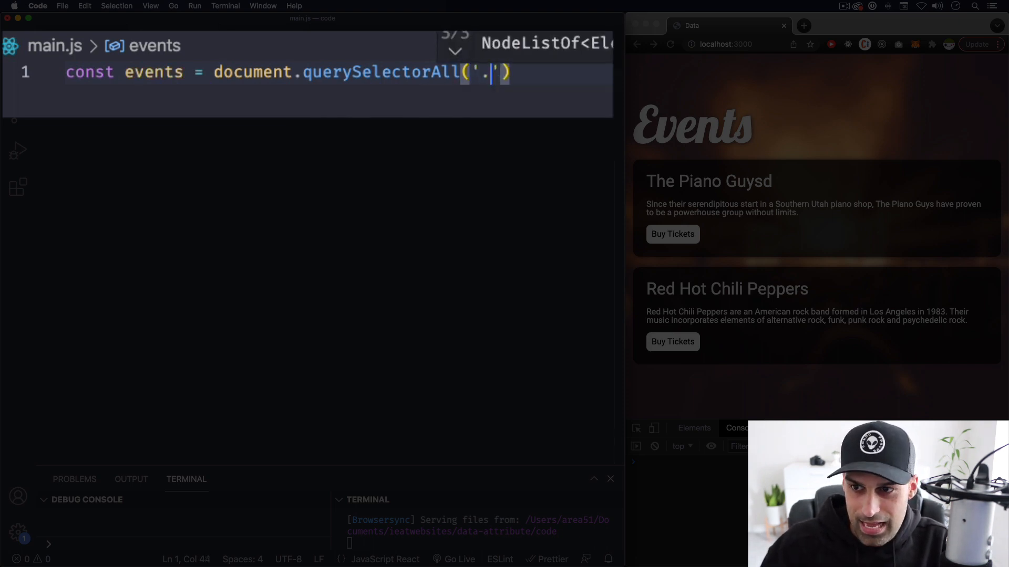
{"action": "type", "text": "event"}
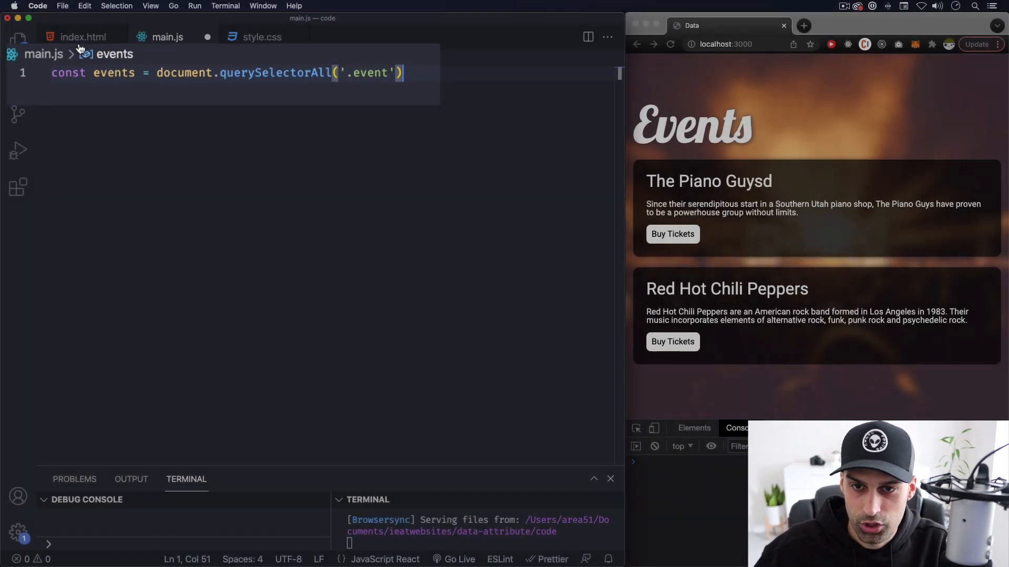
{"action": "left_click", "coordinate": [81, 37]}
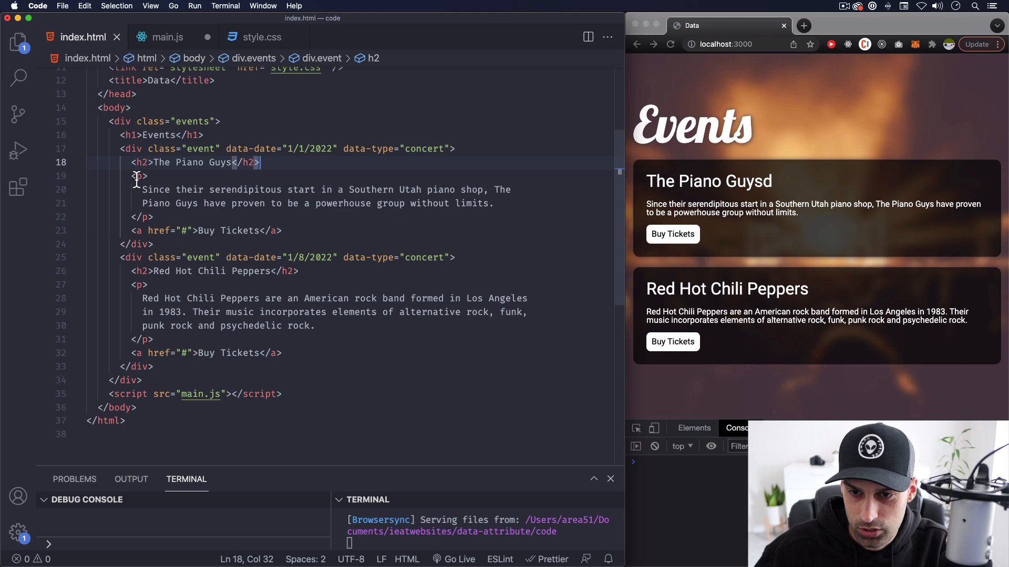
{"action": "left_click", "coordinate": [135, 149]}
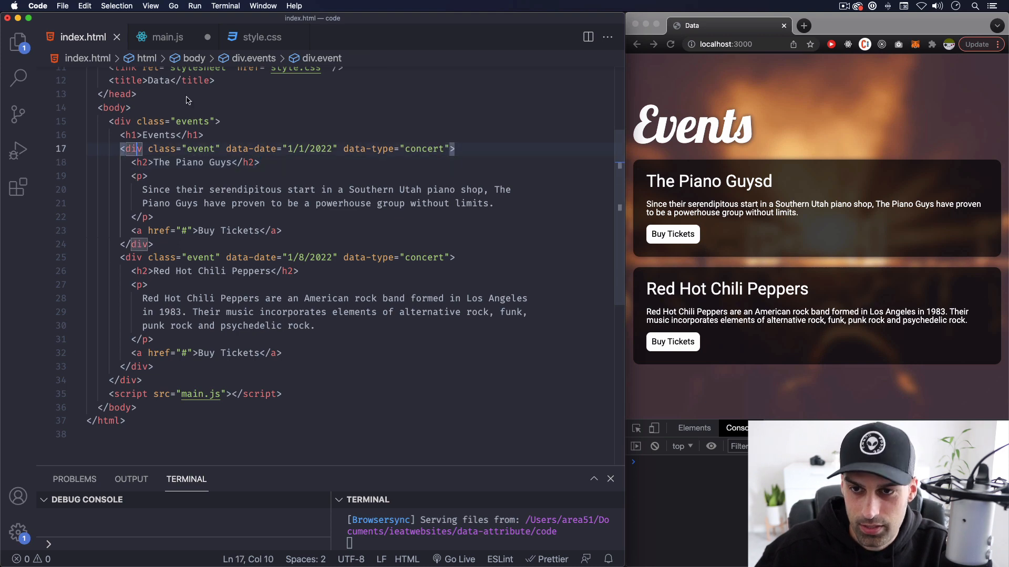
{"action": "left_click", "coordinate": [166, 37]}
{"action": "type", "text": "console.log"}
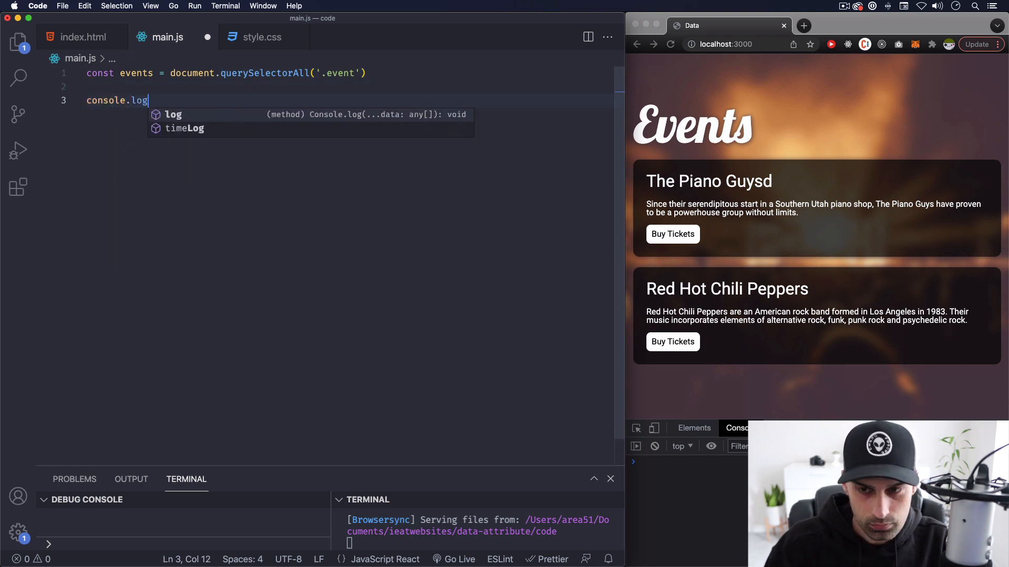
- Add console.log(events) and expand the logged NodeList of two event divs
{"action": "type", "text": "(events"}
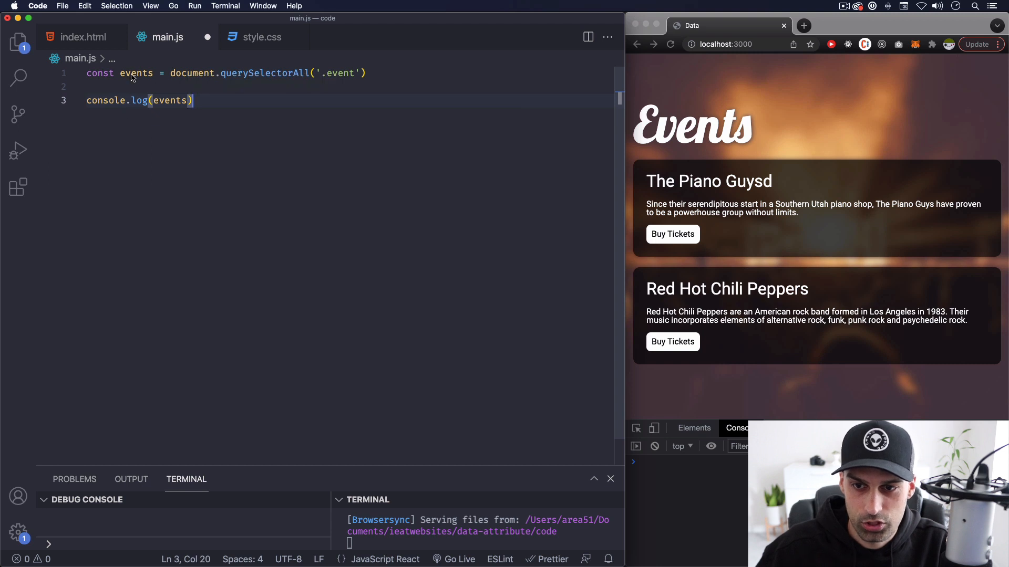
{"action": "mouse_move", "coordinate": [200, 106]}
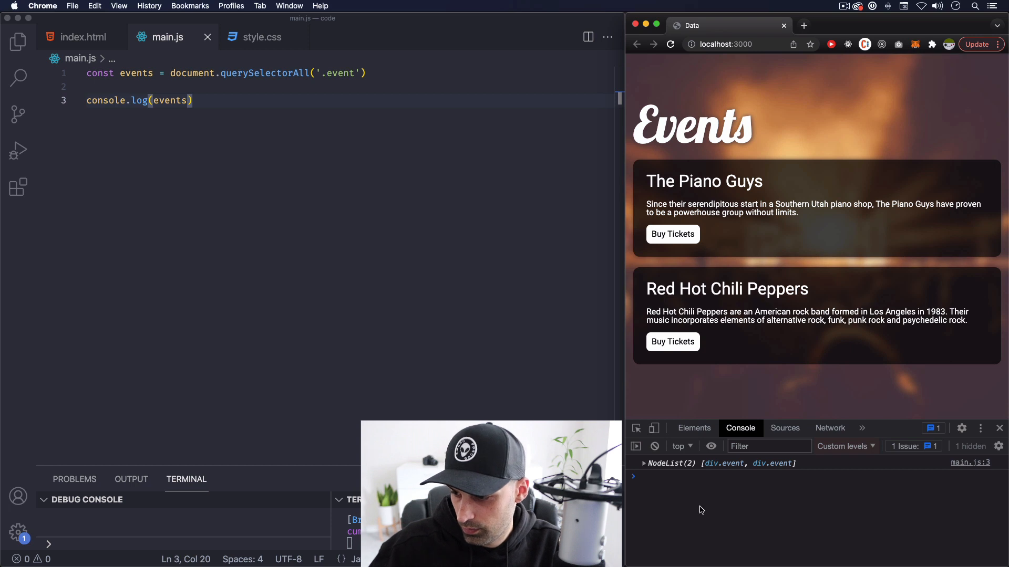
{"action": "left_click", "coordinate": [643, 463]}
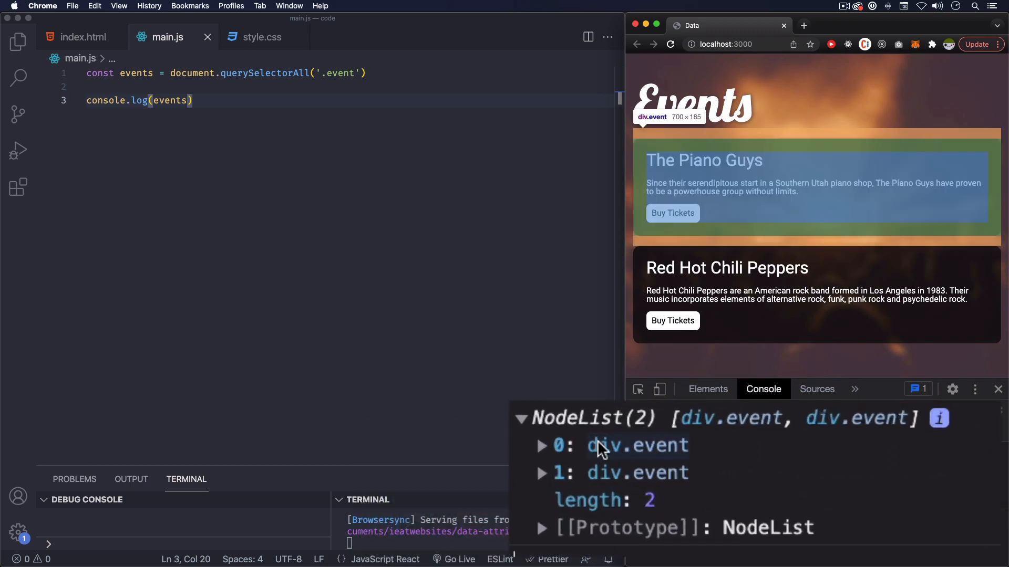
{"action": "mouse_move", "coordinate": [650, 451]}
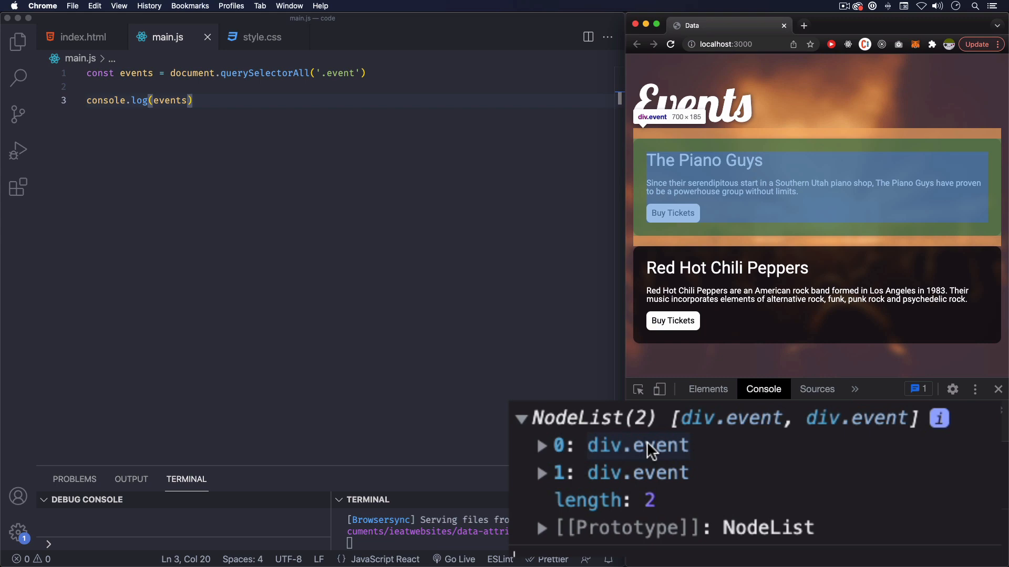
{"action": "mouse_move", "coordinate": [611, 456]}
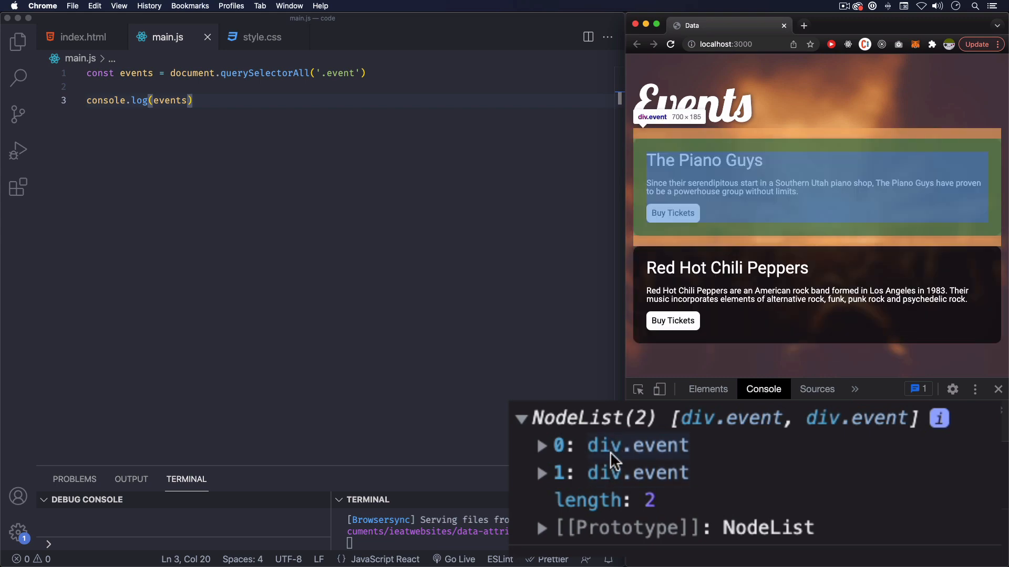
{"action": "mouse_move", "coordinate": [620, 444]}
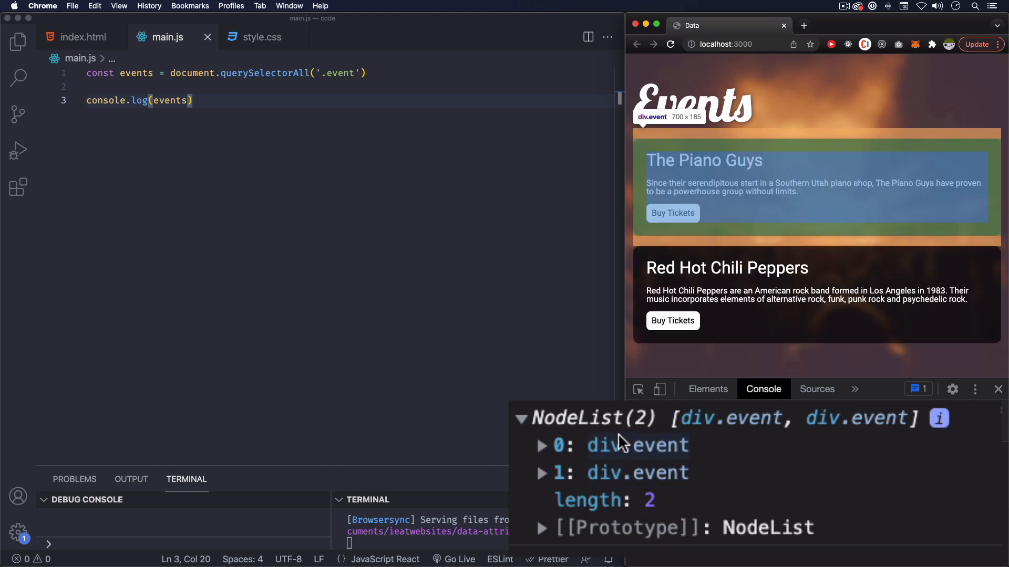
- Replace the log with events.forEach(e => { console.log(e) }) and save
{"action": "left_click", "coordinate": [209, 106]}
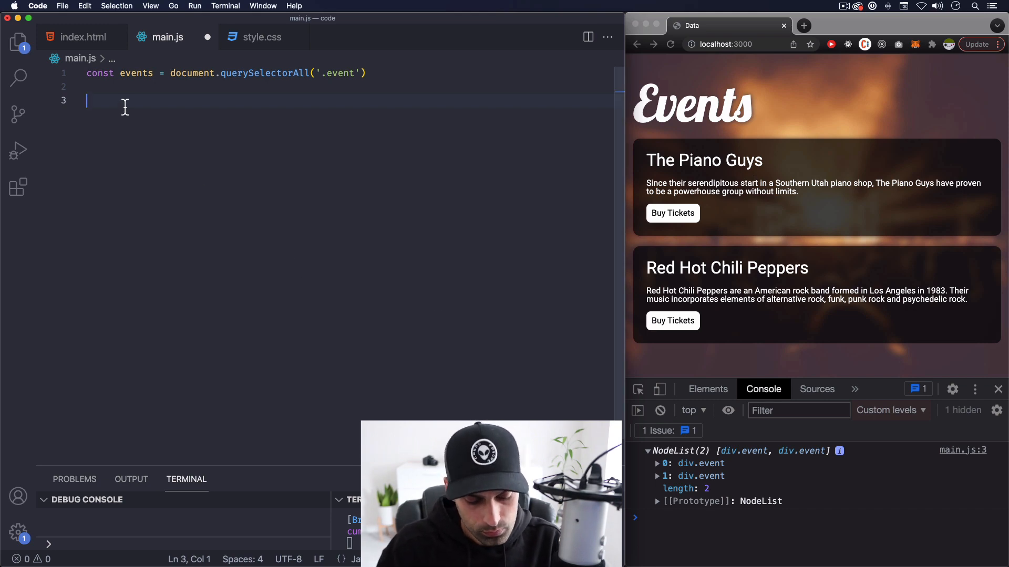
{"action": "type", "text": "events.forEach"}
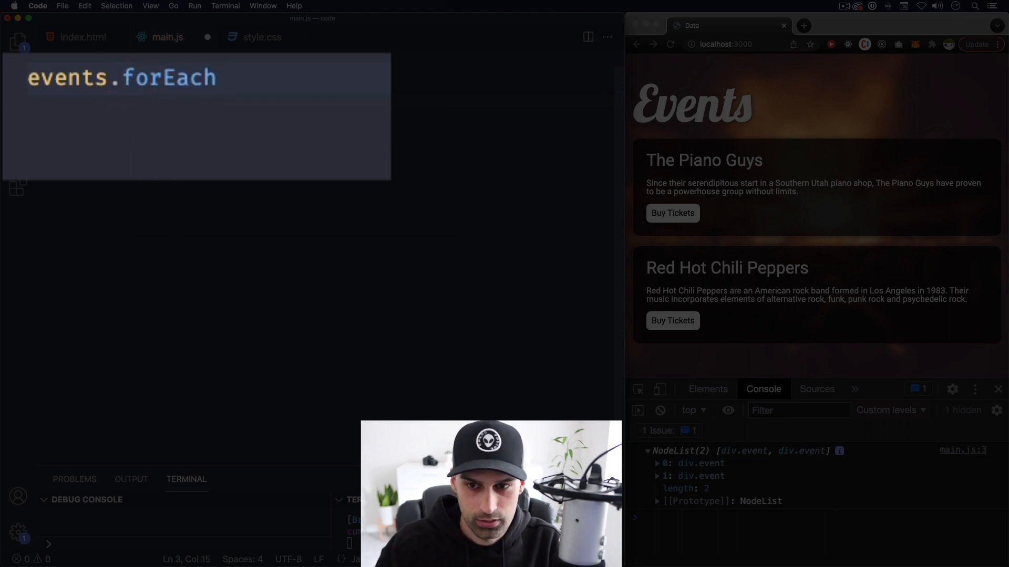
{"action": "type", "text": "()"}
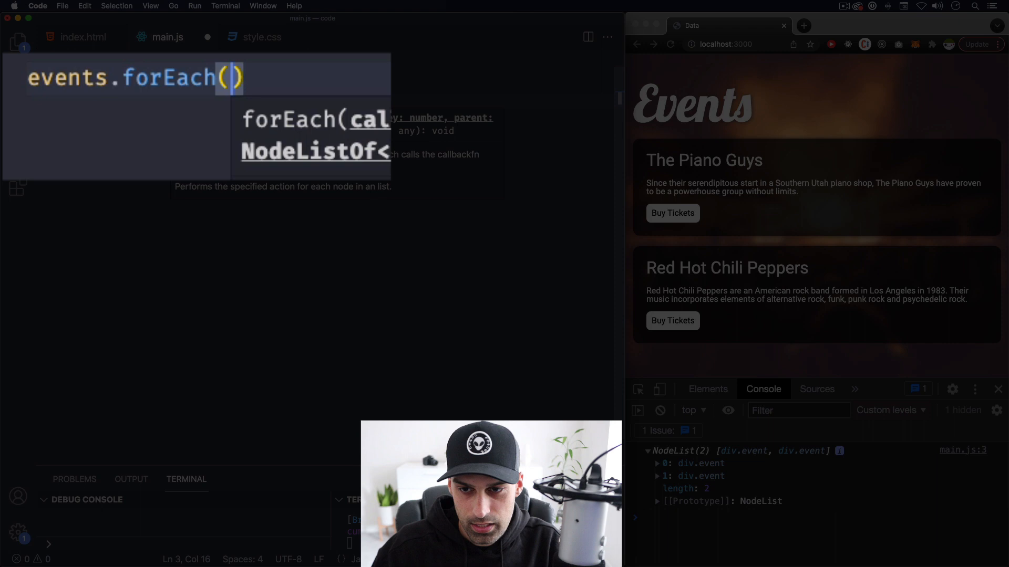
{"action": "type", "text": "e =>"}
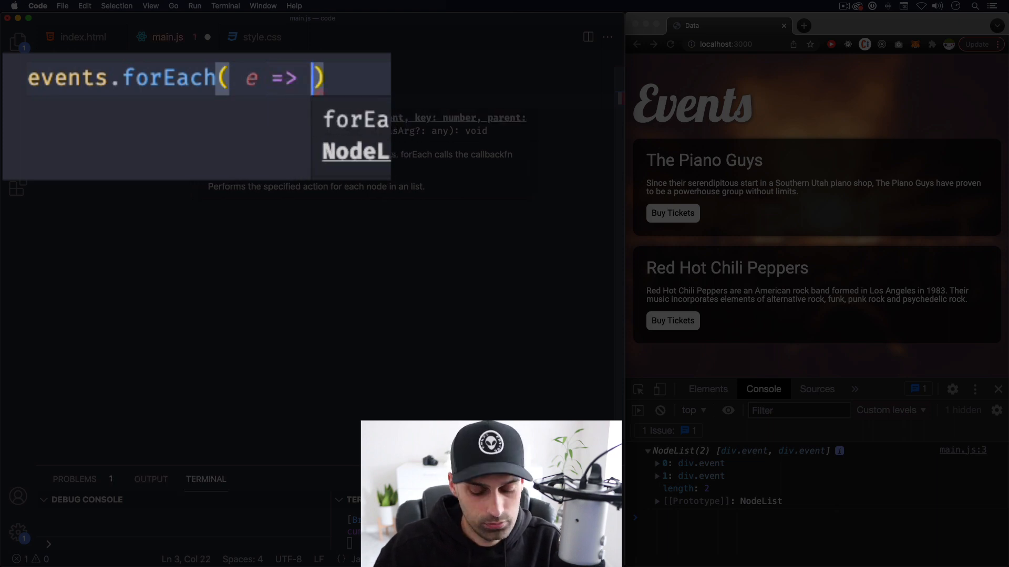
{"action": "type", "text": "{"}
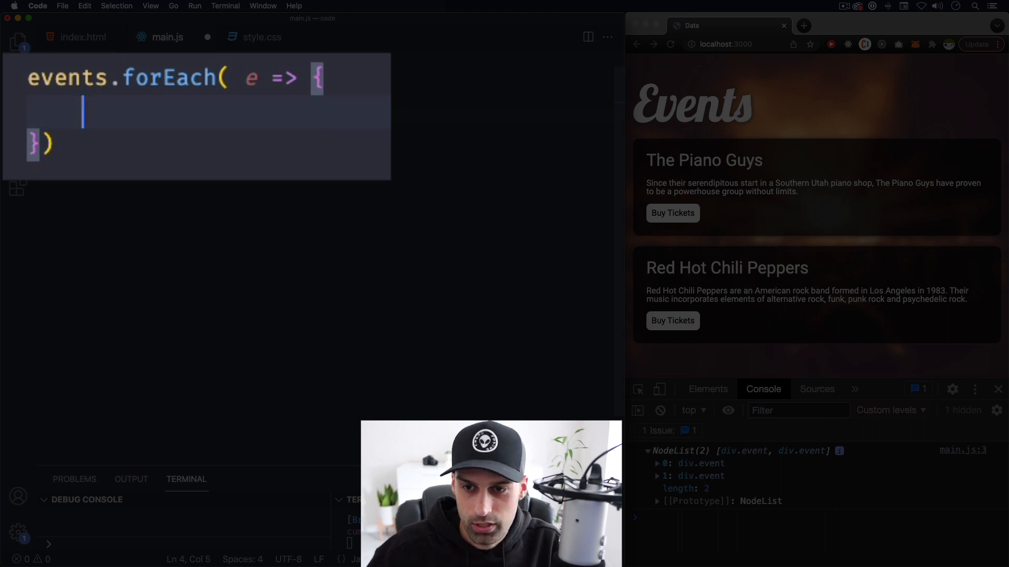
{"action": "type", "text": "console.log(e"}
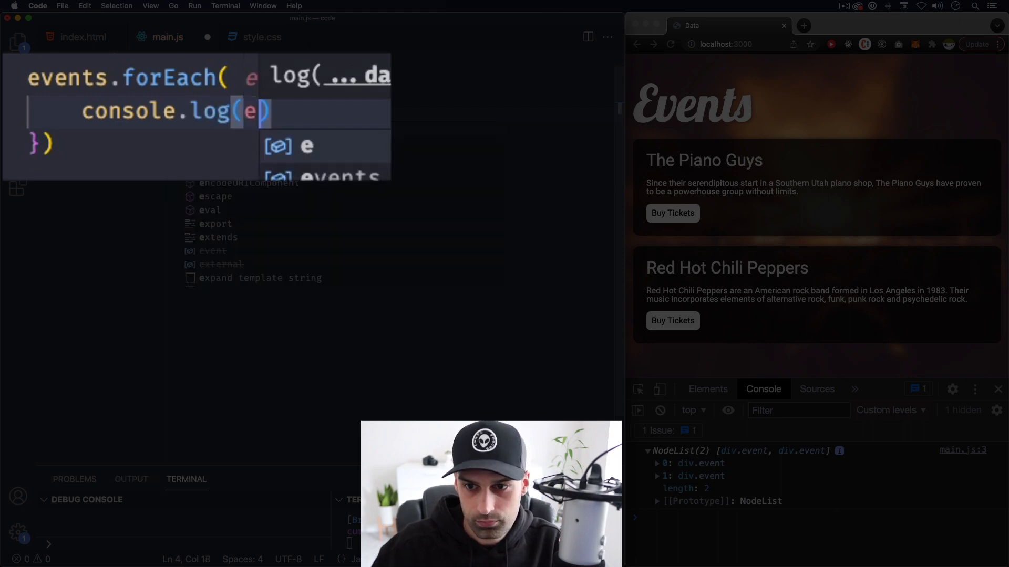
{"action": "key", "text": "Escape"}
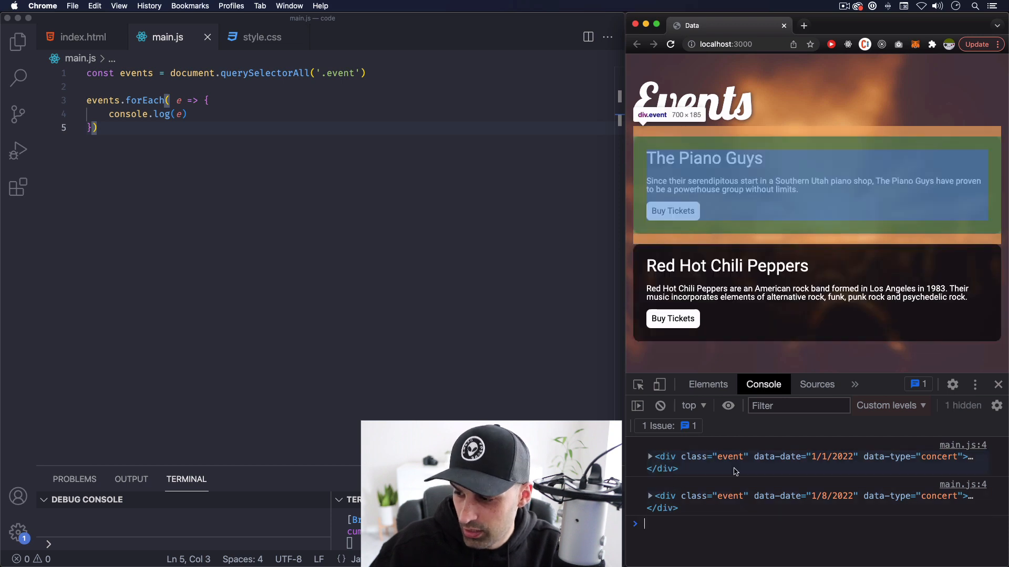
{"action": "mouse_move", "coordinate": [783, 460]}
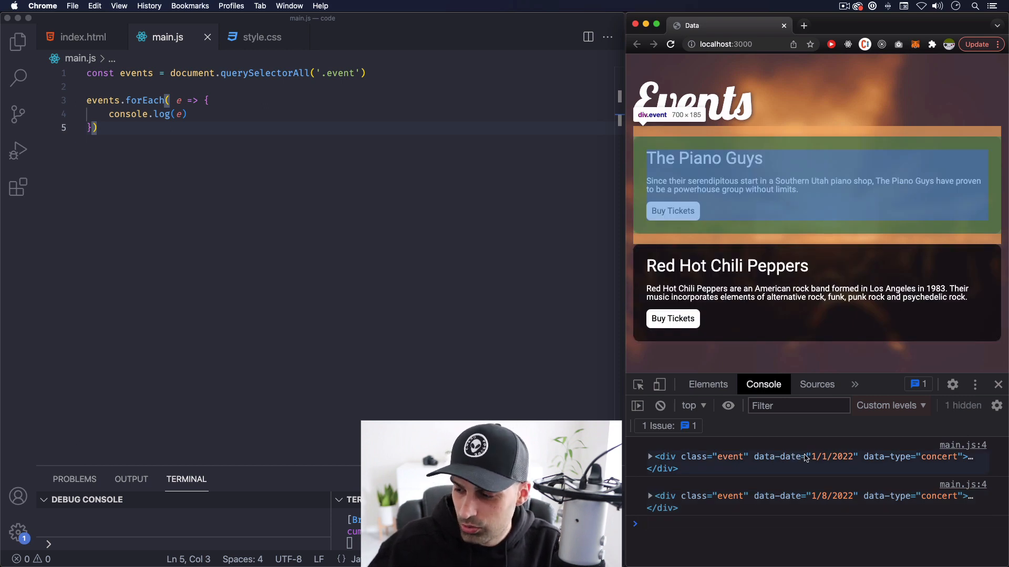
{"action": "mouse_move", "coordinate": [258, 233]}
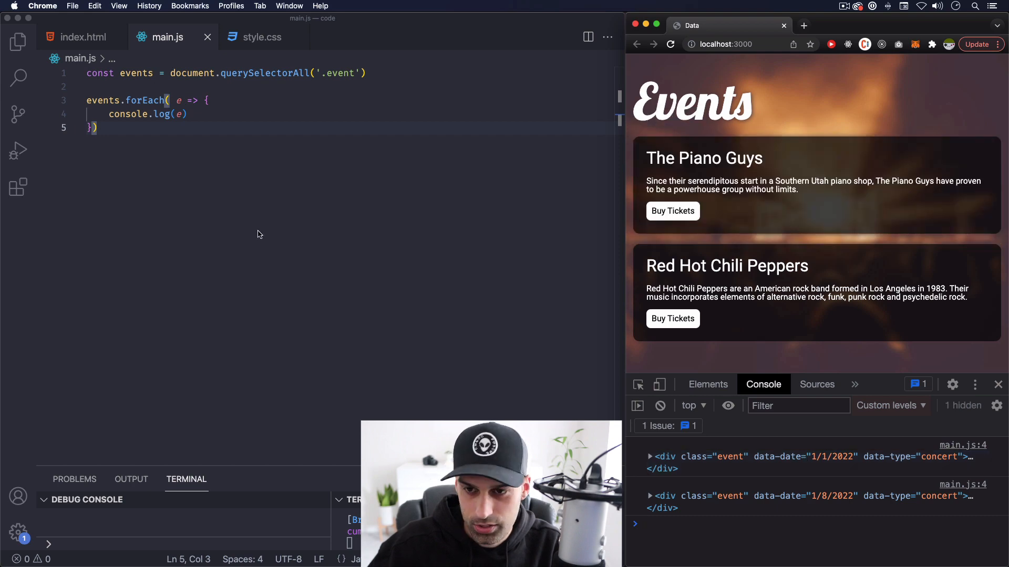
- Log e.dataset per event, expand the date and type entries, then show index.html
{"action": "left_click", "coordinate": [188, 114]}
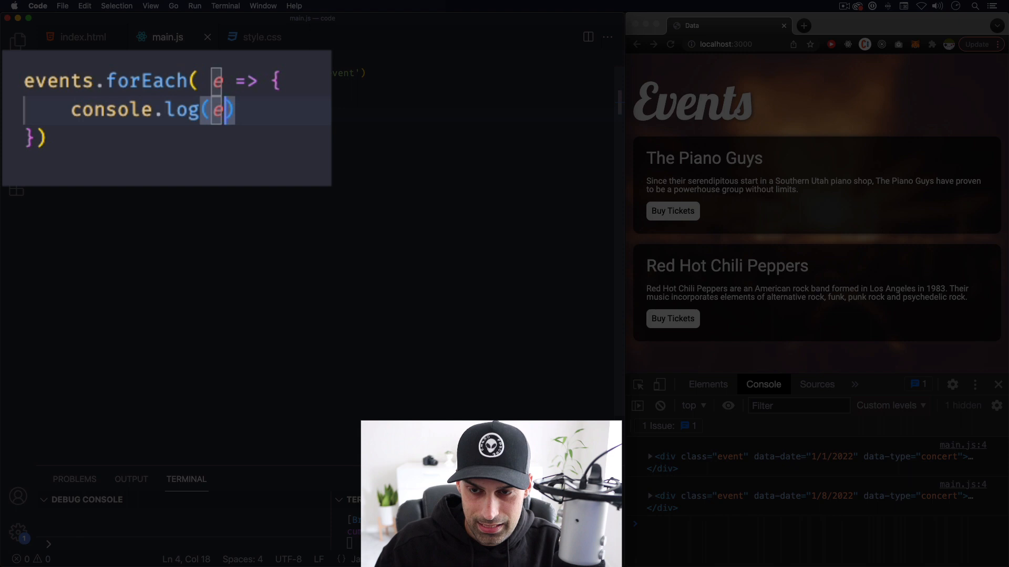
{"action": "type", "text": ".dataset"}
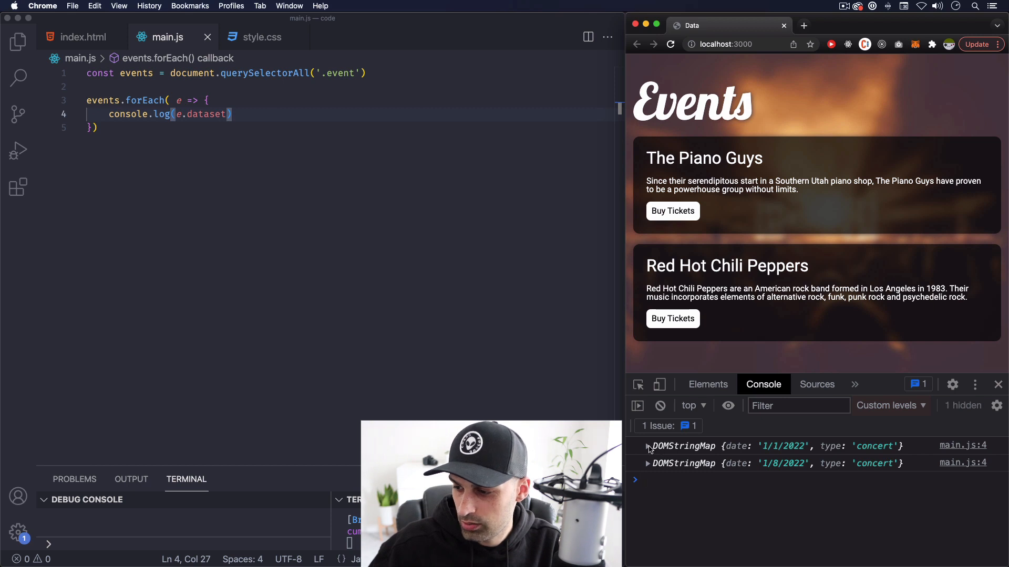
{"action": "left_click", "coordinate": [648, 446]}
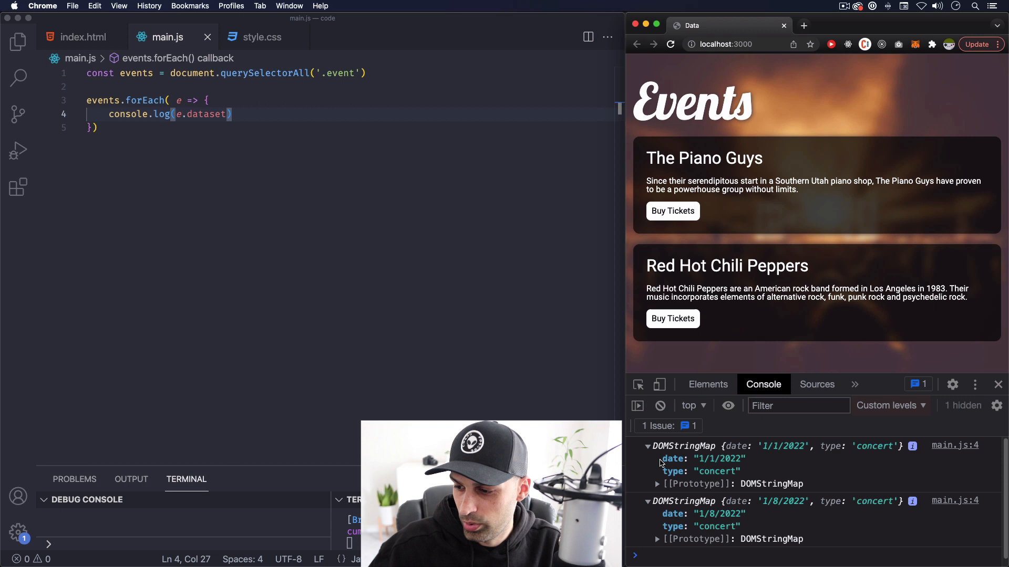
{"action": "mouse_move", "coordinate": [669, 476]}
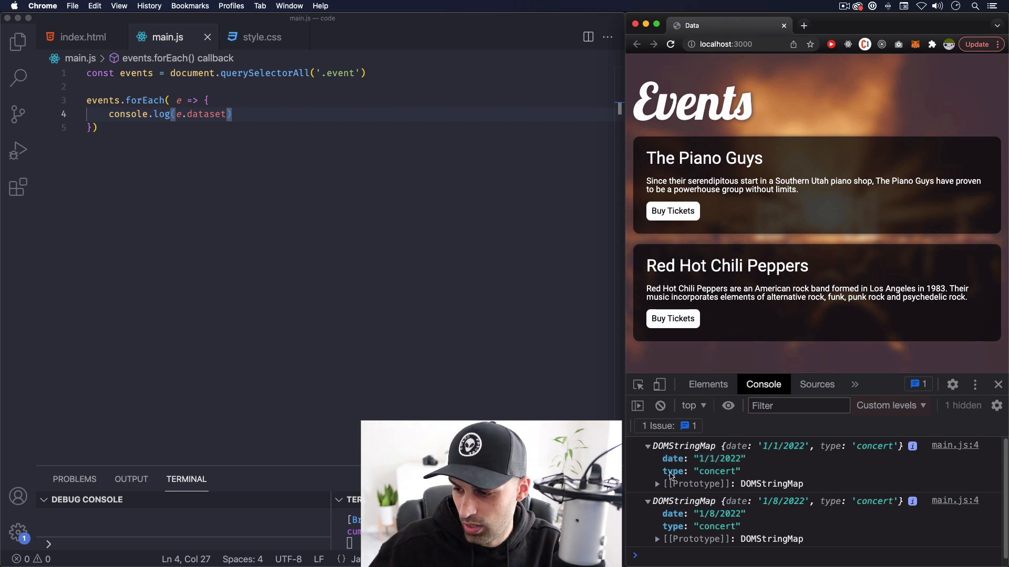
{"action": "mouse_move", "coordinate": [298, 301]}
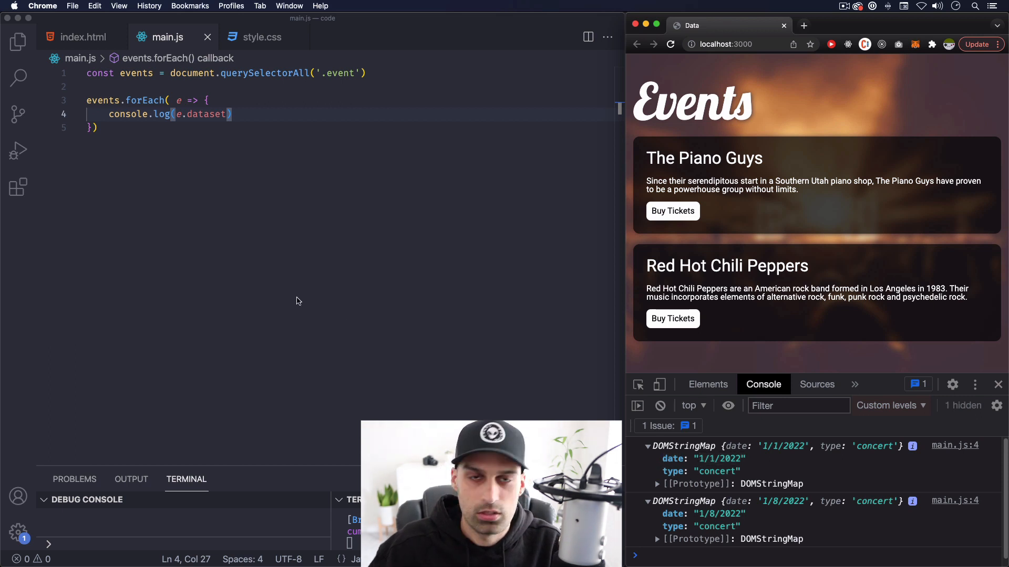
{"action": "left_click", "coordinate": [83, 37]}
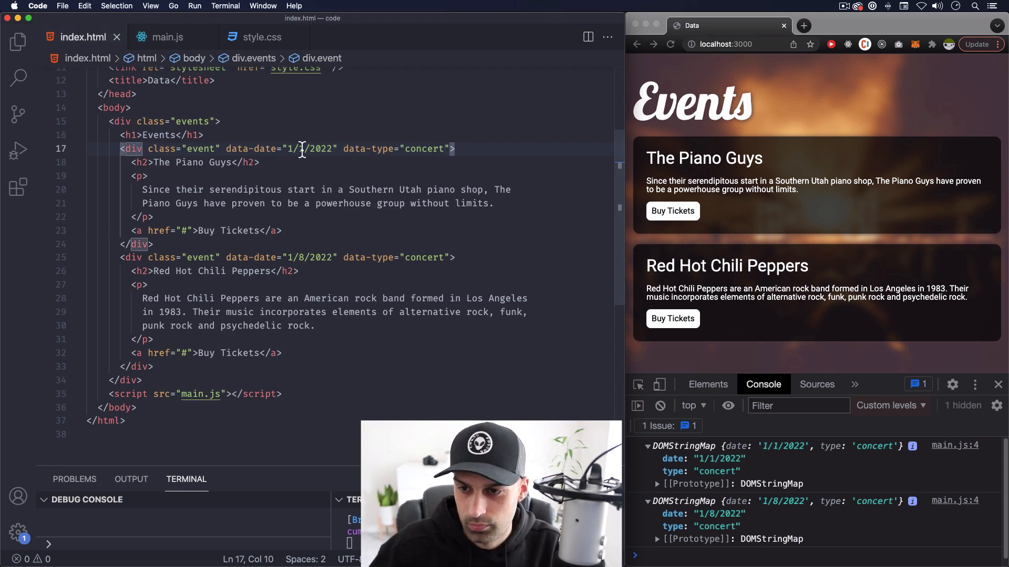
- Select the second event's concert value in index.html, then return to main.js
{"action": "double_click", "coordinate": [313, 149]}
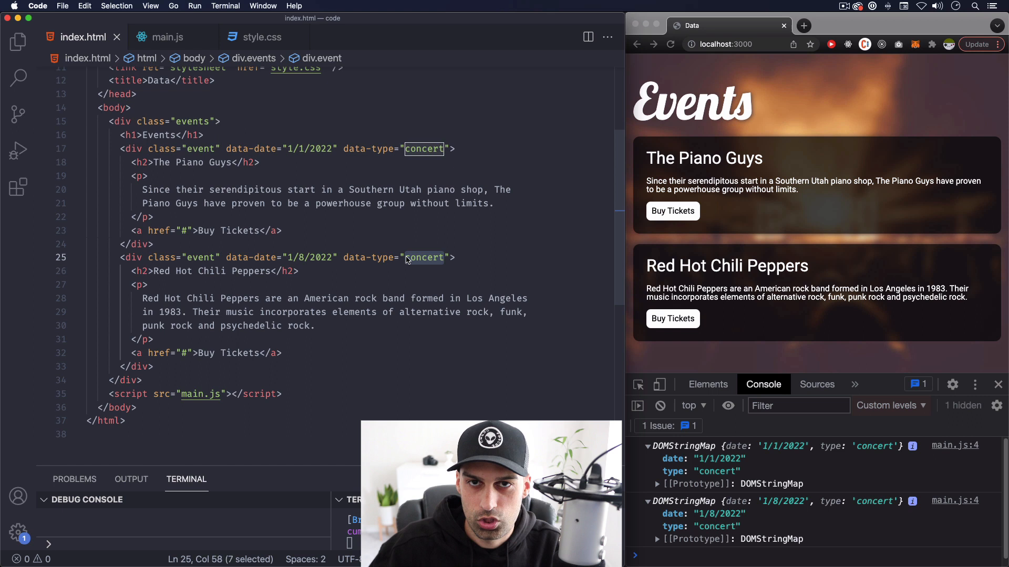
{"action": "mouse_move", "coordinate": [418, 156]}
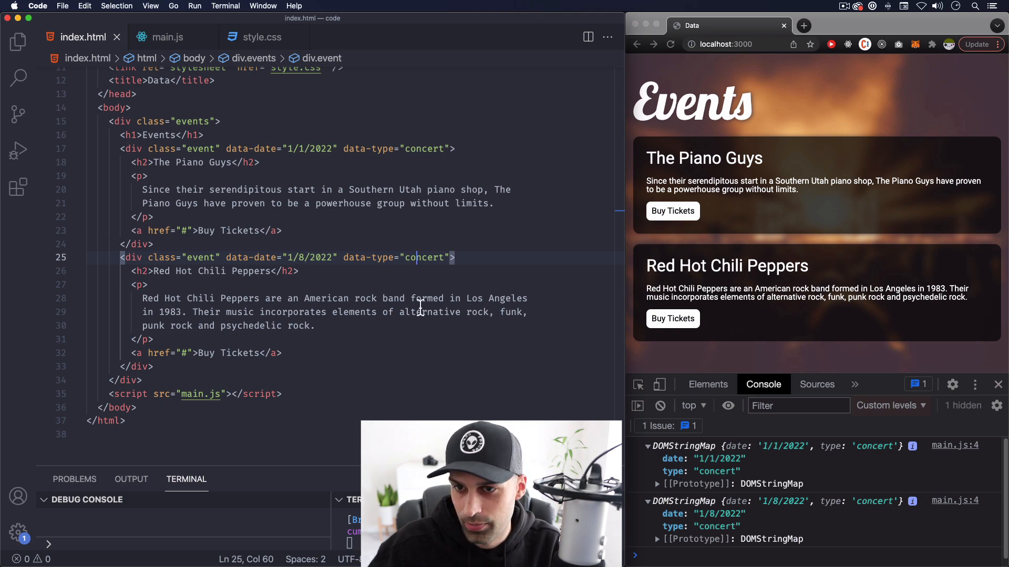
{"action": "left_click", "coordinate": [168, 37]}
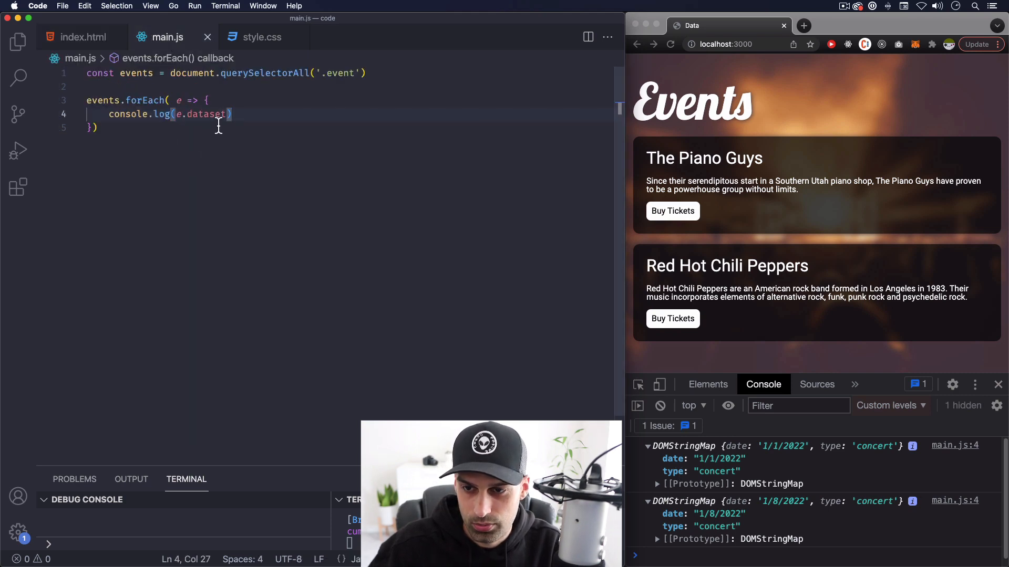
- Log e.dataset.date to list 1/1/2022 and 1/8/2022, then begin a date constant
{"action": "type", "text": ".date"}
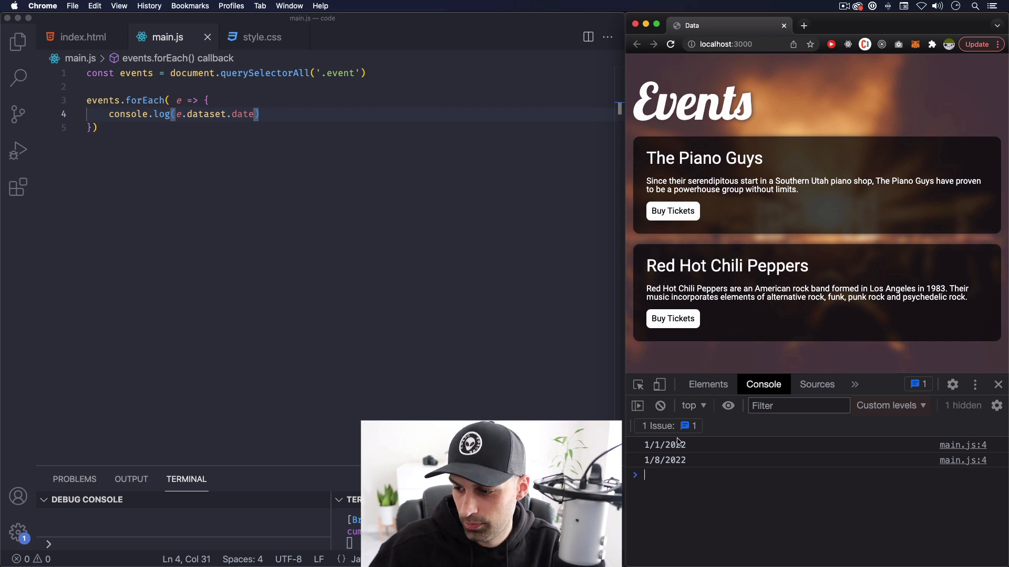
{"action": "left_click", "coordinate": [287, 114]}
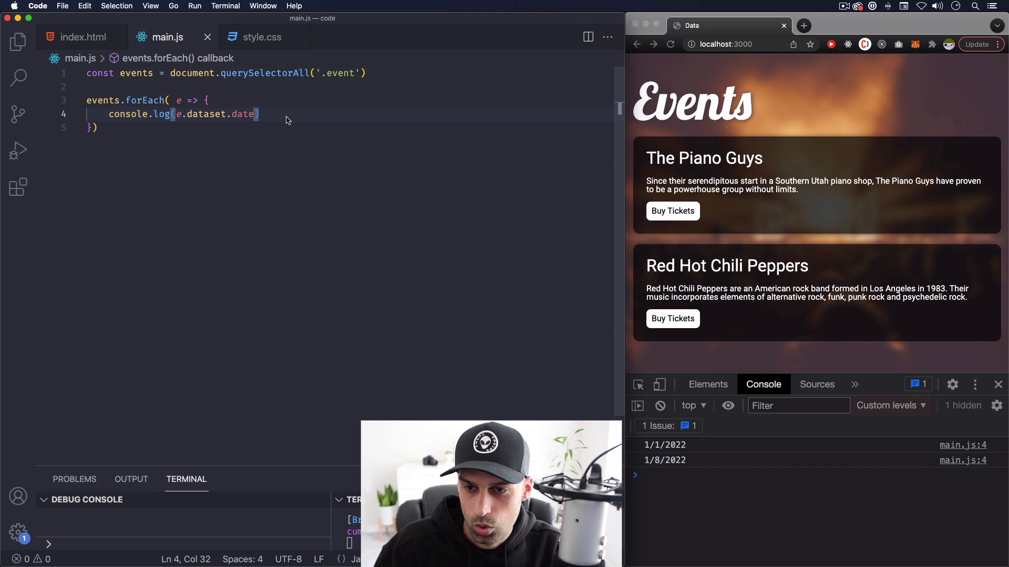
{"action": "type", "text": "const date"}
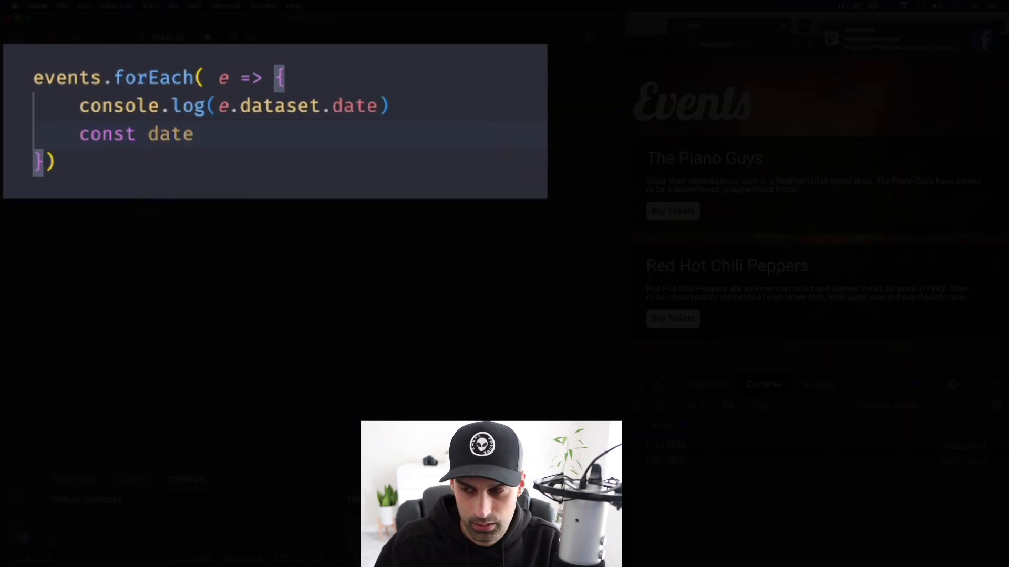
- Add const date = new Date(e.dataset.date), log date, and view Jan 01/08 2022 in Chrome
{"action": "type", "text": "= new"}
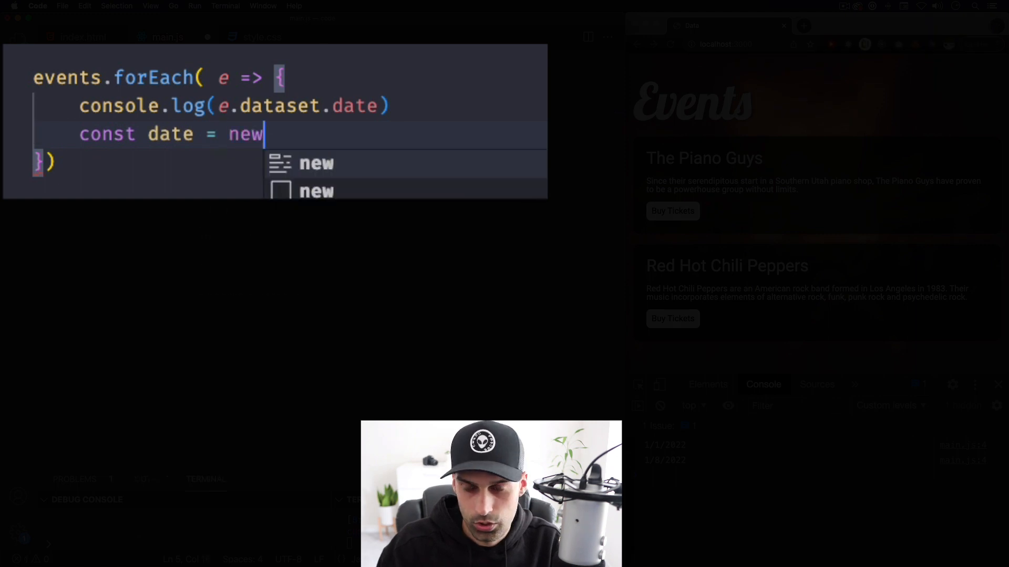
{"action": "type", "text": "Date("}
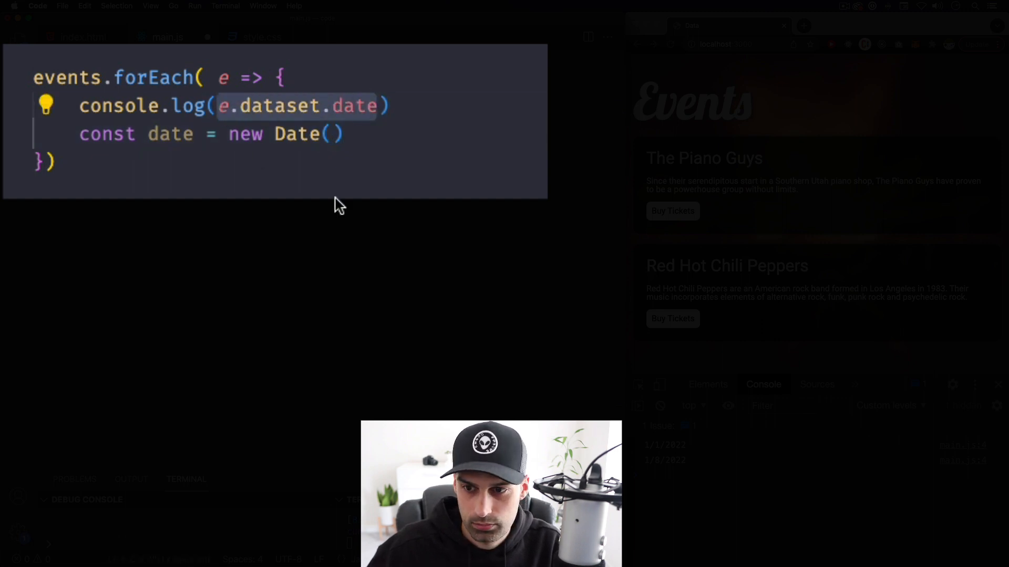
{"action": "type", "text": "e.dataset.date"}
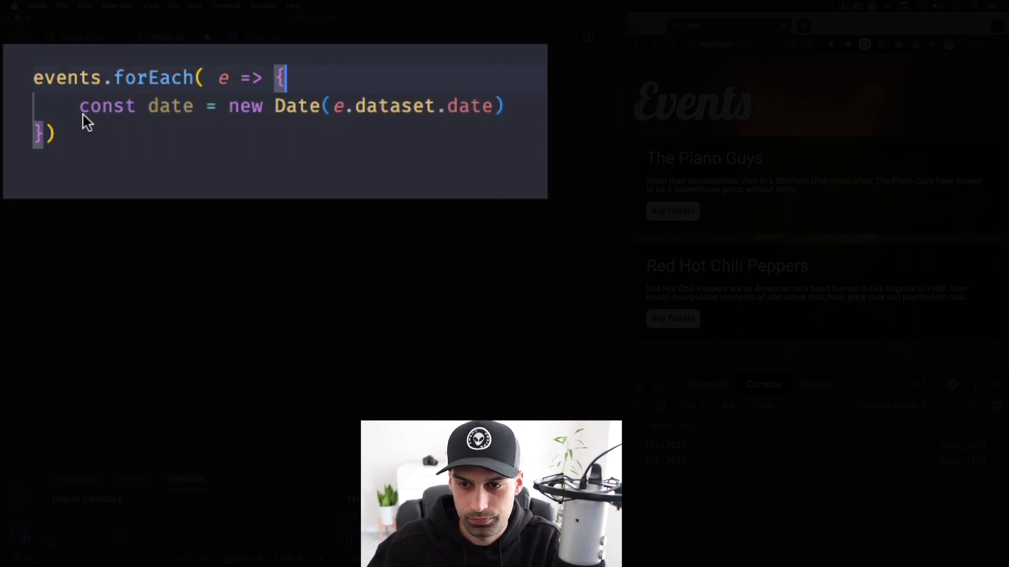
{"action": "type", "text": "'c'"}
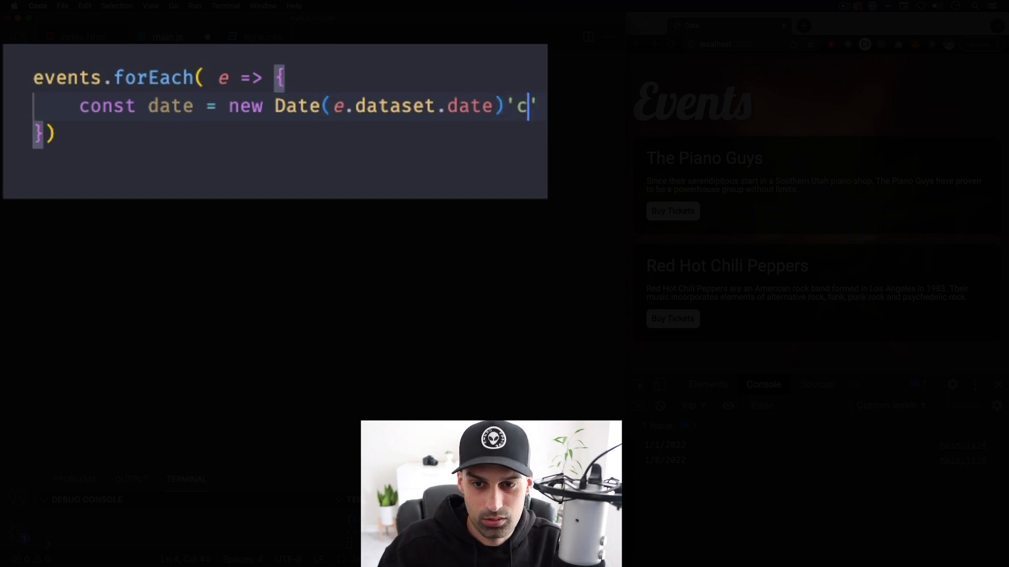
{"action": "key", "text": "Backspace"}
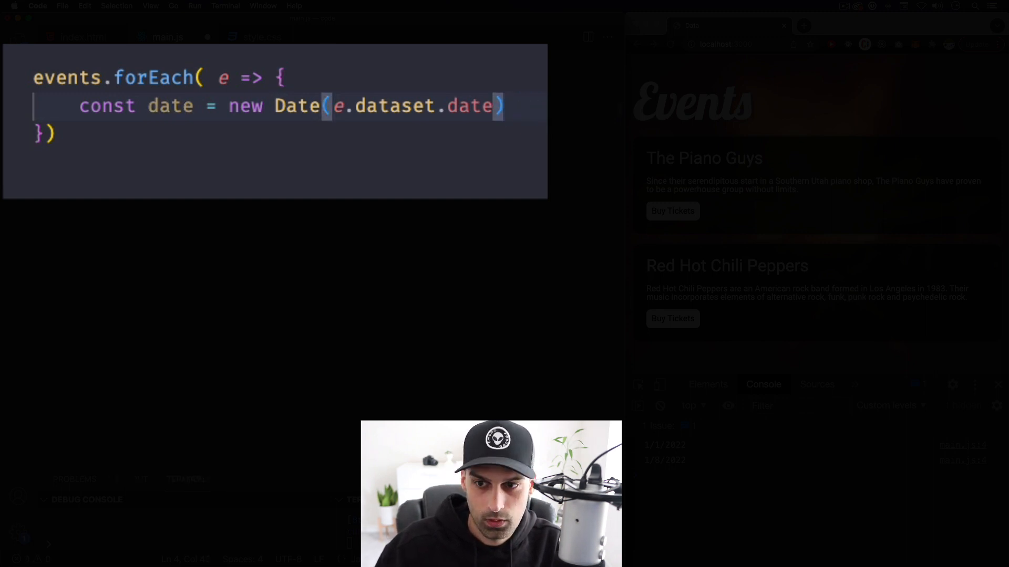
{"action": "type", "text": "console.log(date"}
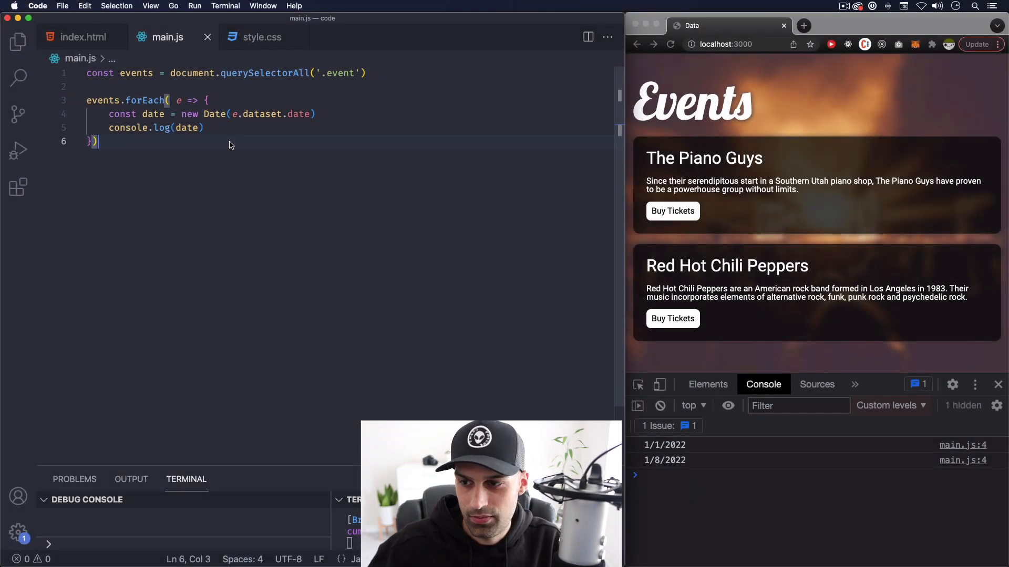
{"action": "left_click", "coordinate": [694, 357]}
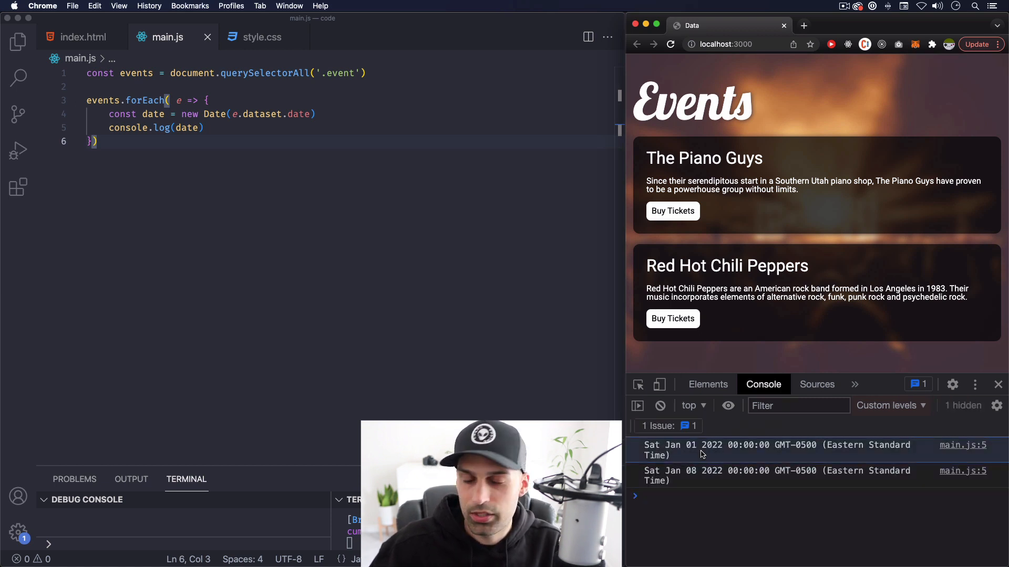
{"action": "mouse_move", "coordinate": [666, 450]}
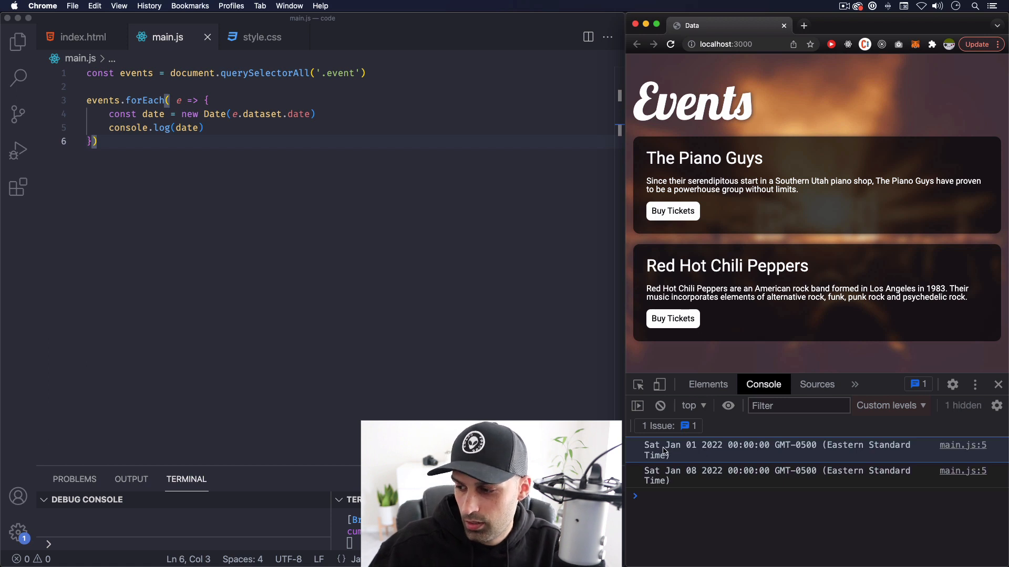
{"action": "mouse_move", "coordinate": [671, 450]}
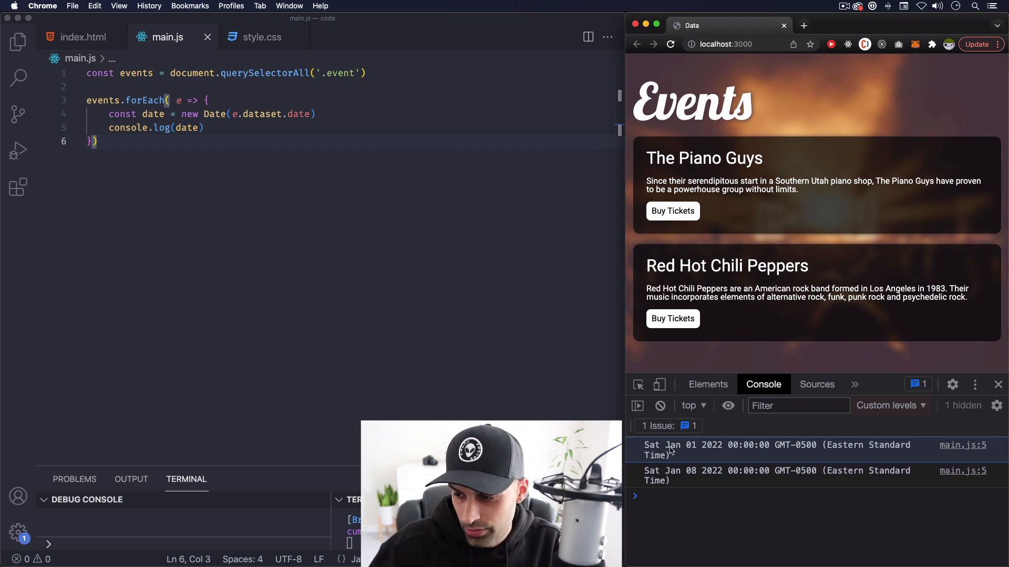
{"action": "mouse_move", "coordinate": [809, 458]}
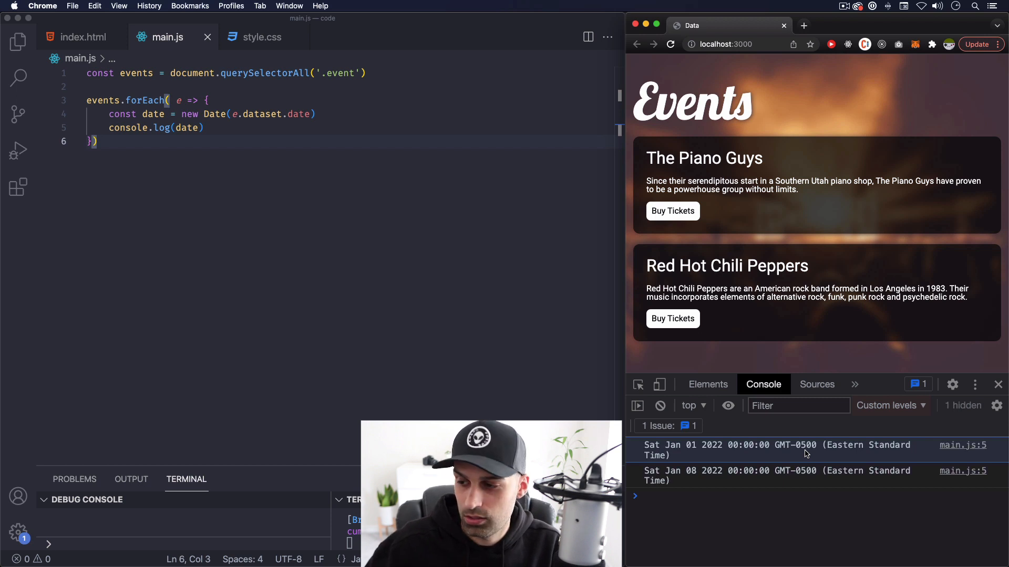
{"action": "left_click", "coordinate": [204, 128]}
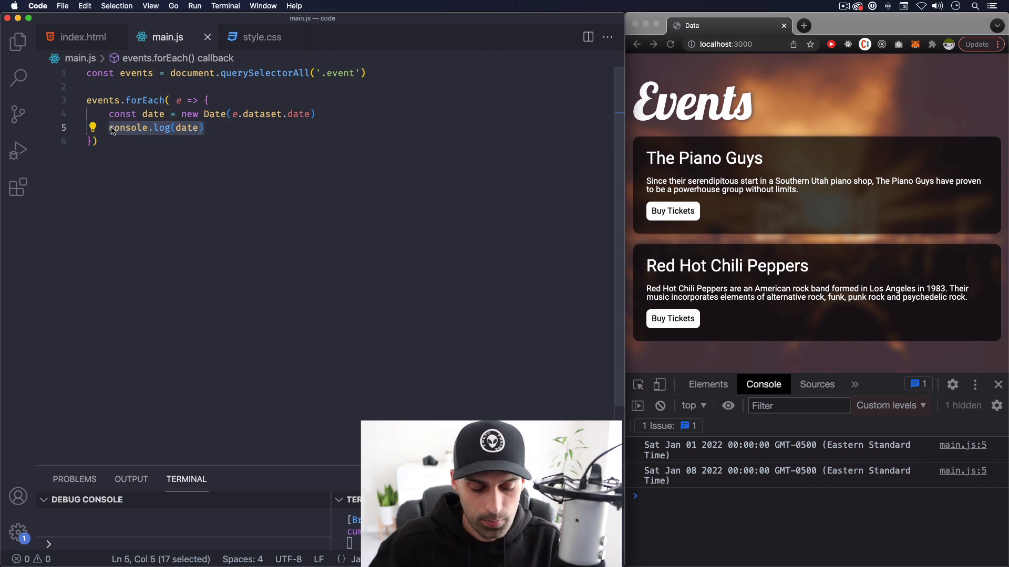
- Add const todaysDate = new Date() and log todaysDate below it
{"action": "type", "text": "consr"}
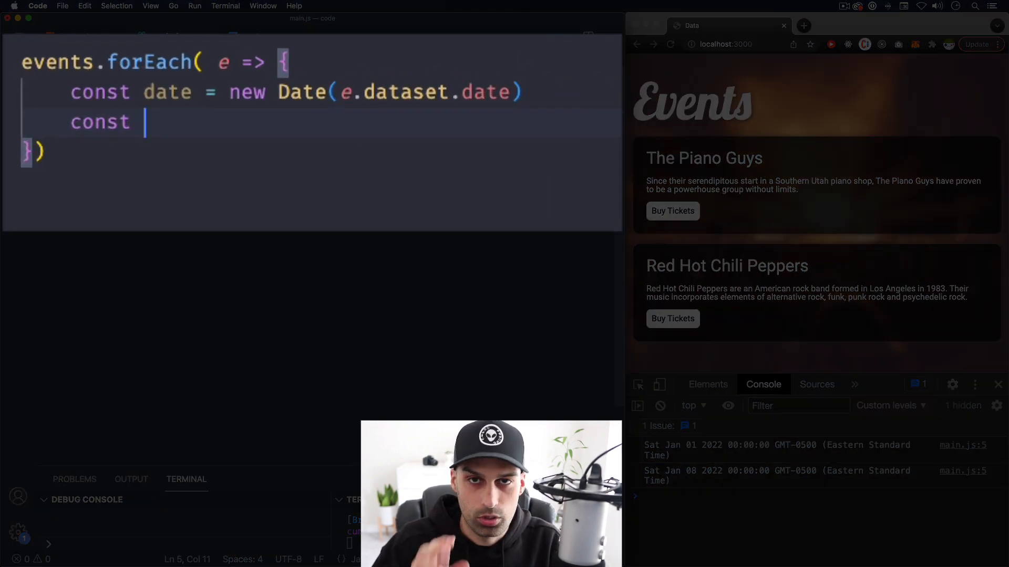
{"action": "type", "text": "d"}
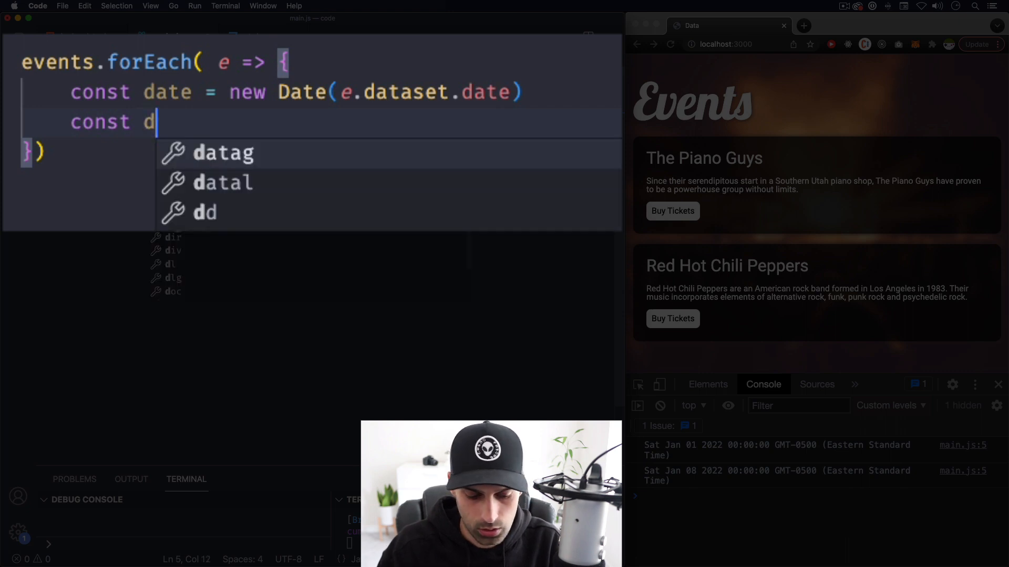
{"action": "key", "text": "Backspace"}
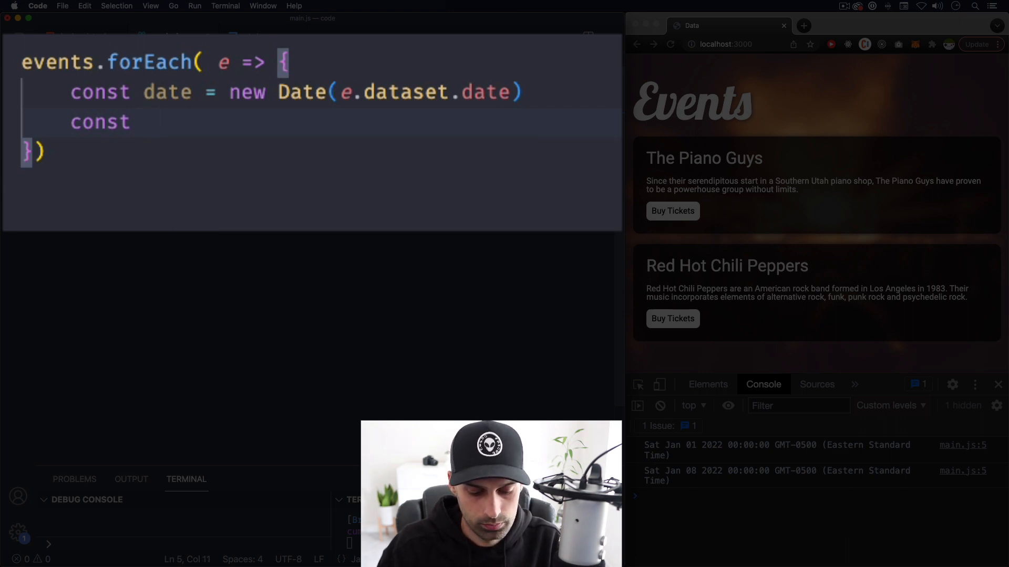
{"action": "type", "text": "todays"}
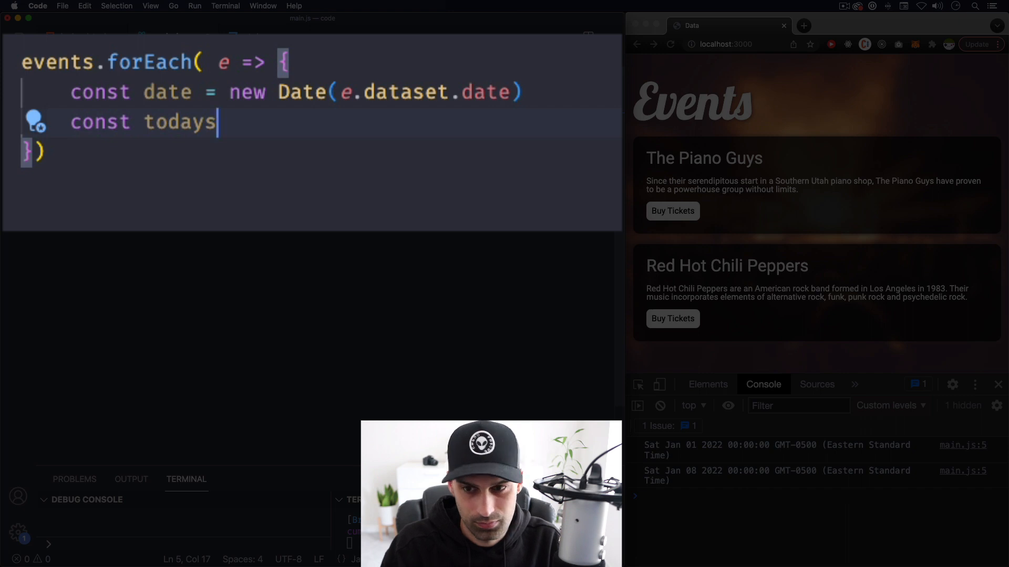
{"action": "type", "text": "Date ="}
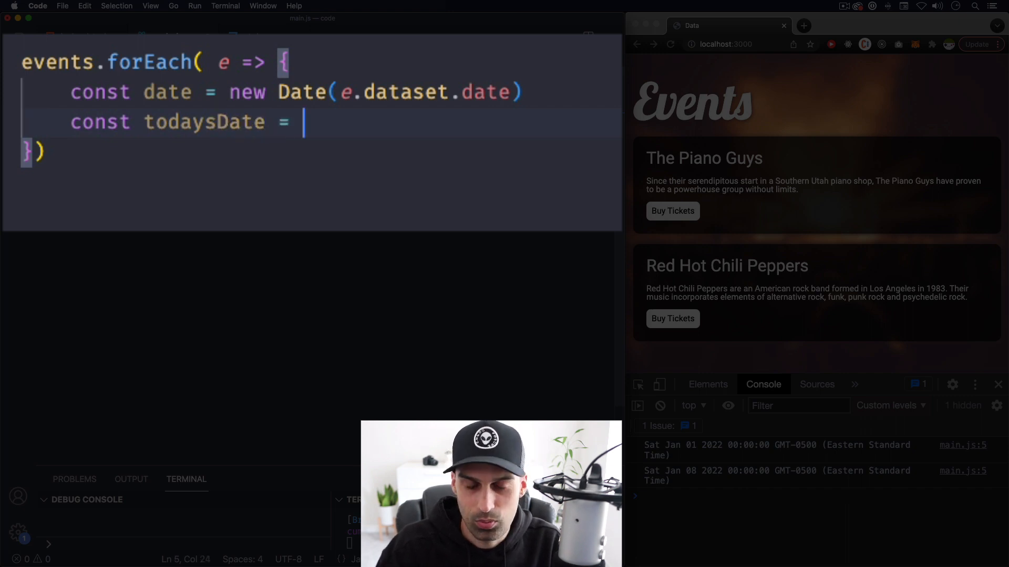
{"action": "type", "text": "new D"}
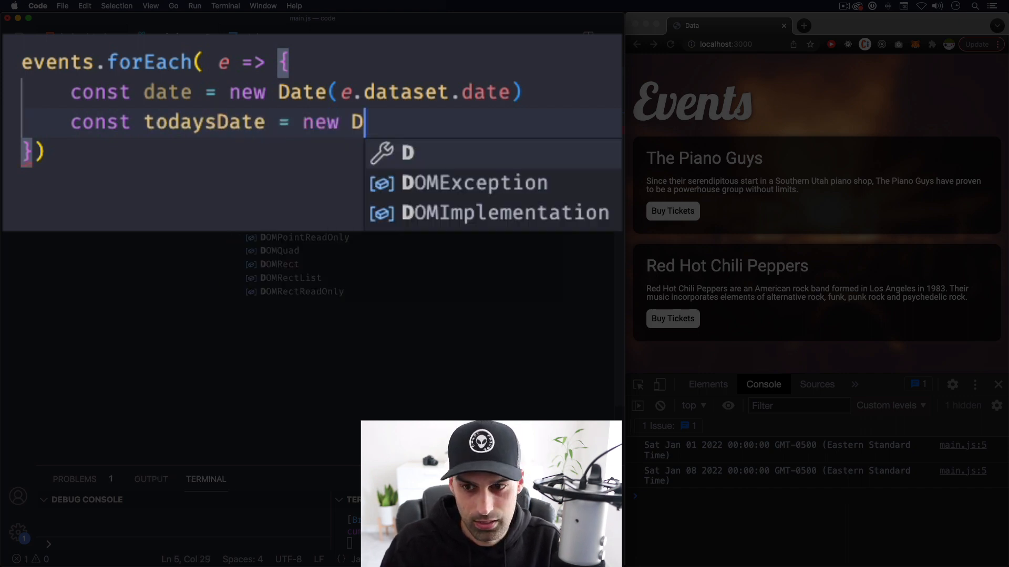
{"action": "type", "text": "ate()"}
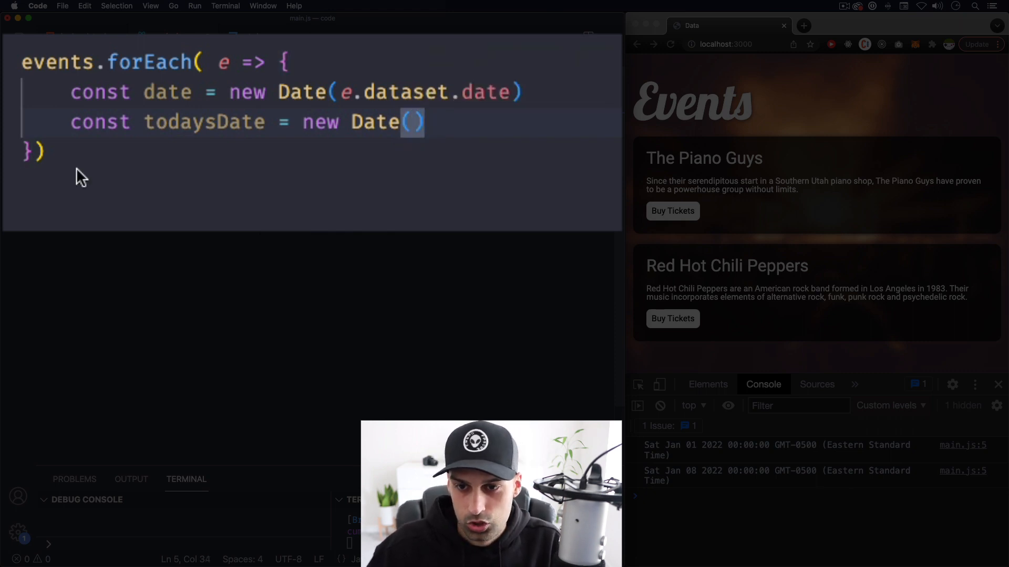
{"action": "mouse_move", "coordinate": [450, 126]}
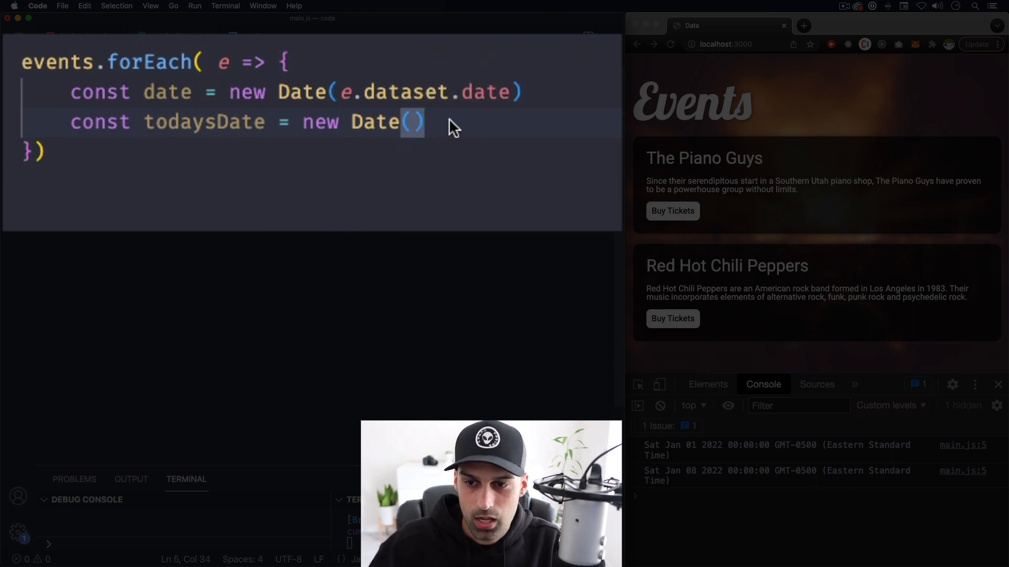
{"action": "type", "text": "console.log("}
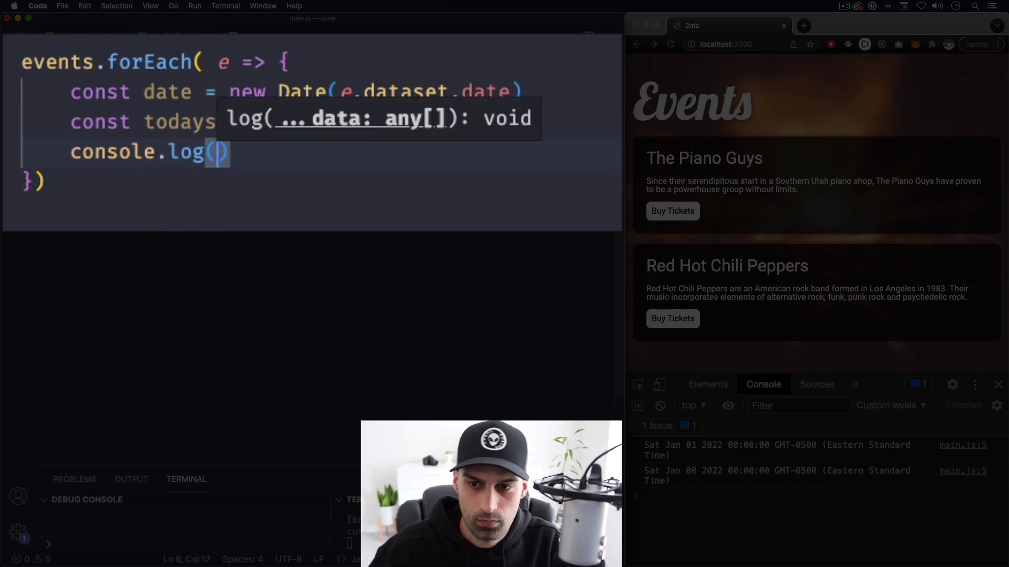
{"action": "type", "text": "todaysDate"}
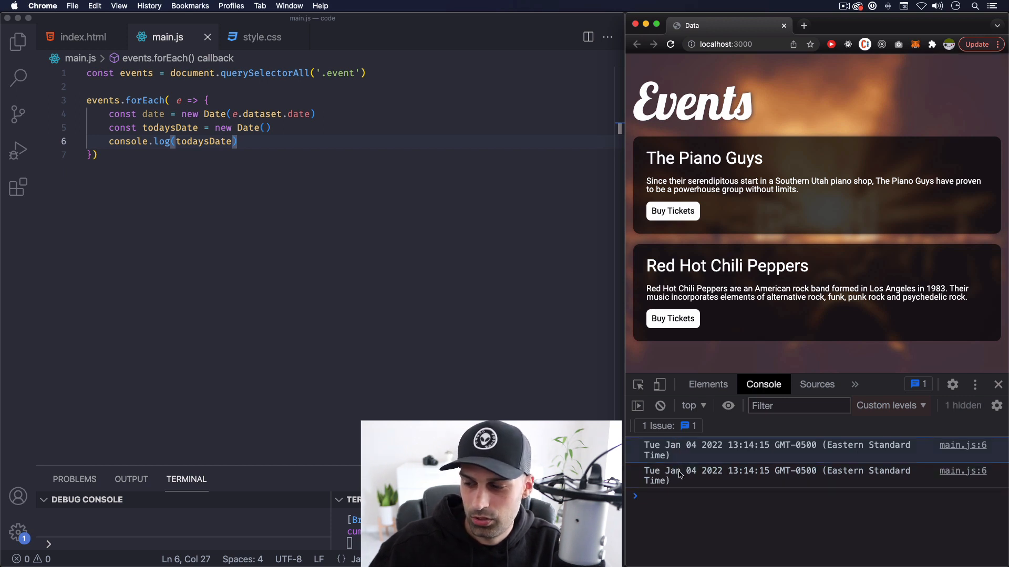
{"action": "mouse_move", "coordinate": [741, 383]}
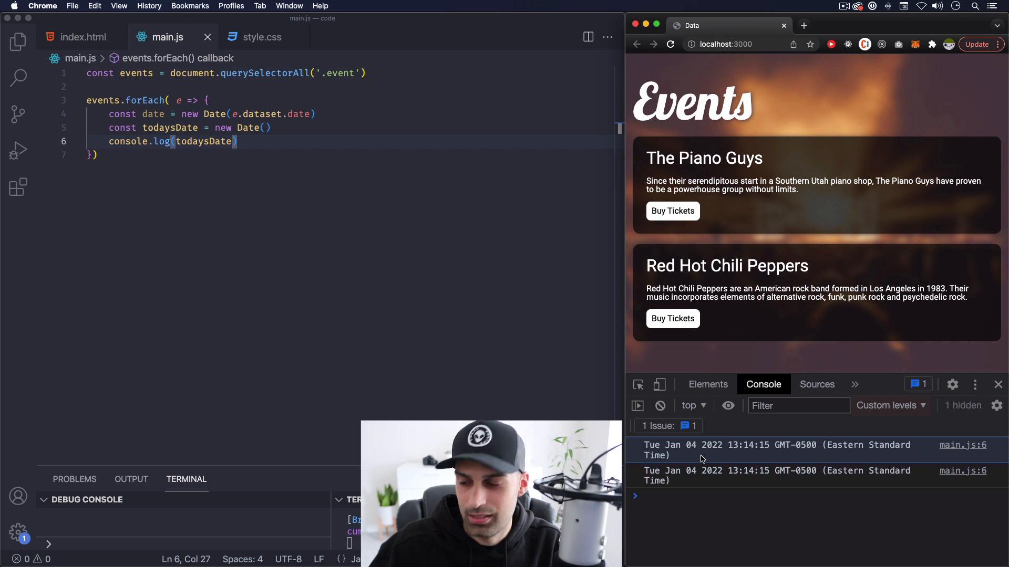
{"action": "mouse_move", "coordinate": [742, 451]}
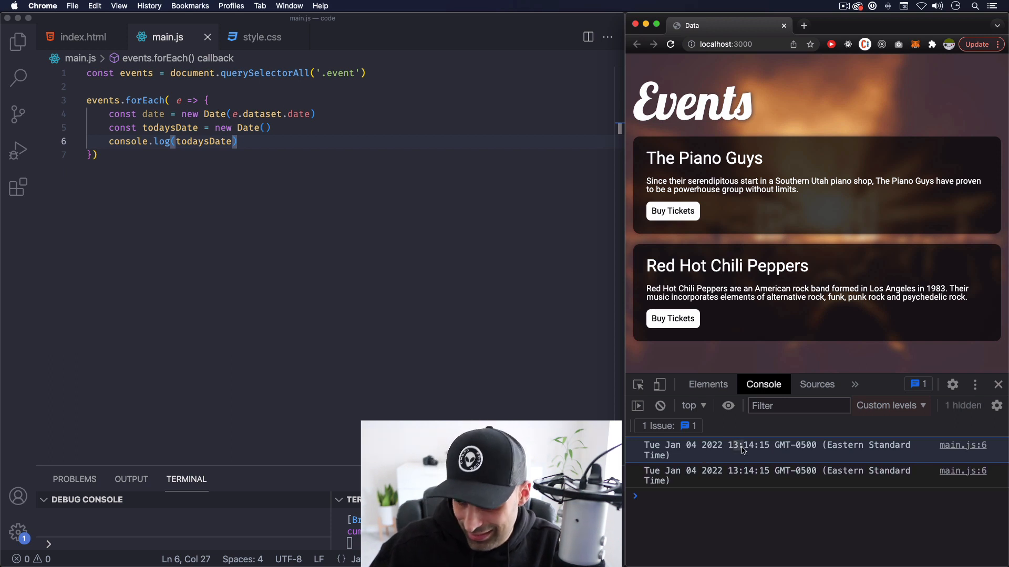
{"action": "mouse_move", "coordinate": [193, 157]}
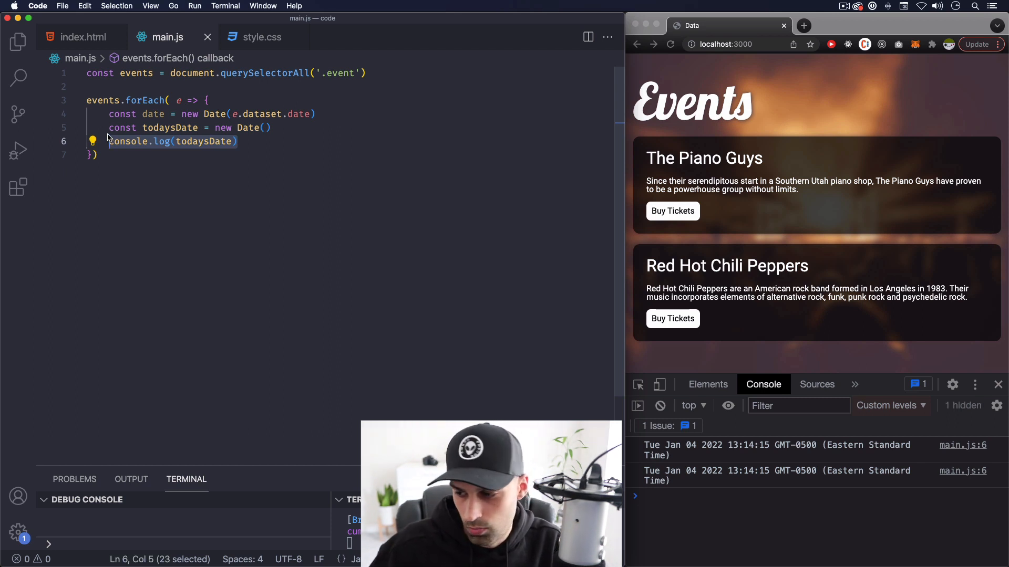
{"action": "mouse_move", "coordinate": [659, 454]}
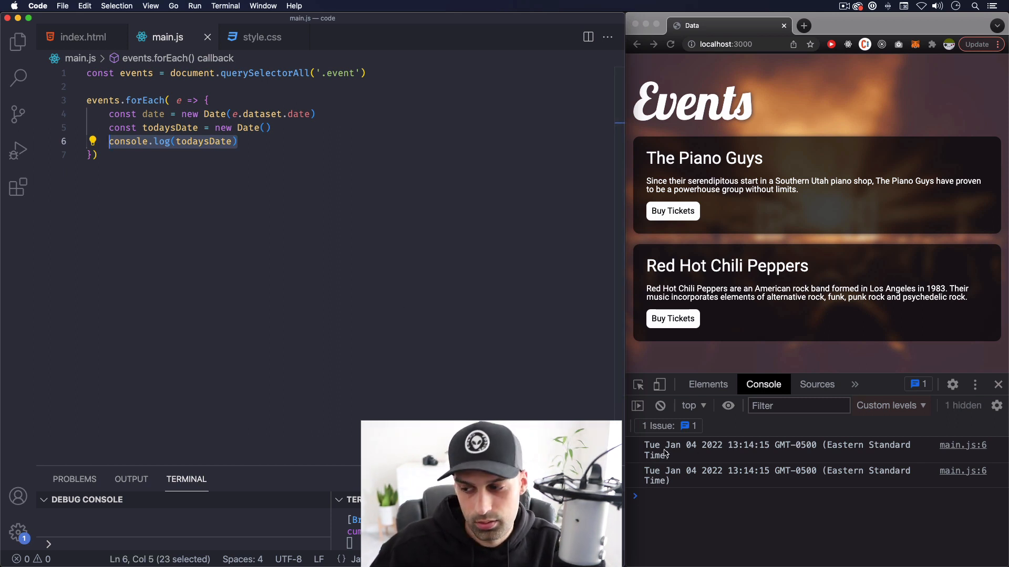
- Read Tue Jan 04 2022 twice in Chrome's console and return to main.js's loop
{"action": "left_click", "coordinate": [200, 142]}
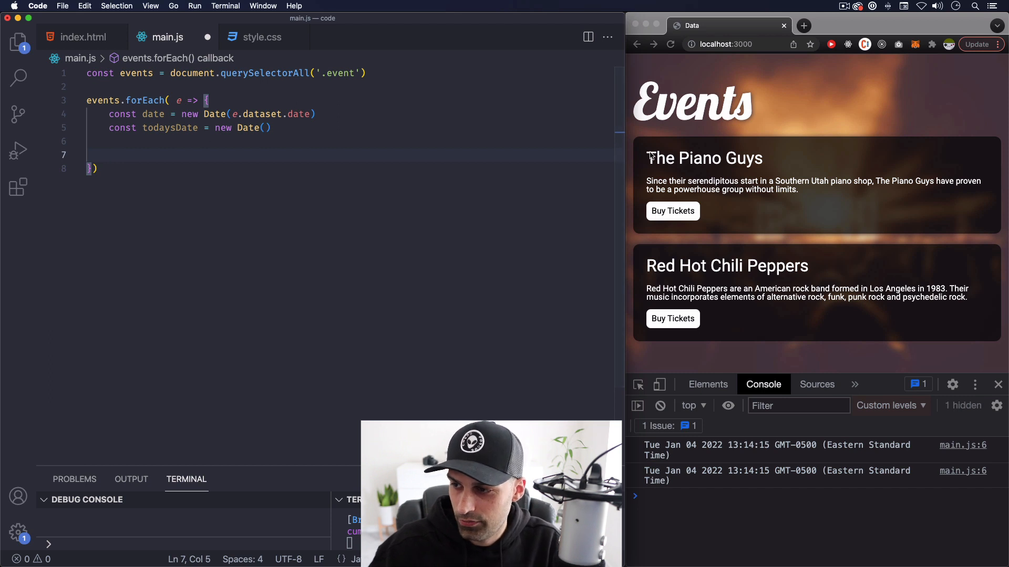
{"action": "mouse_move", "coordinate": [755, 226]}
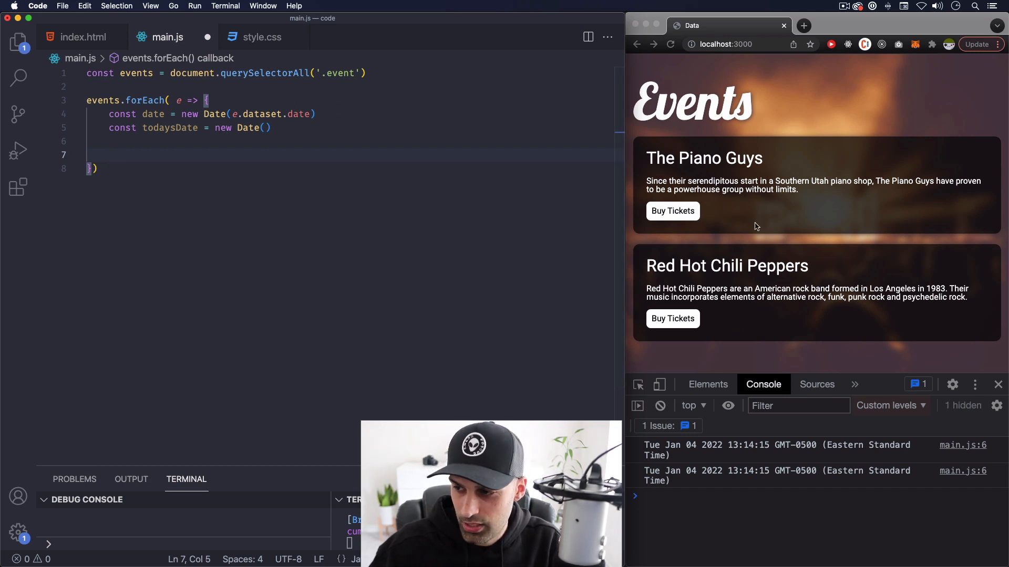
{"action": "mouse_move", "coordinate": [741, 105]}
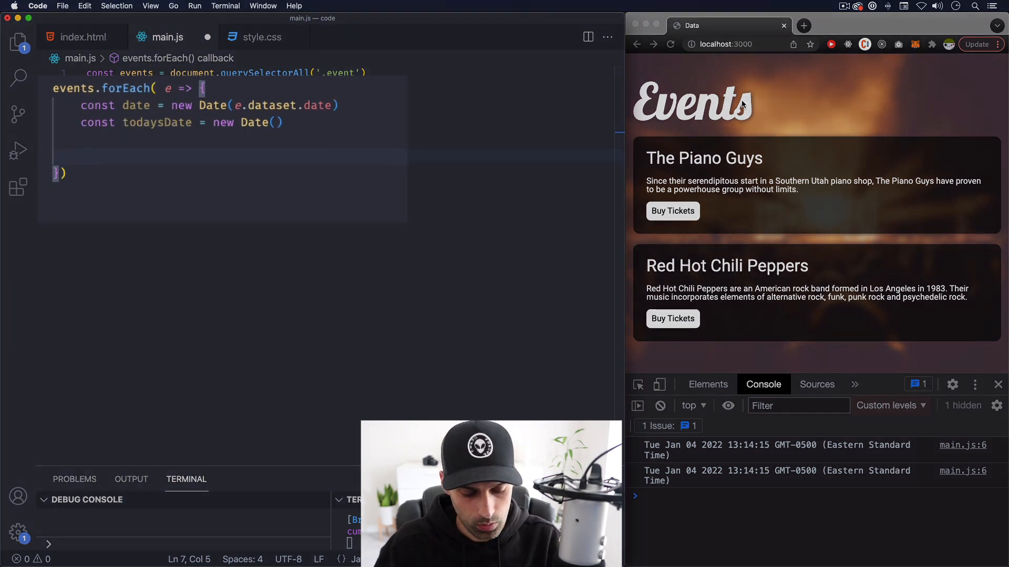
- In main.js, add if(date < todaysDate) that adds the 'disabled' class to the event
{"action": "type", "text": "if("}
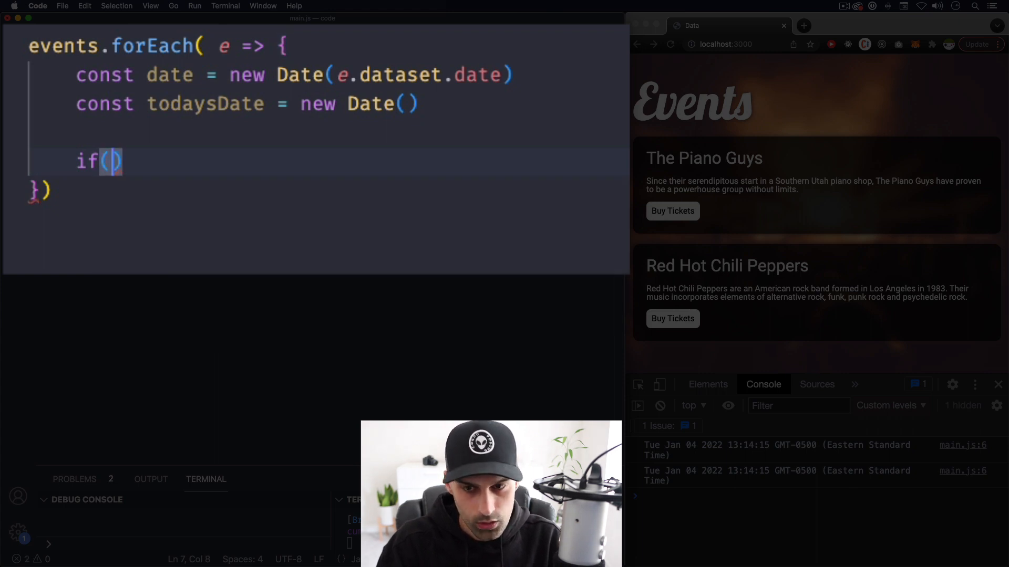
{"action": "type", "text": "date"}
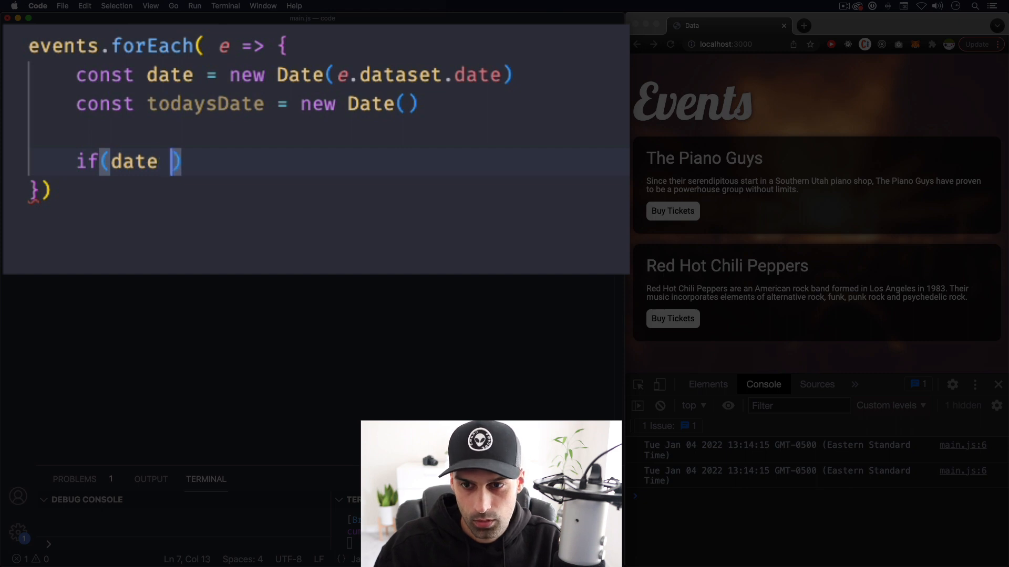
{"action": "type", "text": "<"}
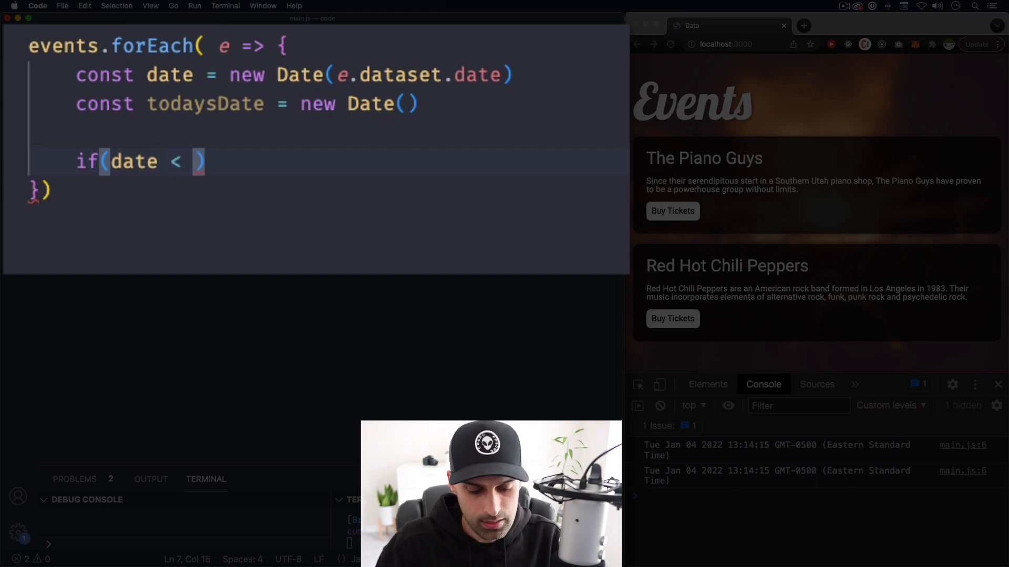
{"action": "type", "text": "todaysDate)"}
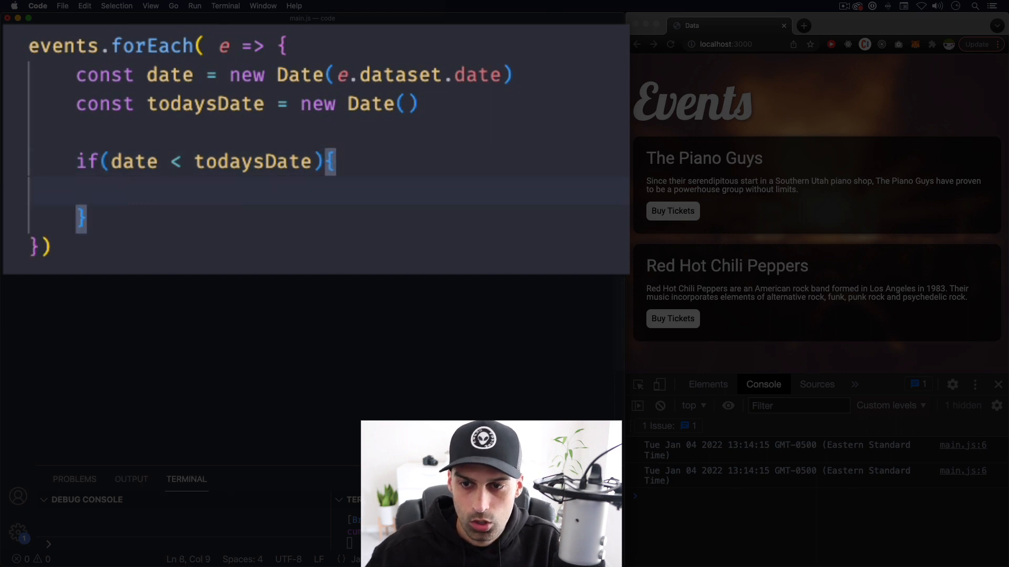
{"action": "type", "text": "e"}
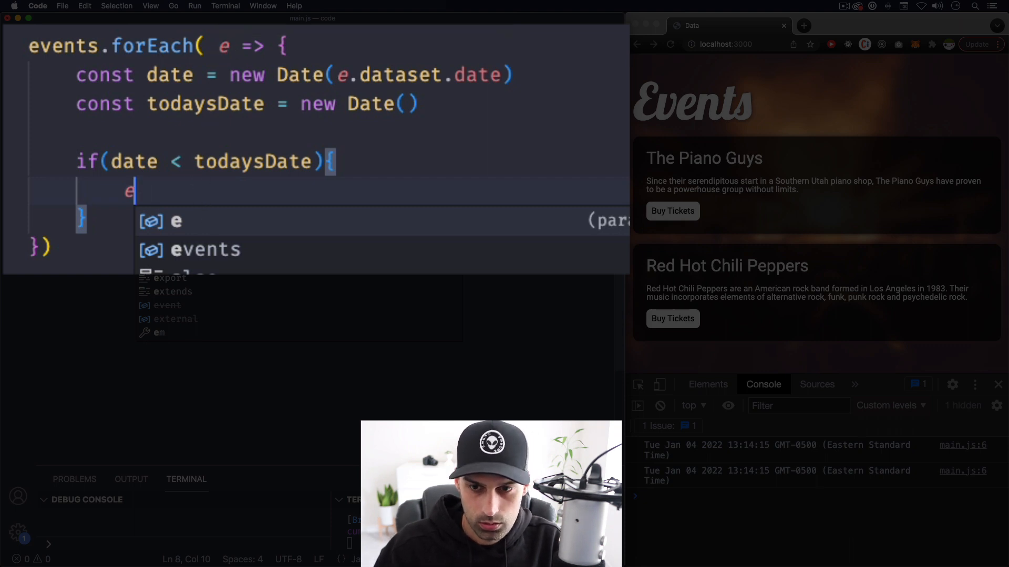
{"action": "type", "text": ".classList.add()"}
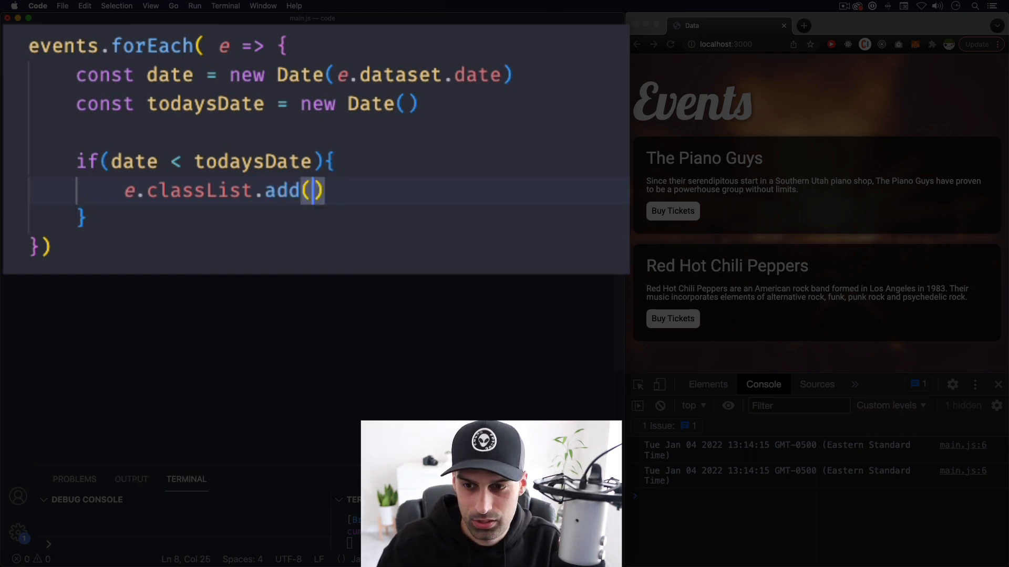
{"action": "type", "text": "''"}
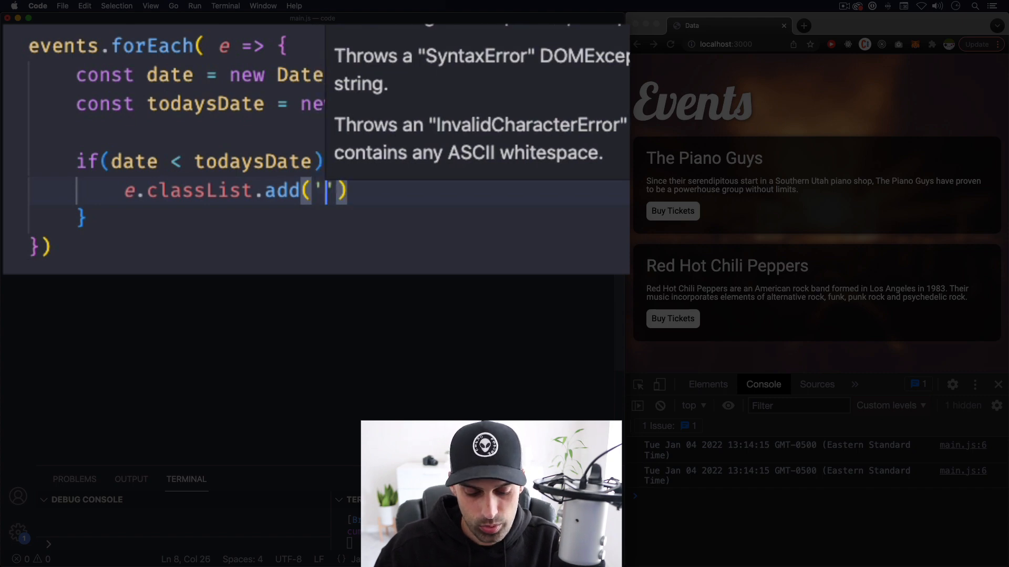
{"action": "type", "text": "disable"}
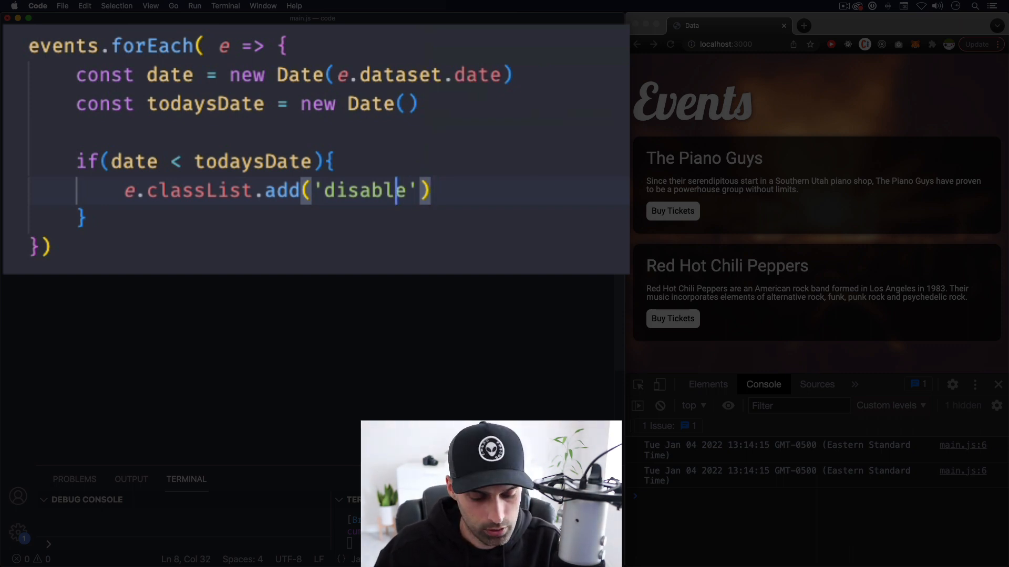
{"action": "type", "text": "d"}
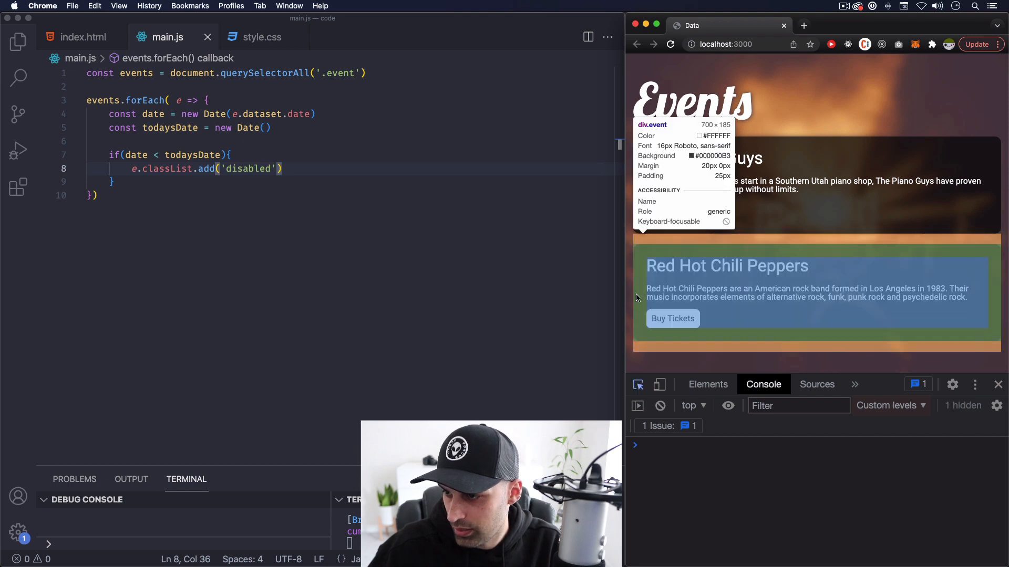
- Inspect the 1/1/2022 and 1/8/2022 event elements to compare their classes, then return to the code
{"action": "left_click", "coordinate": [707, 384]}
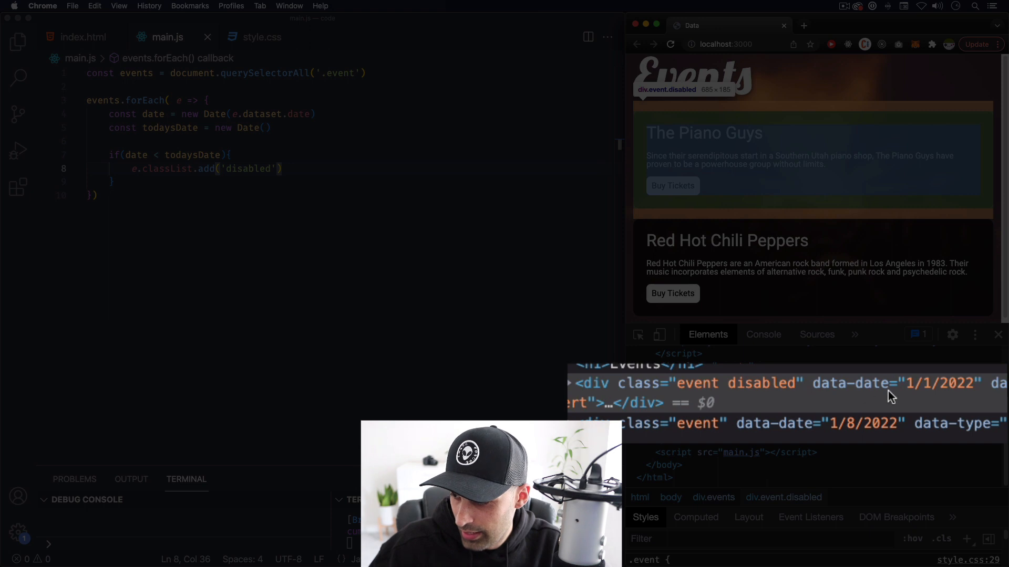
{"action": "mouse_move", "coordinate": [924, 394]}
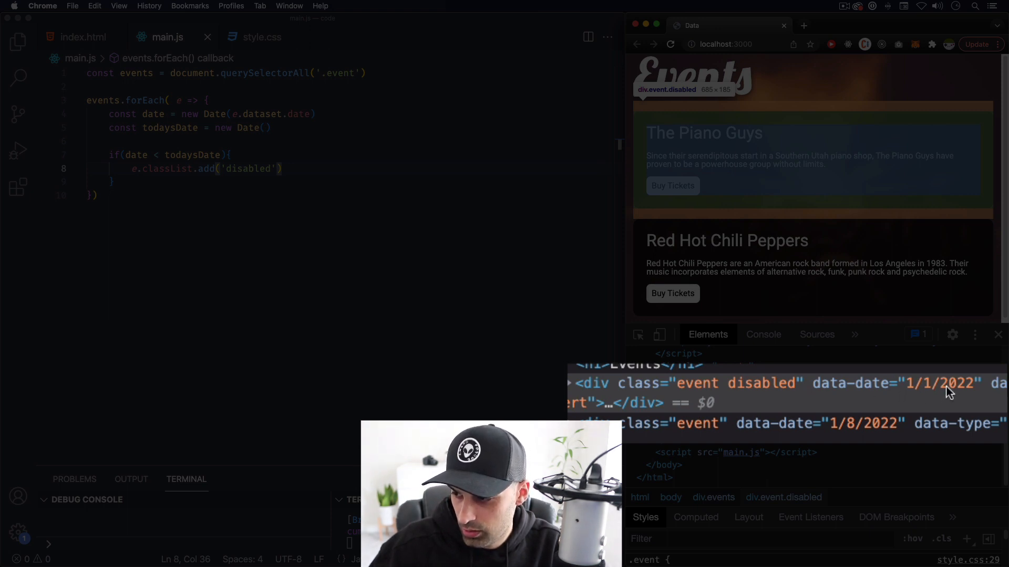
{"action": "mouse_move", "coordinate": [921, 402]}
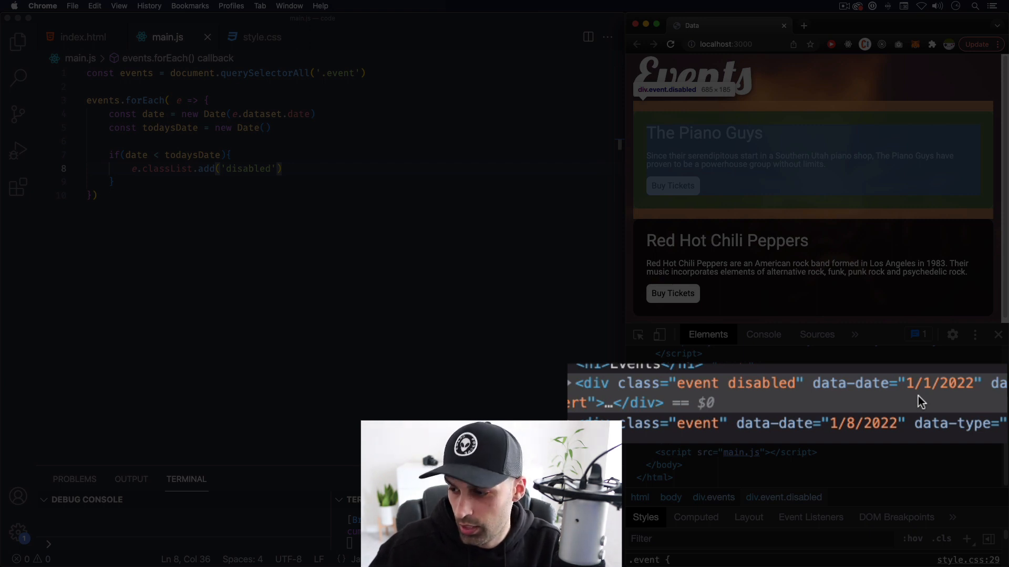
{"action": "mouse_move", "coordinate": [925, 396]}
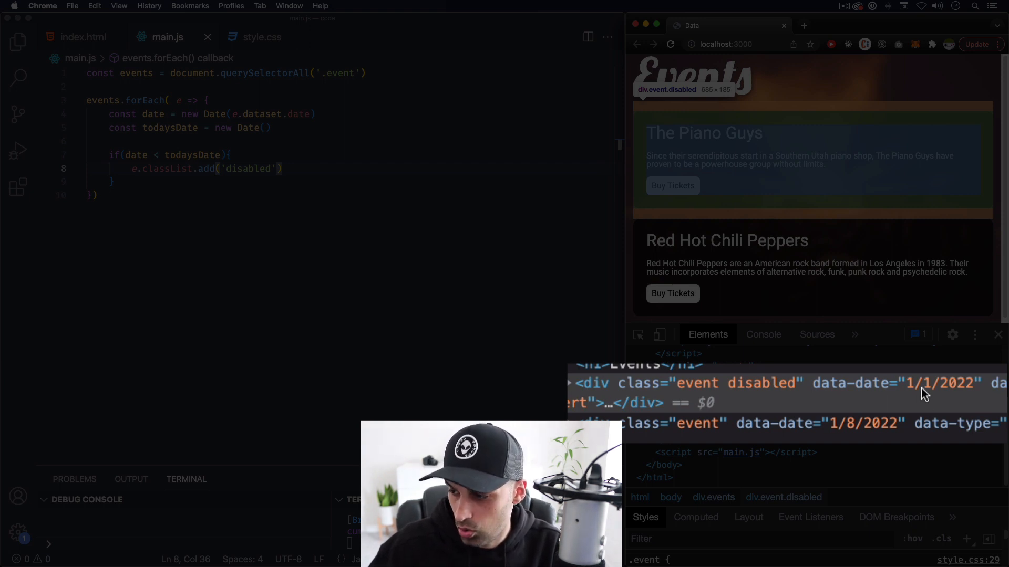
{"action": "mouse_move", "coordinate": [731, 391]}
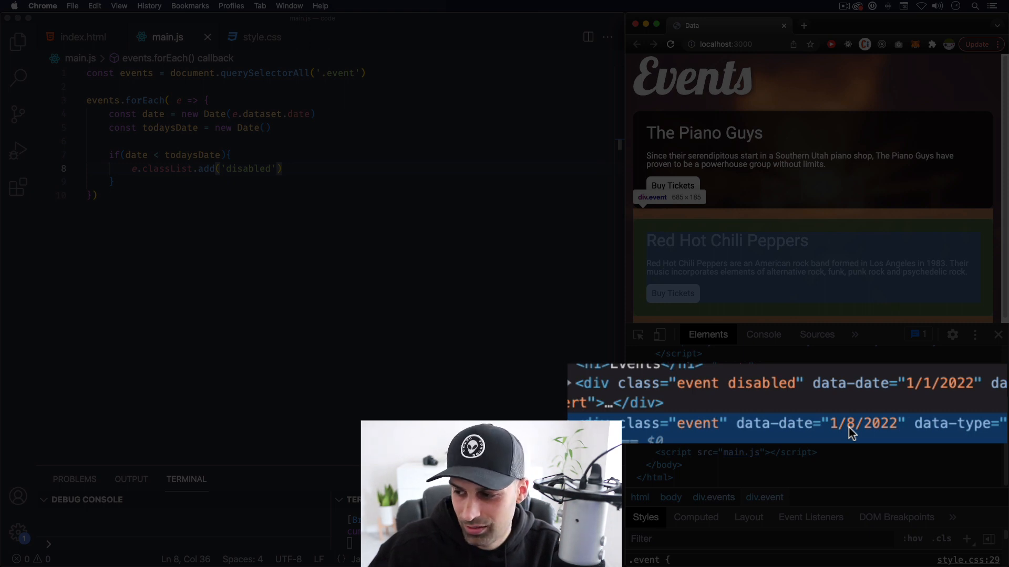
{"action": "left_click", "coordinate": [694, 384]}
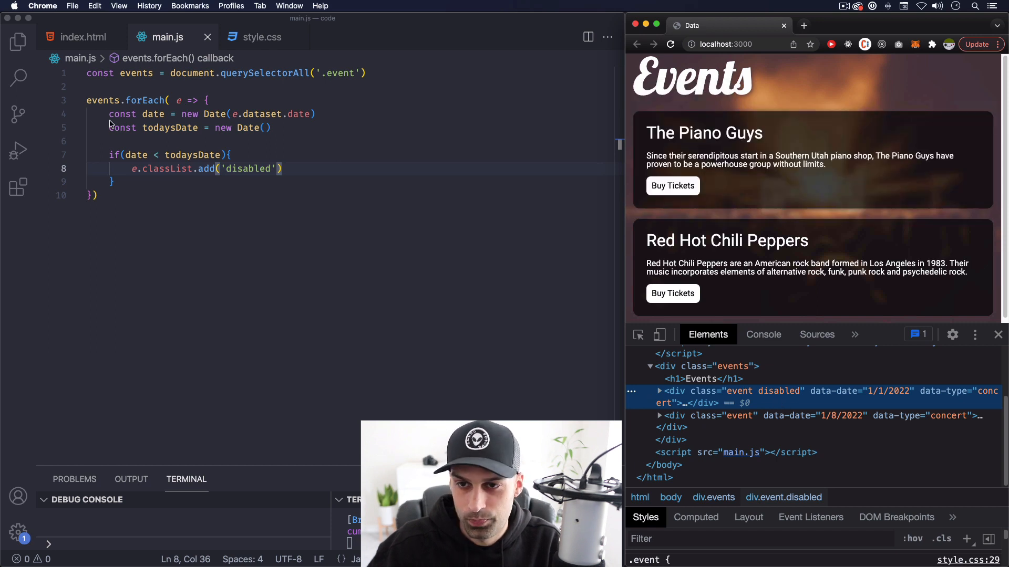
{"action": "left_click", "coordinate": [261, 37]}
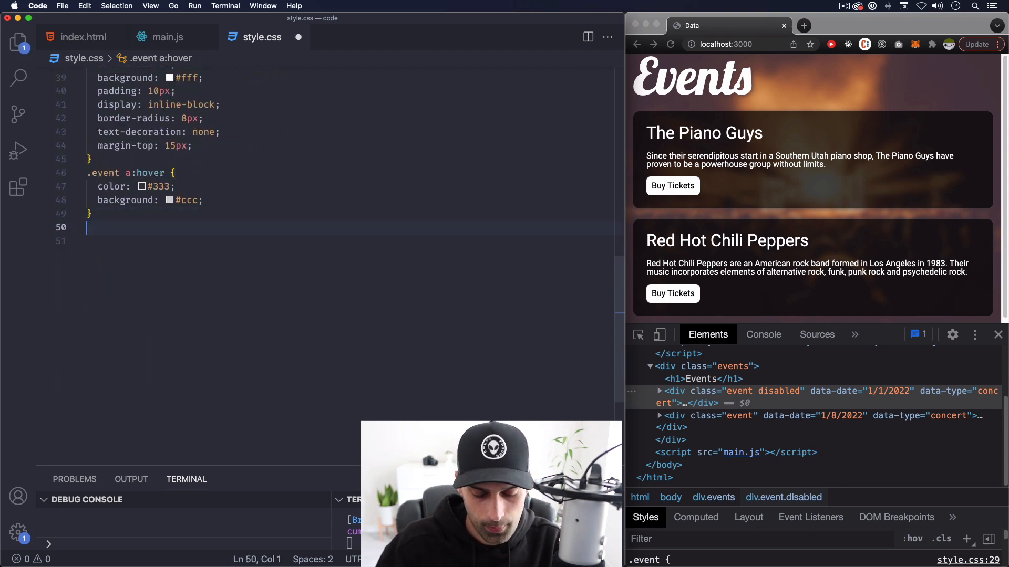
- Write a .event.disabled rule in style.css with opacity 0.5 and pointer-events none
{"action": "type", "text": ".even"}
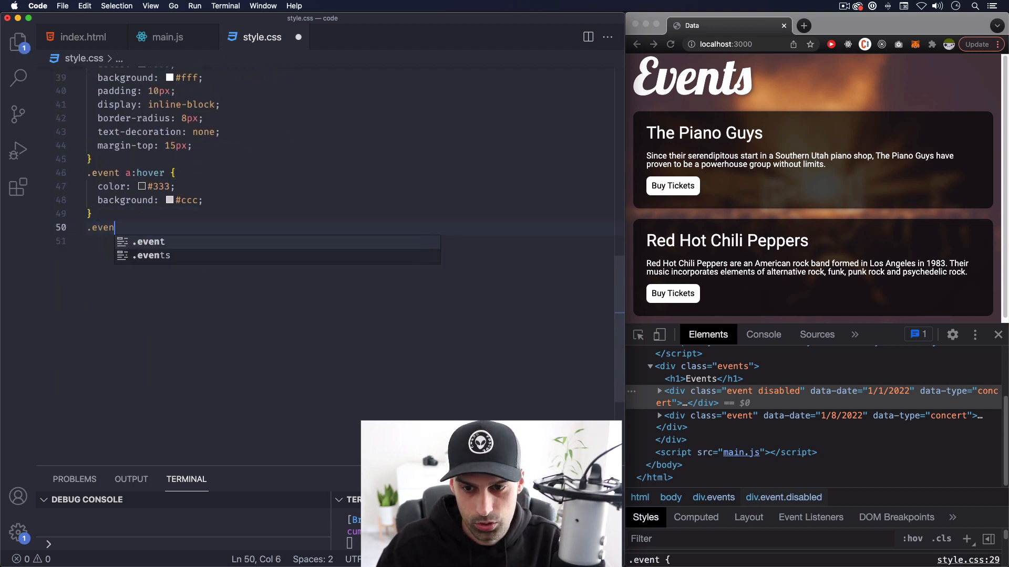
{"action": "type", "text": "t.disab"}
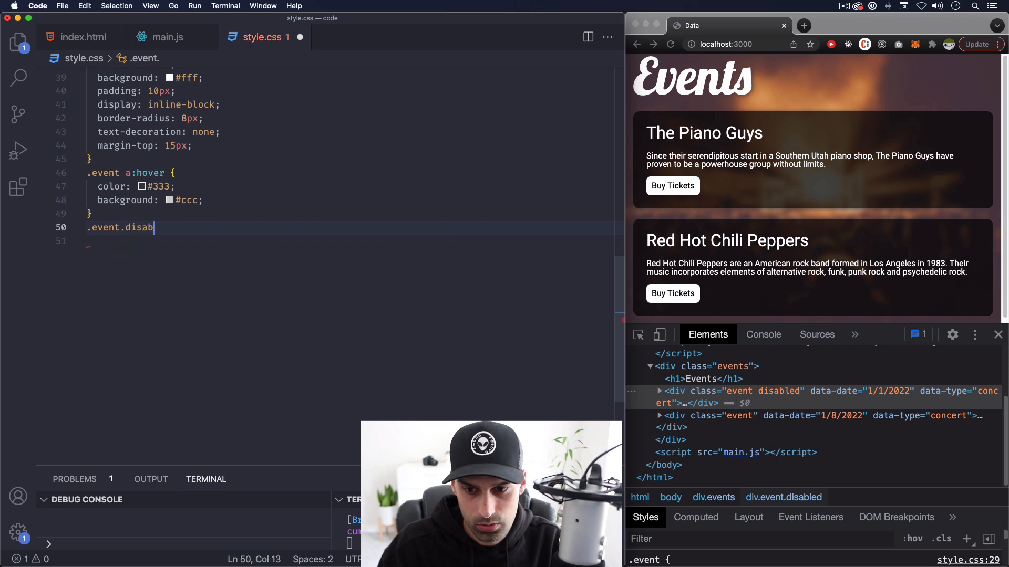
{"action": "type", "text": "led"}
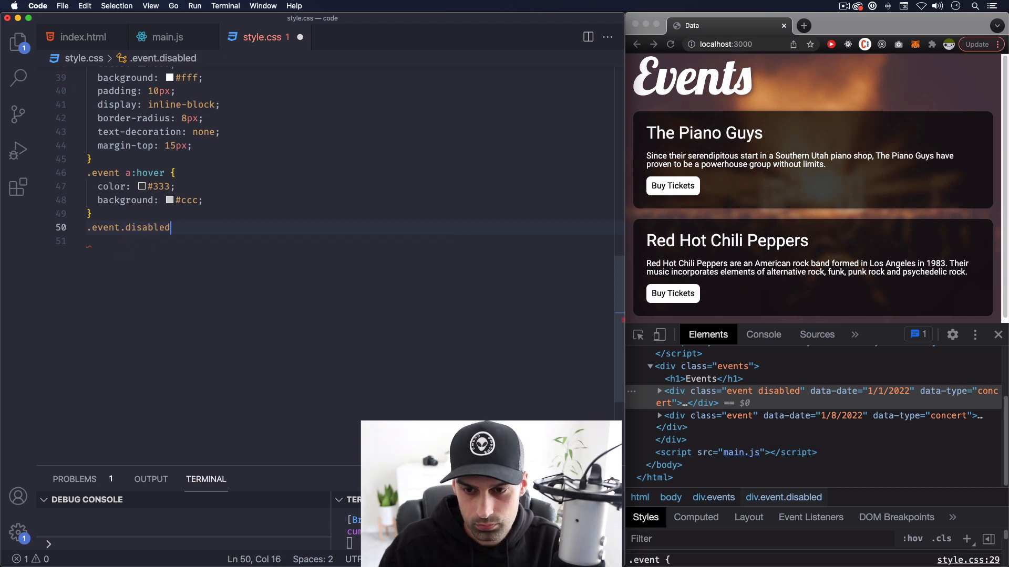
{"action": "type", "text": "{"}
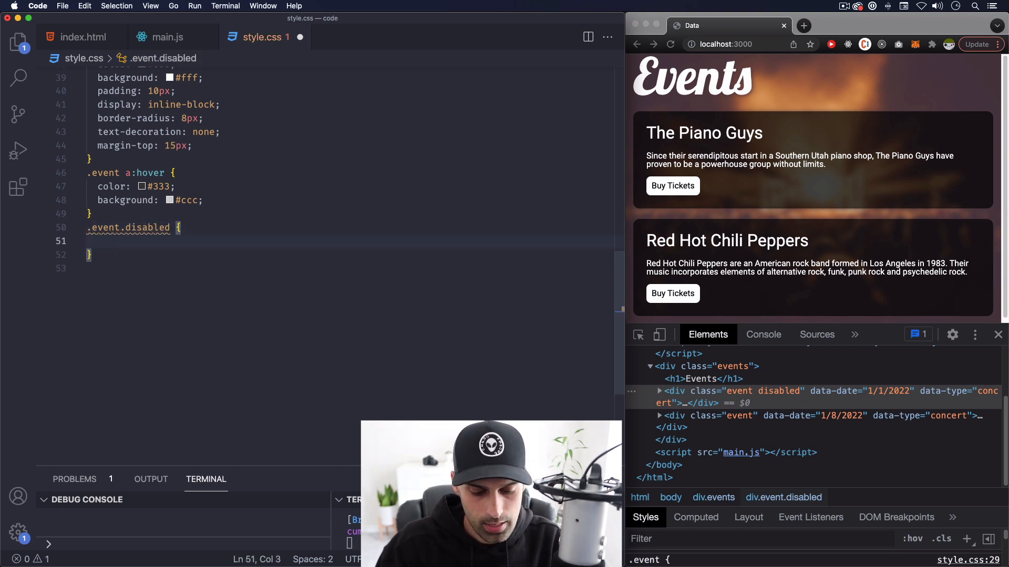
{"action": "type", "text": "opacity: 0.5;"}
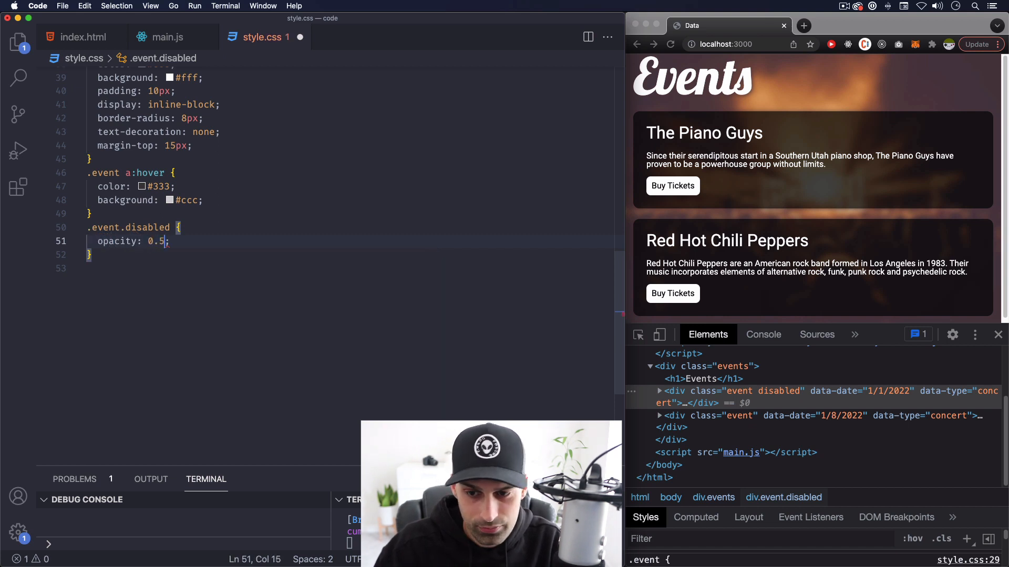
{"action": "key", "text": "Return"}
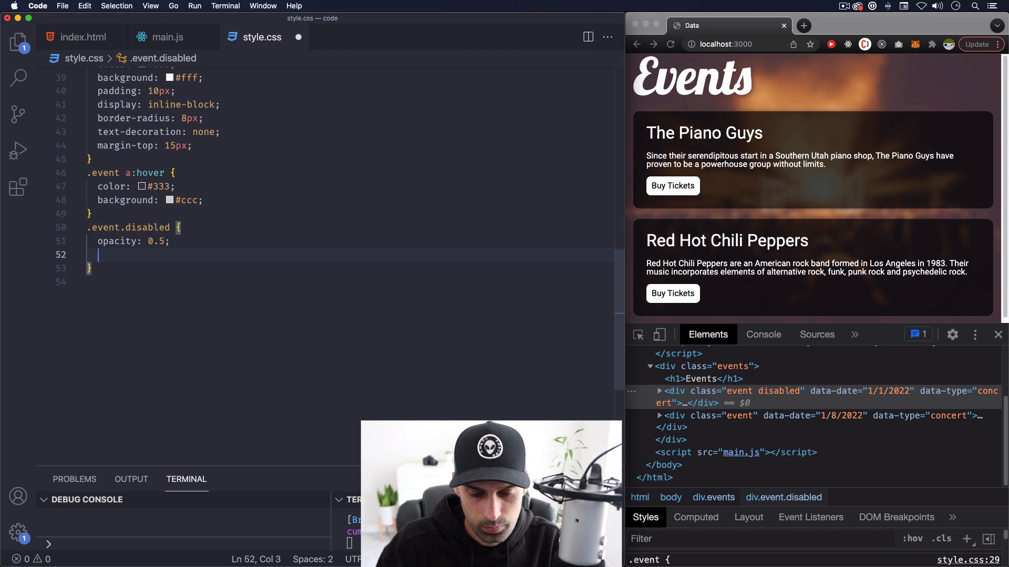
{"action": "type", "text": "pointer-events: none;"}
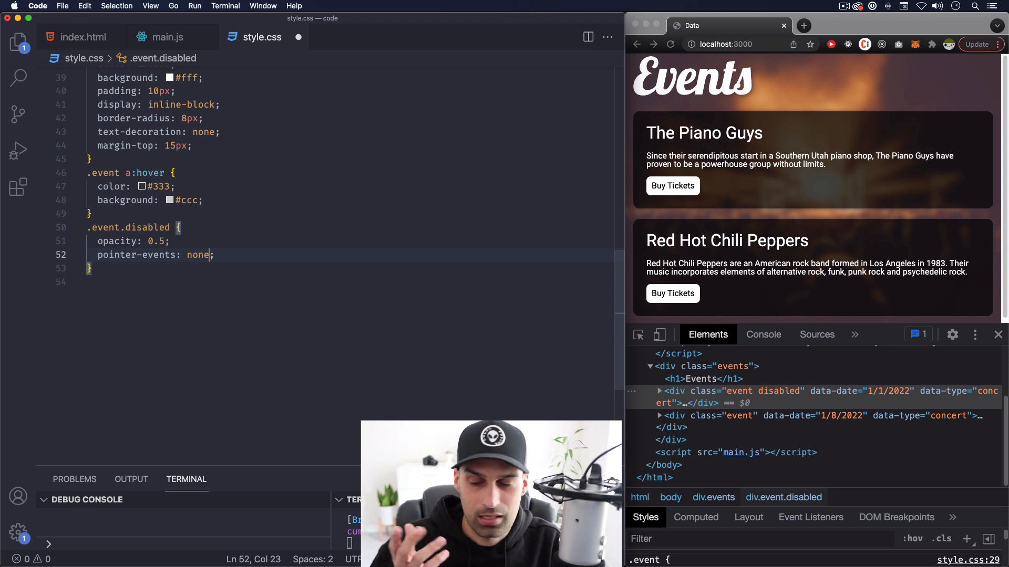
{"action": "mouse_move", "coordinate": [725, 244]}
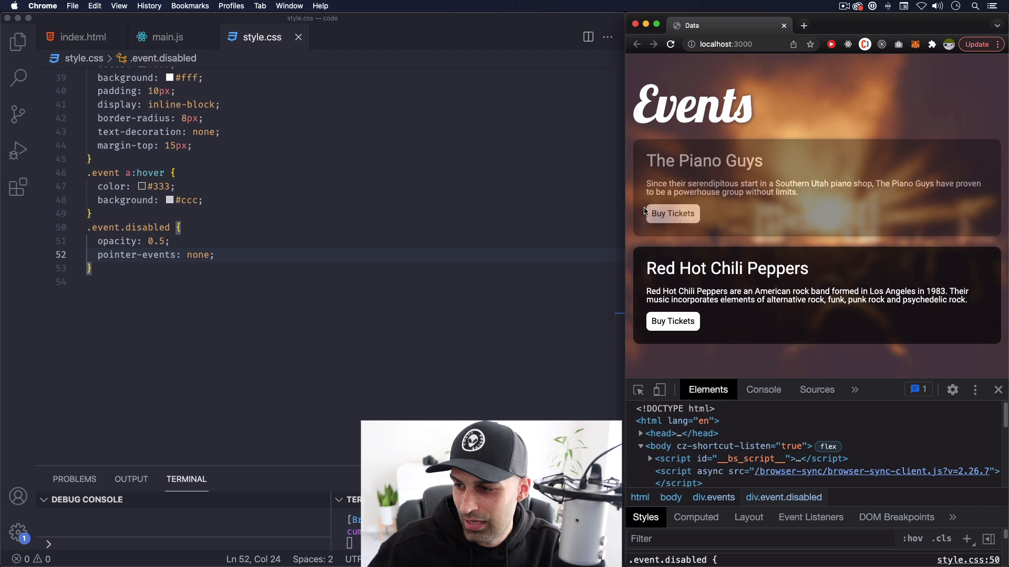
- Double-click the faded Piano Guys card to confirm it ignores clicks
{"action": "double_click", "coordinate": [677, 268]}
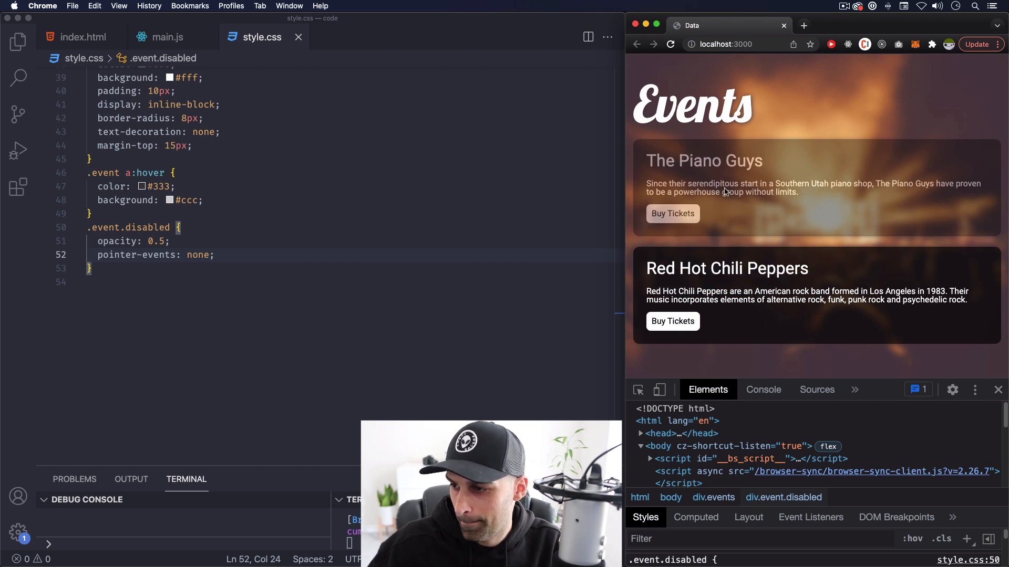
{"action": "mouse_move", "coordinate": [771, 204]}
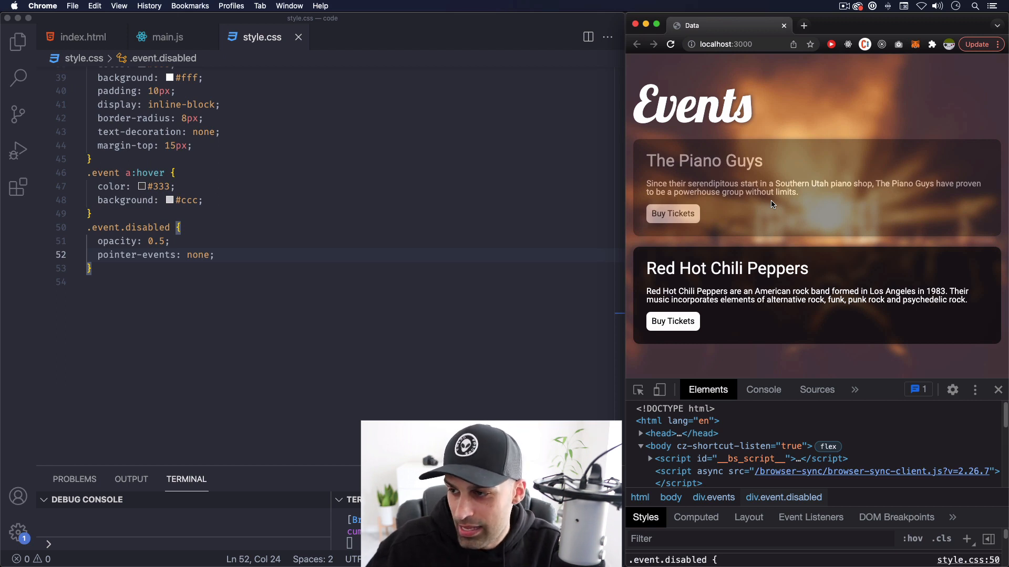
{"action": "mouse_move", "coordinate": [667, 217]}
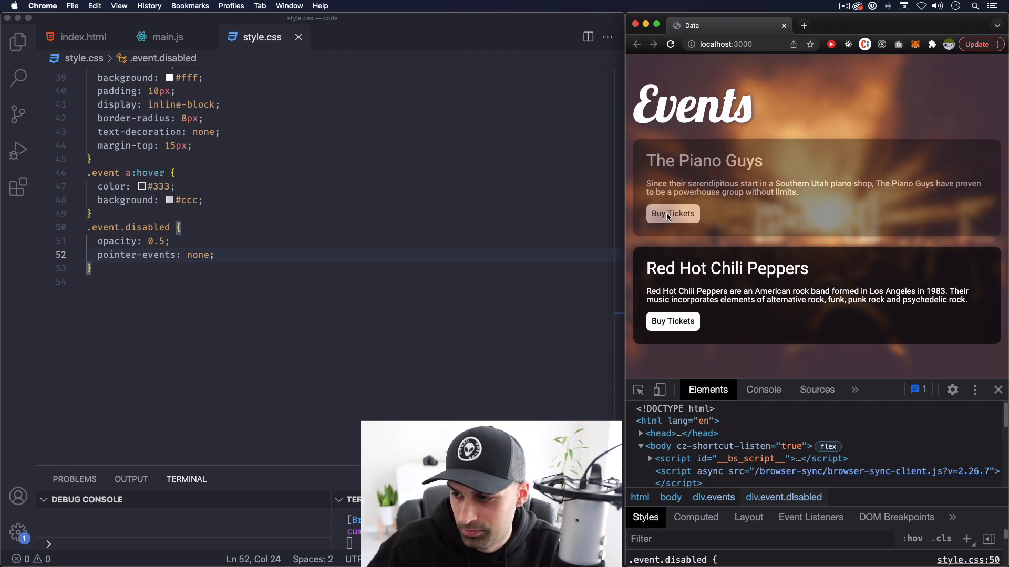
{"action": "mouse_move", "coordinate": [742, 218]}
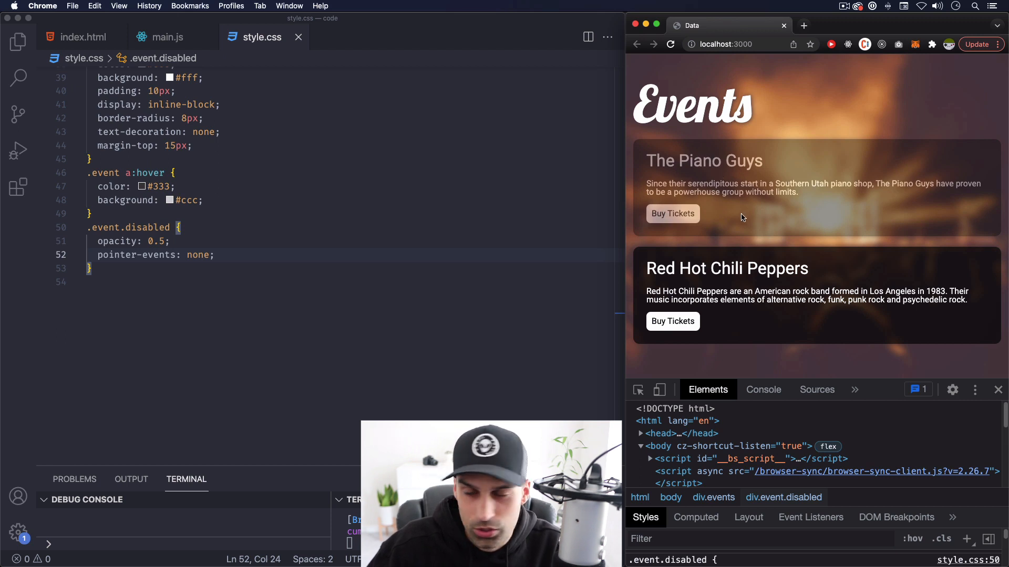